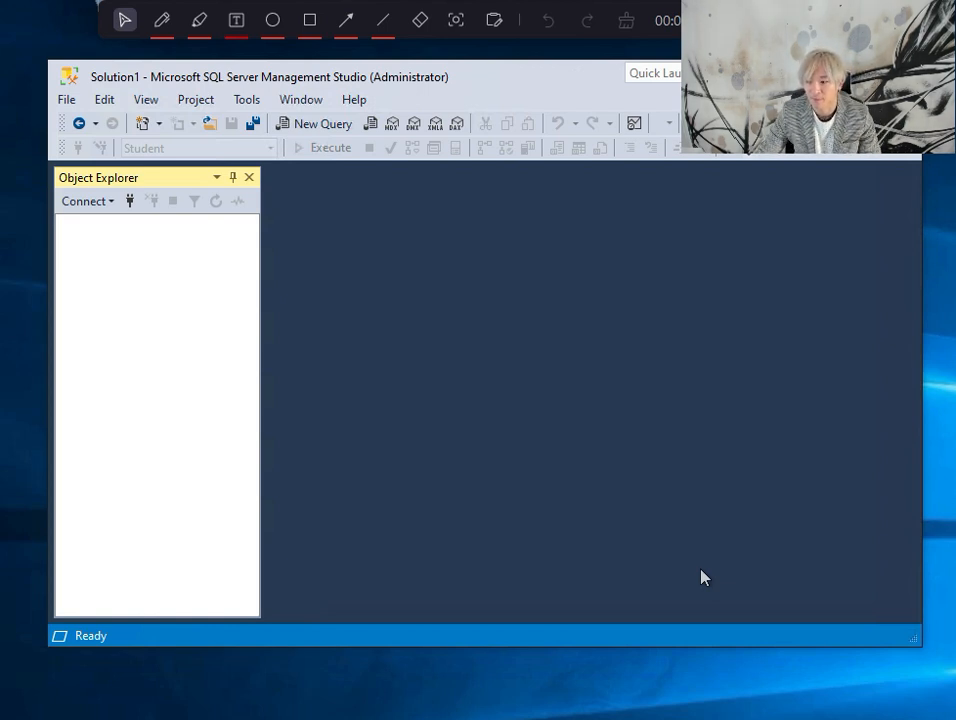
mouse_move(696, 570)
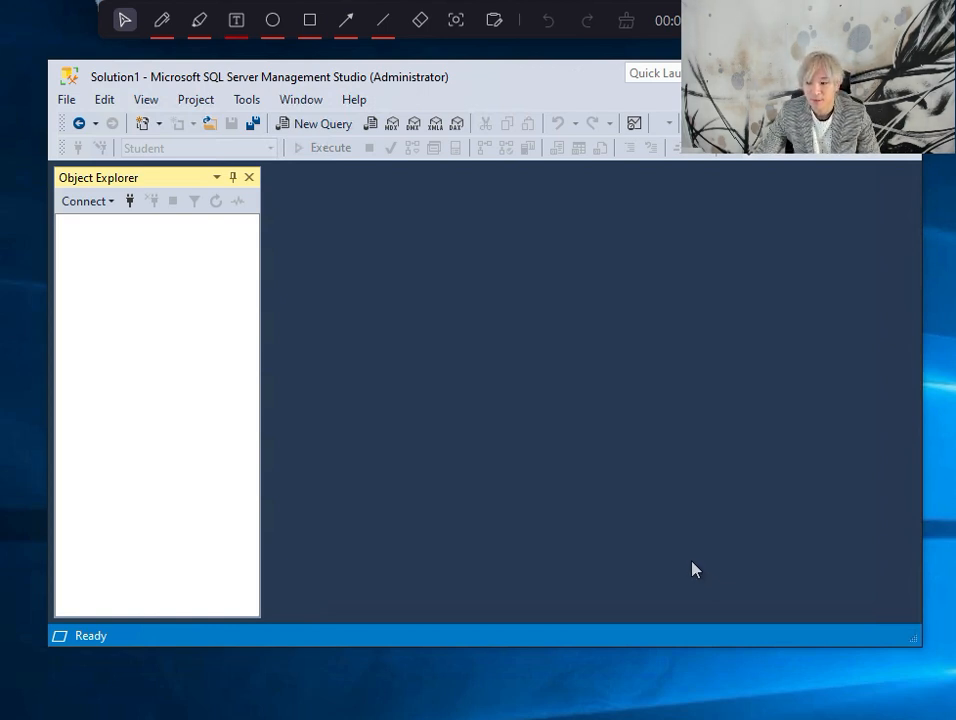
mouse_move(688, 560)
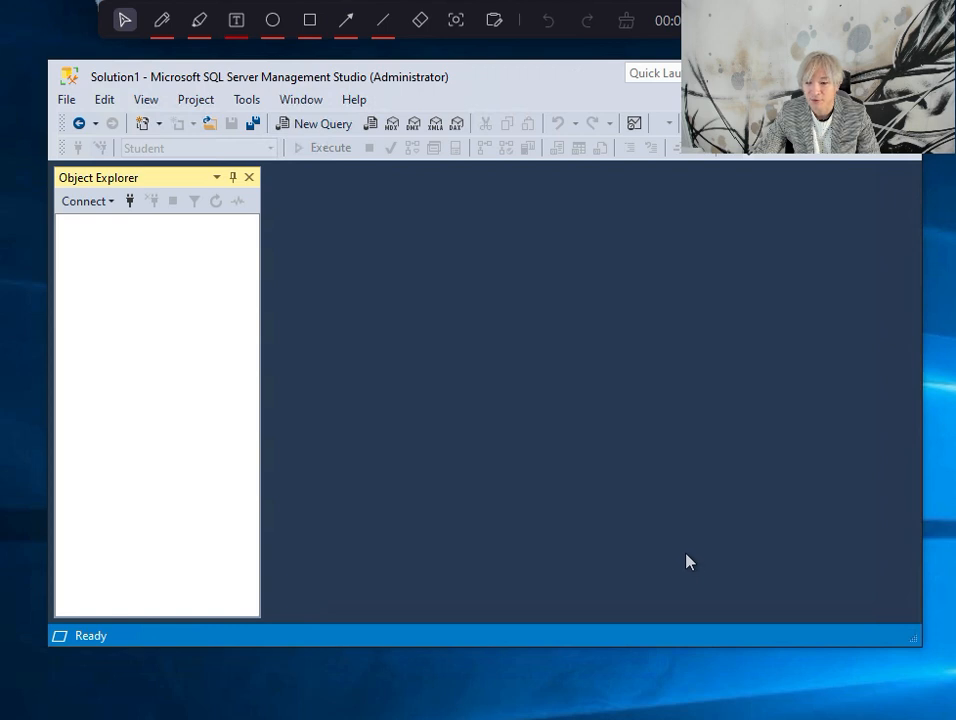
mouse_move(684, 552)
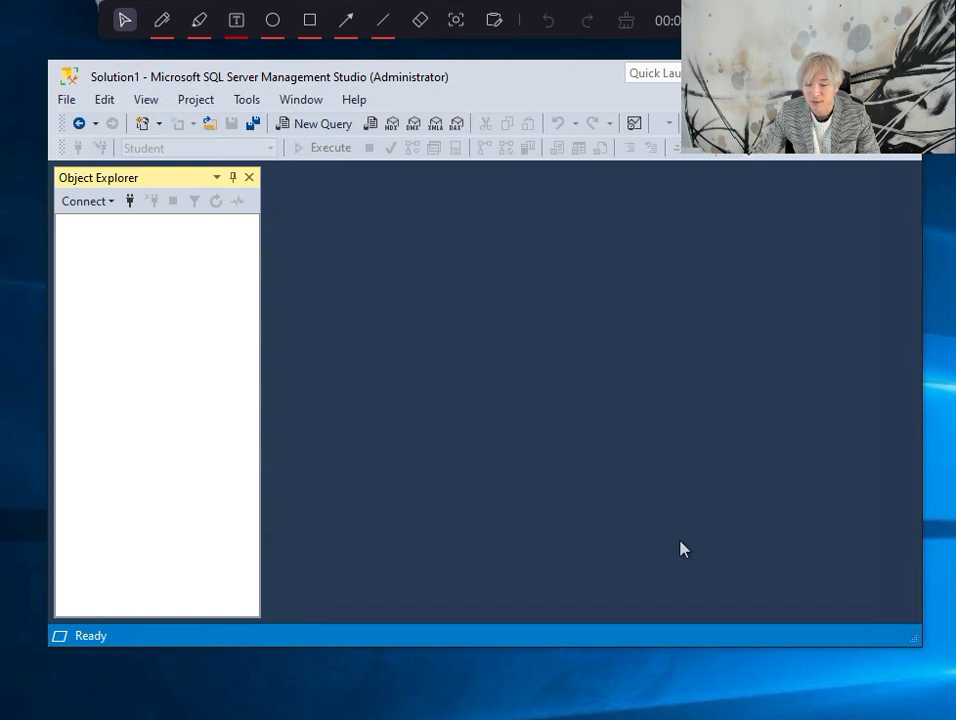
mouse_move(716, 442)
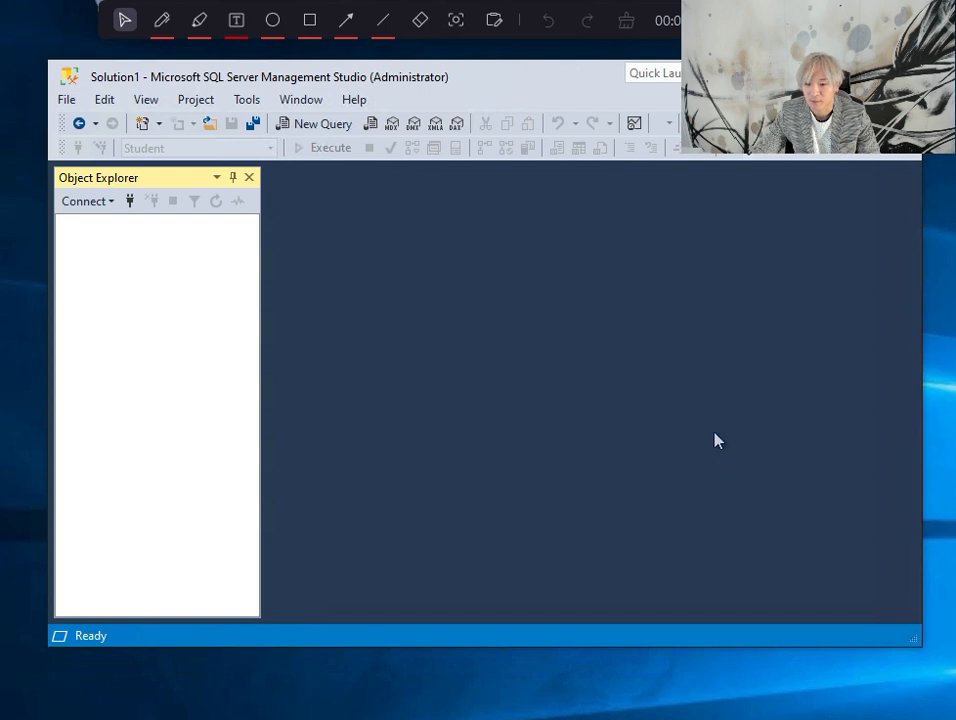
mouse_move(710, 422)
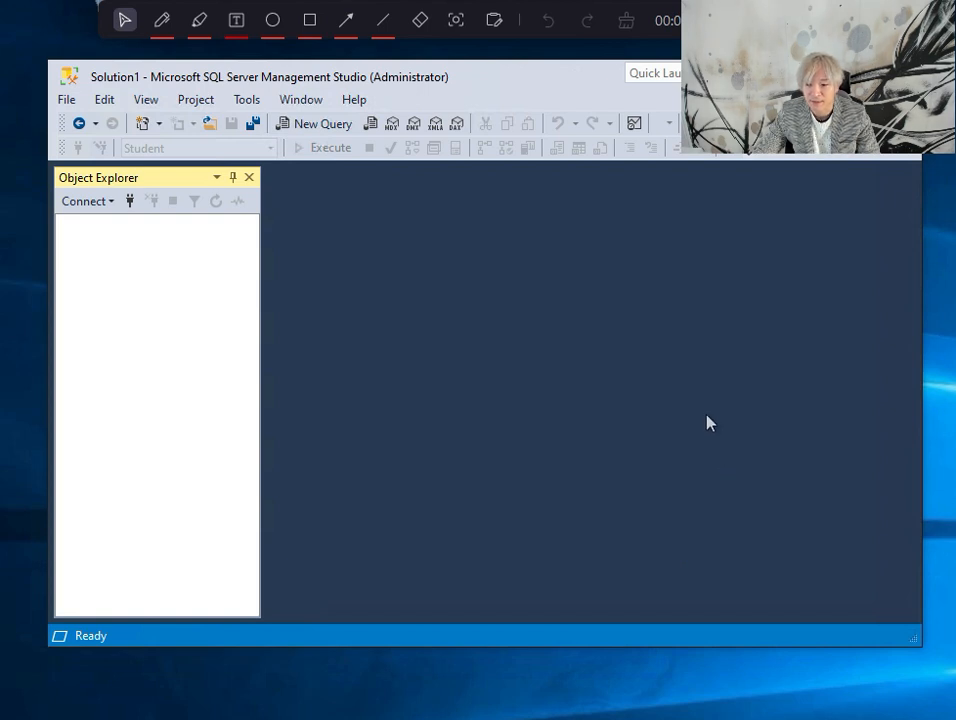
mouse_move(688, 392)
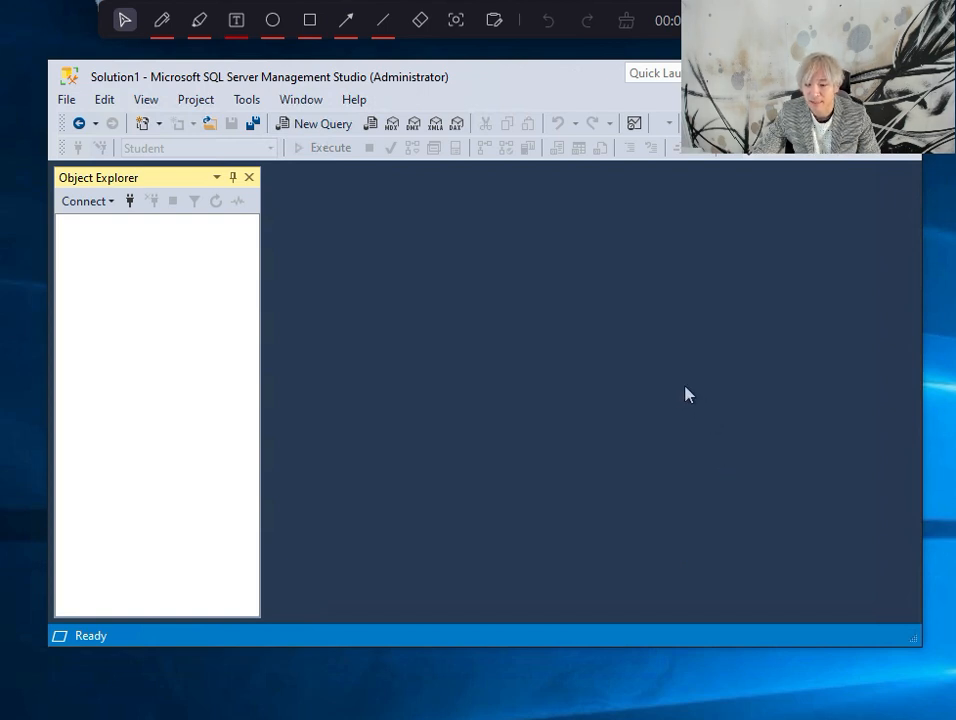
mouse_move(704, 400)
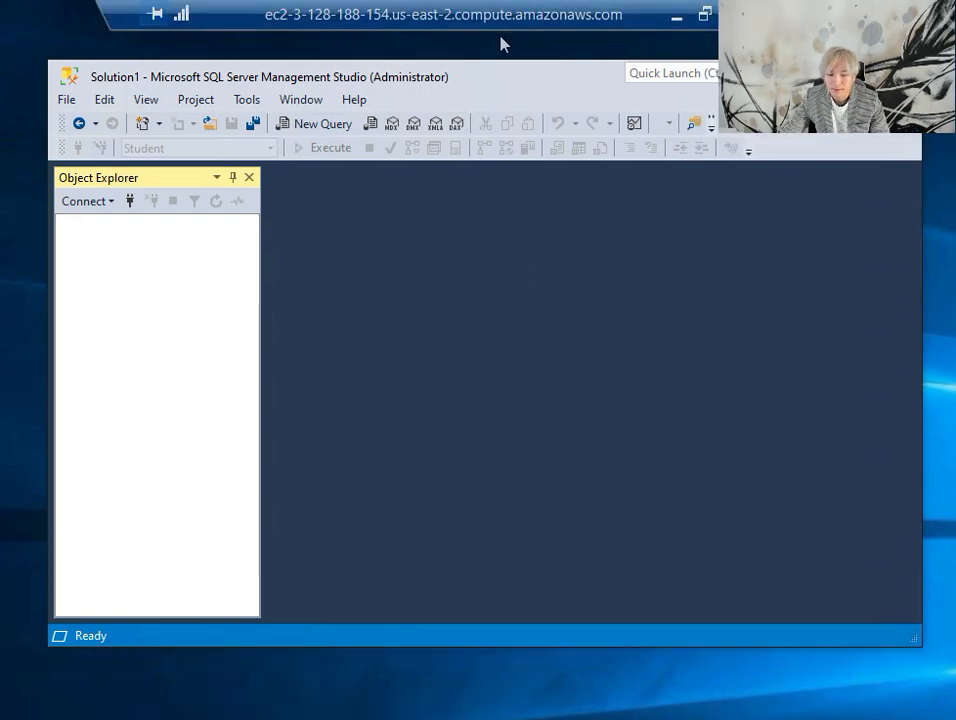
mouse_move(508, 44)
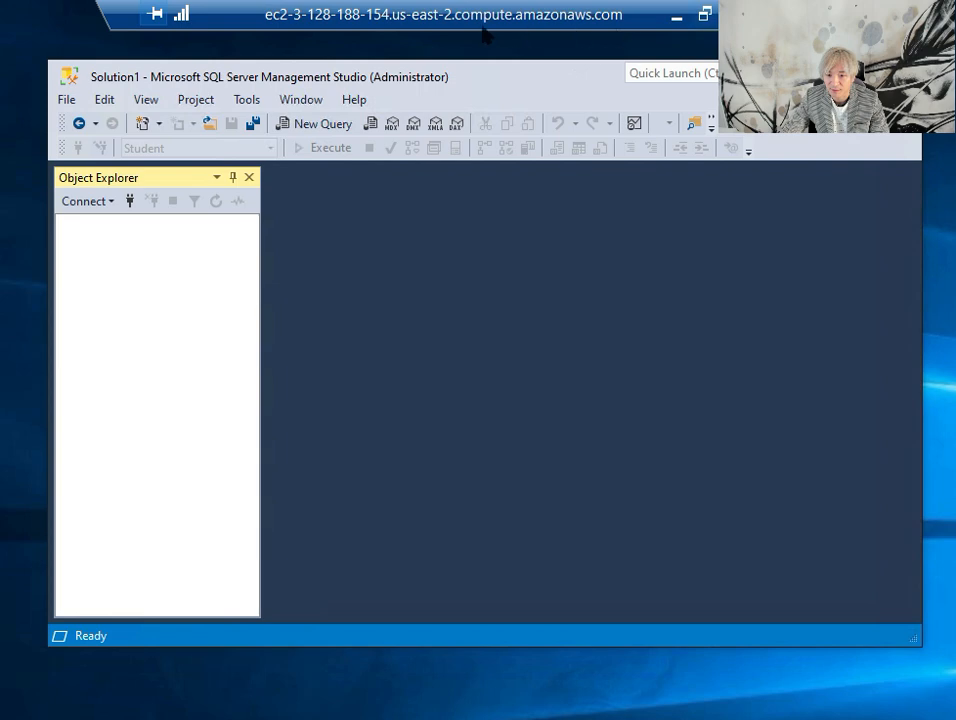
mouse_move(200, 184)
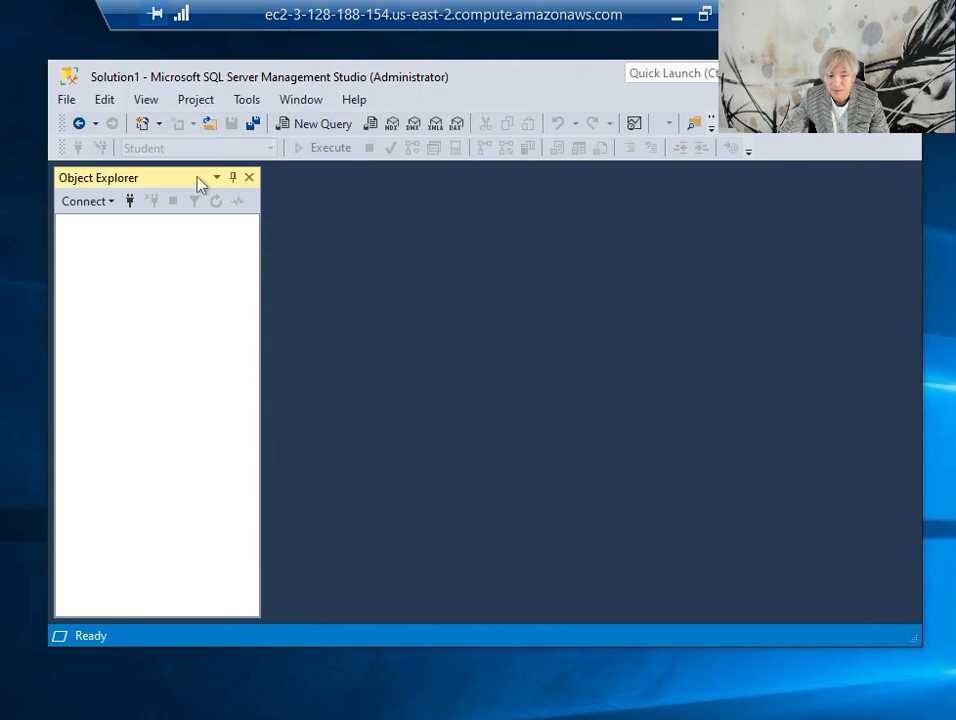
Connect to the local server as sa with its password and expand Databases to show Student
left_click(84, 200)
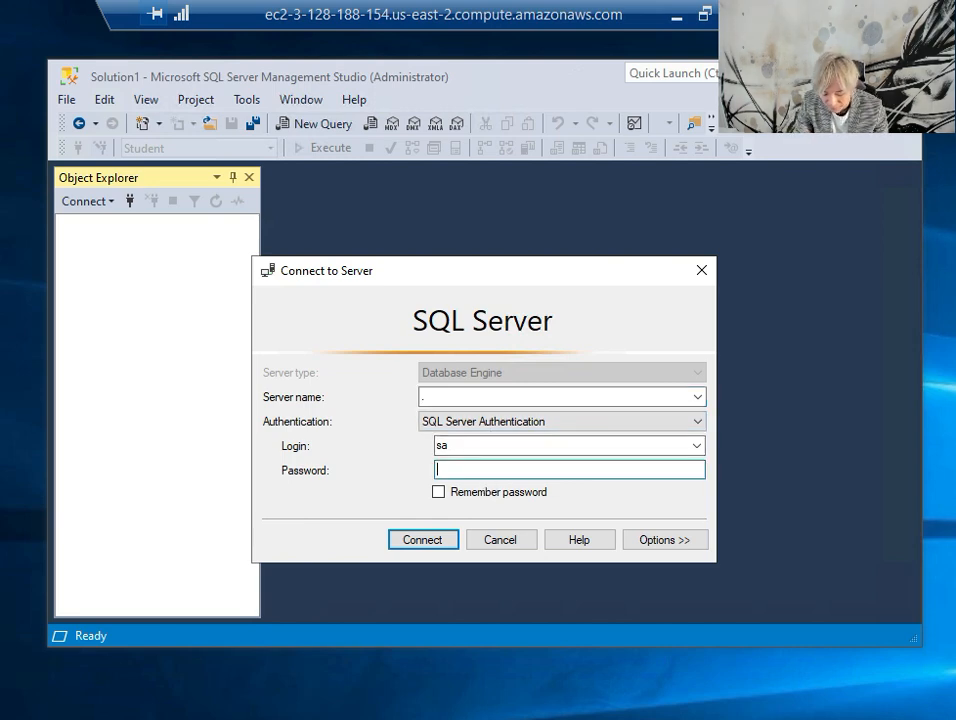
type("password")
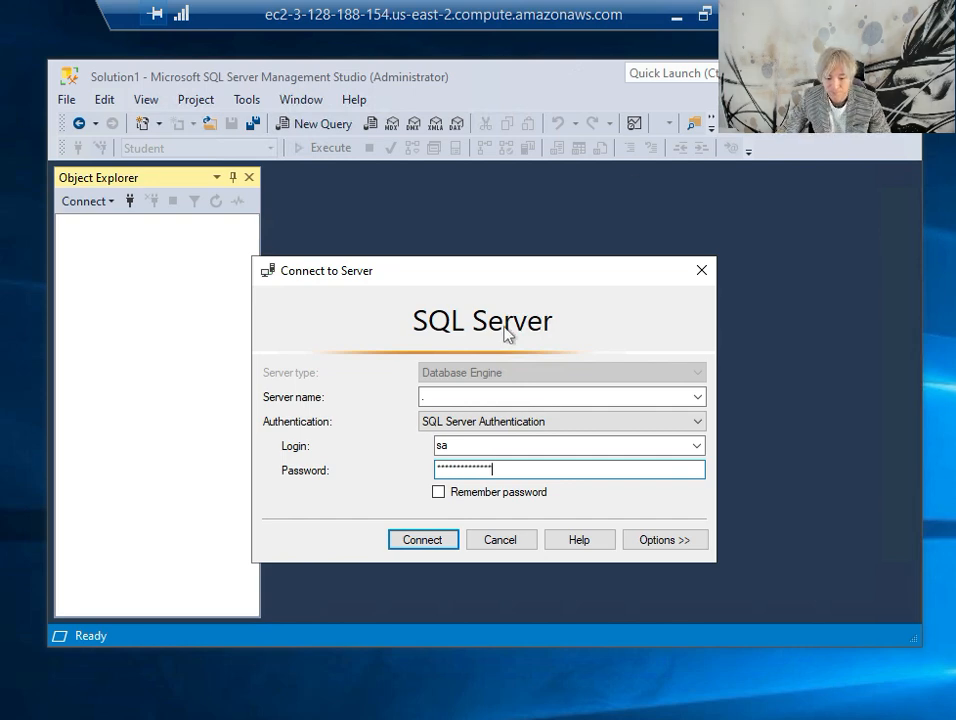
left_click(422, 540)
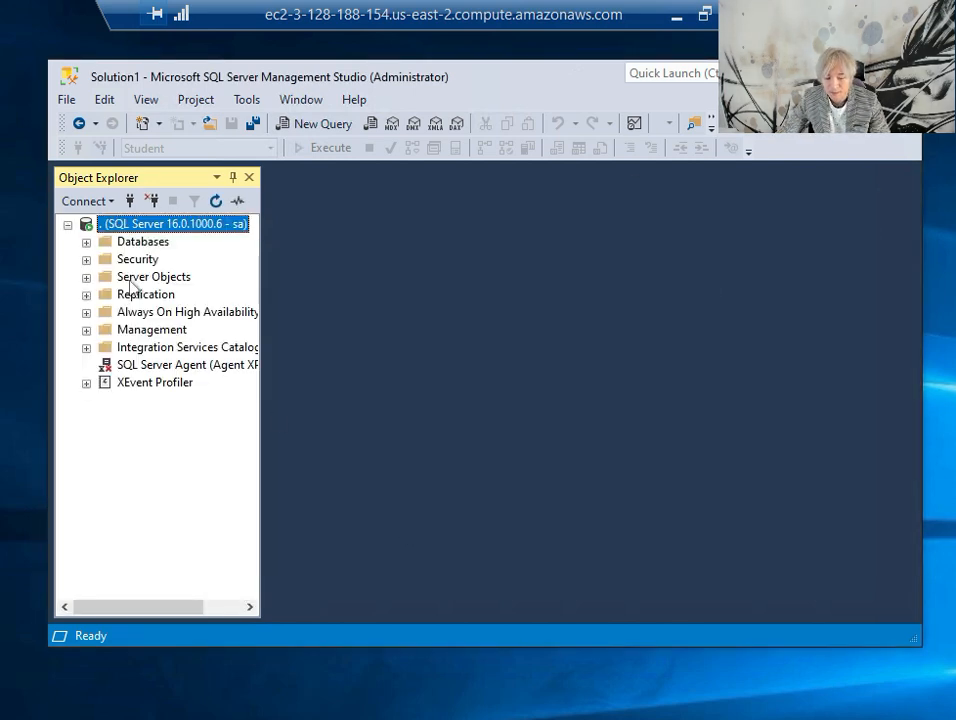
left_click(86, 240)
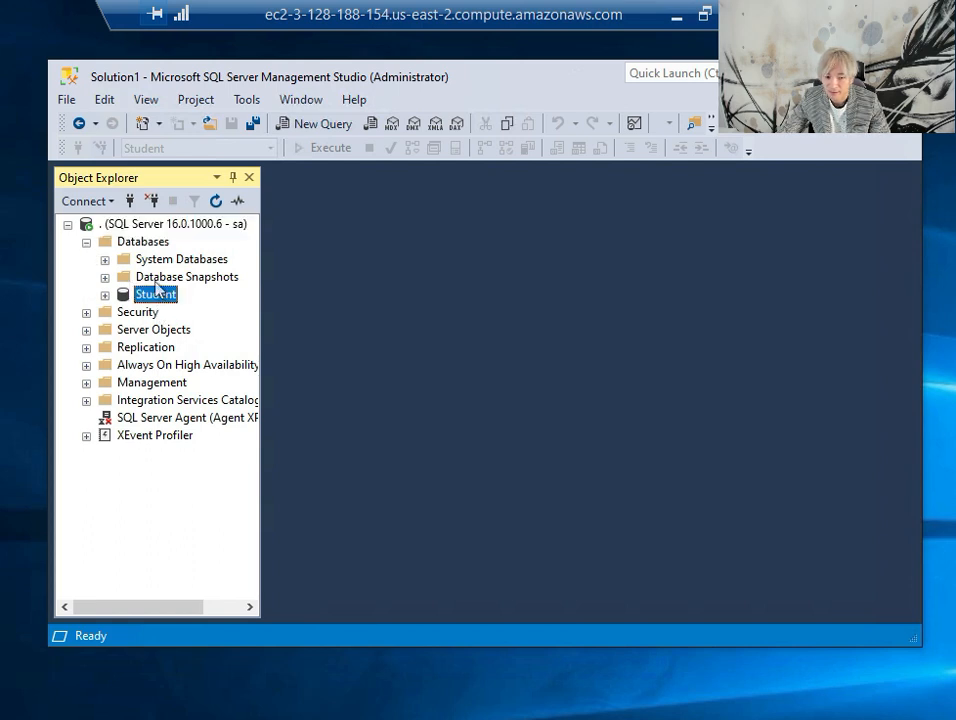
mouse_move(188, 336)
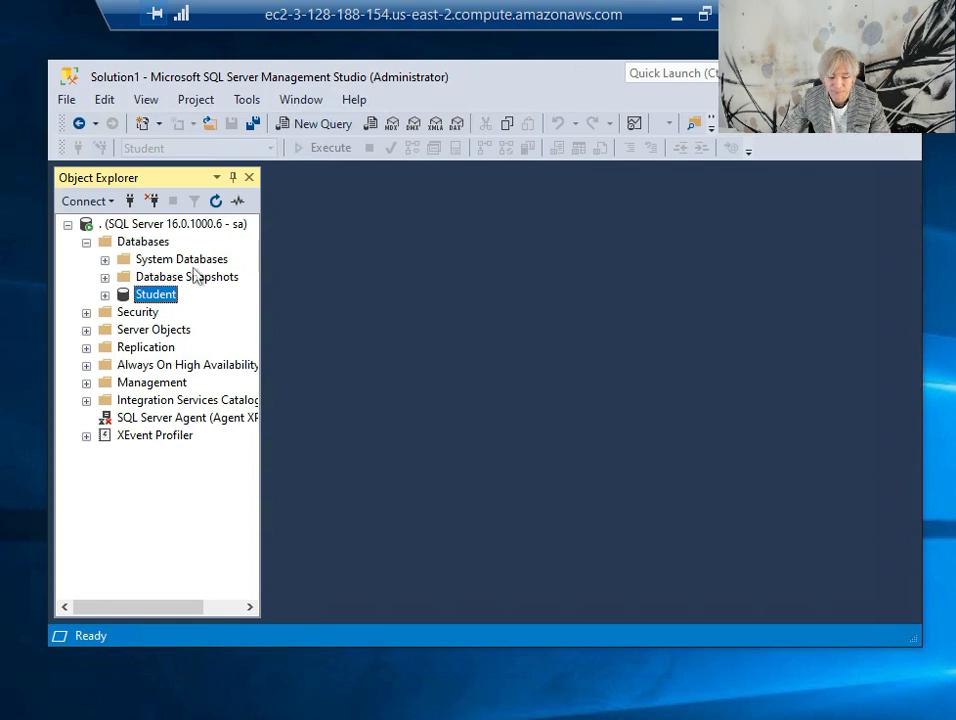
Expand Security > Logins in Object Explorer and select the sa login
double_click(156, 292)
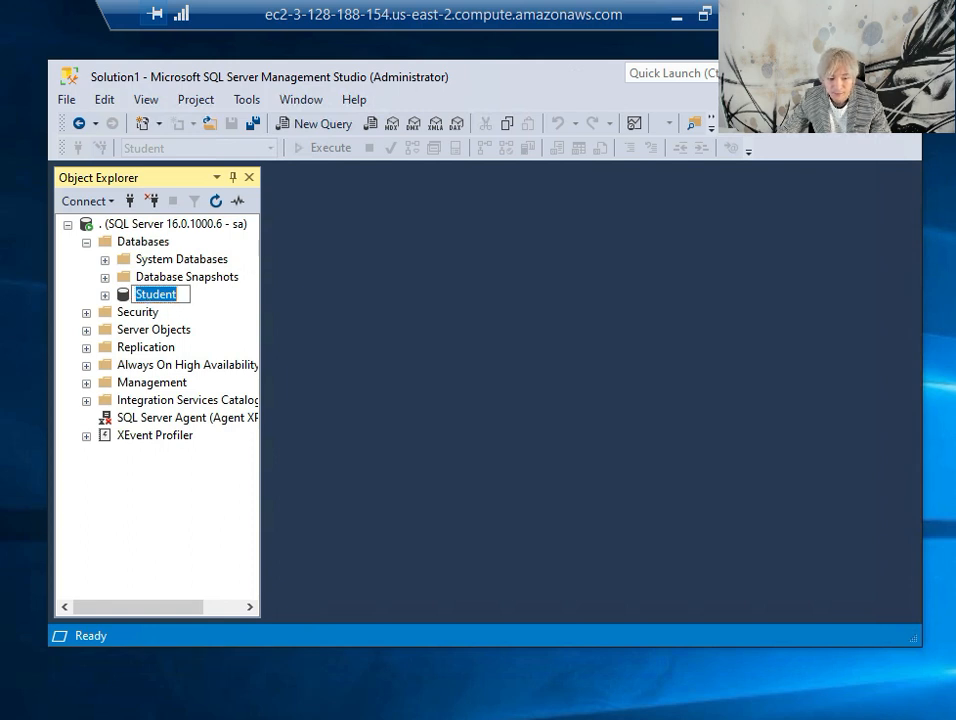
left_click(136, 312)
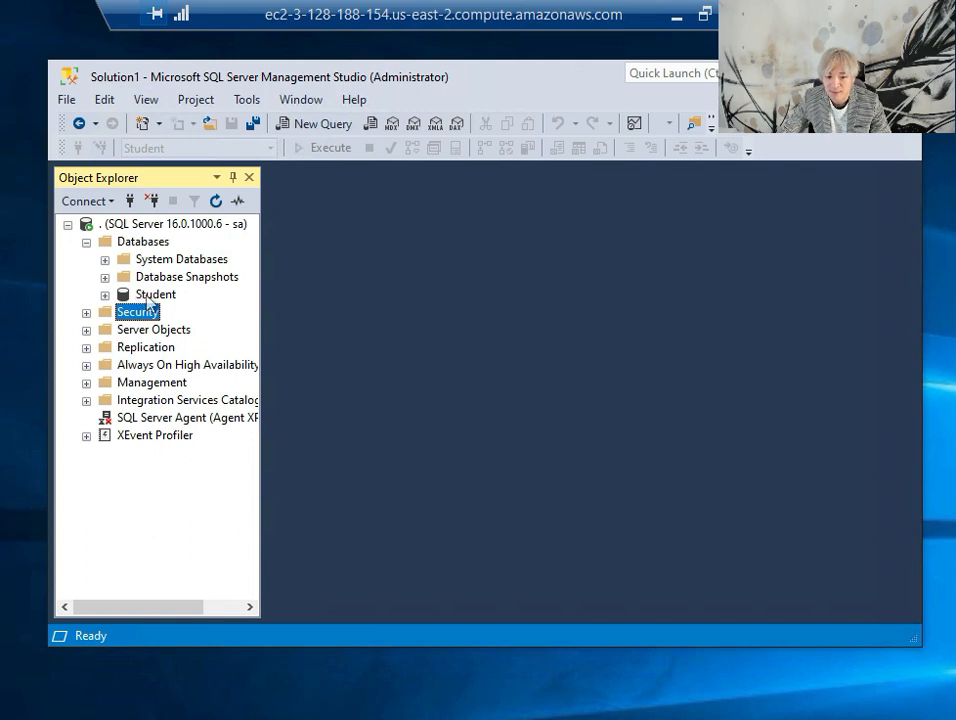
left_click(156, 294)
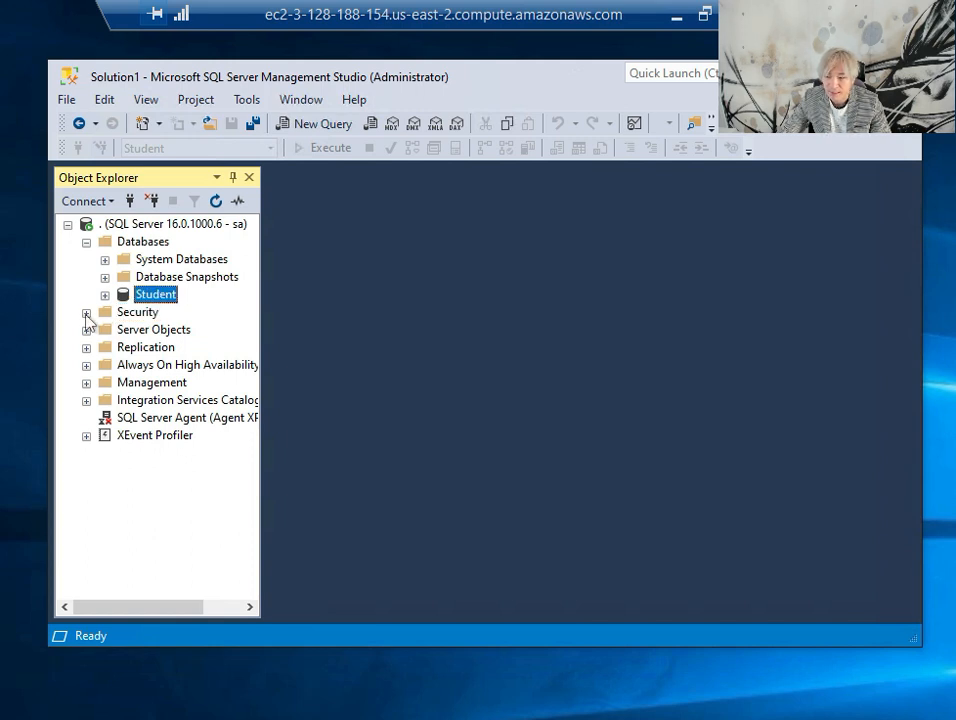
left_click(86, 312)
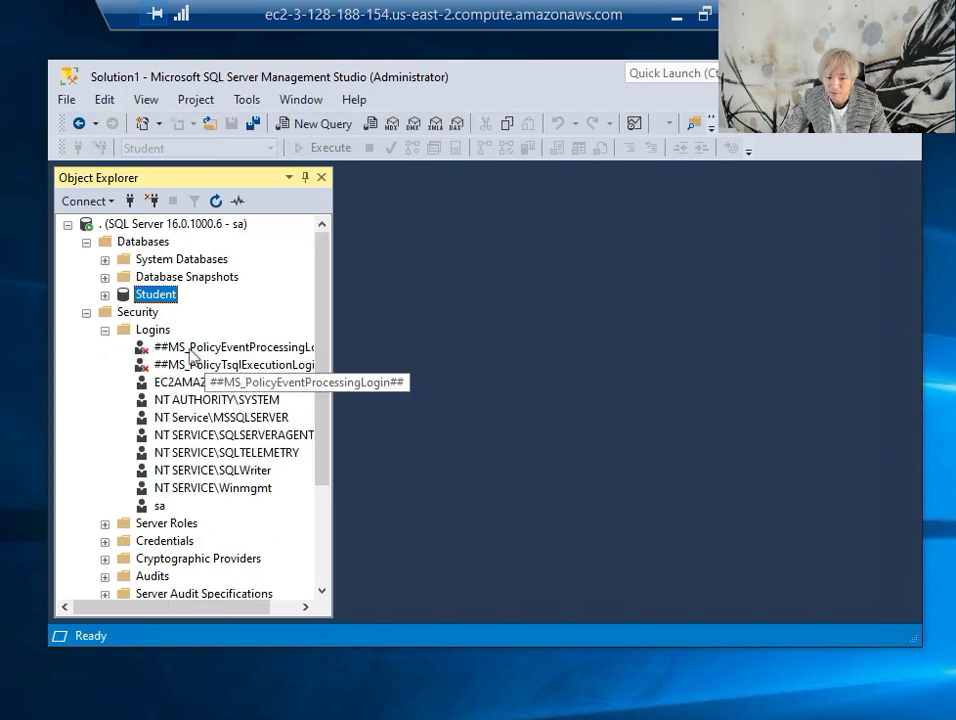
mouse_move(220, 508)
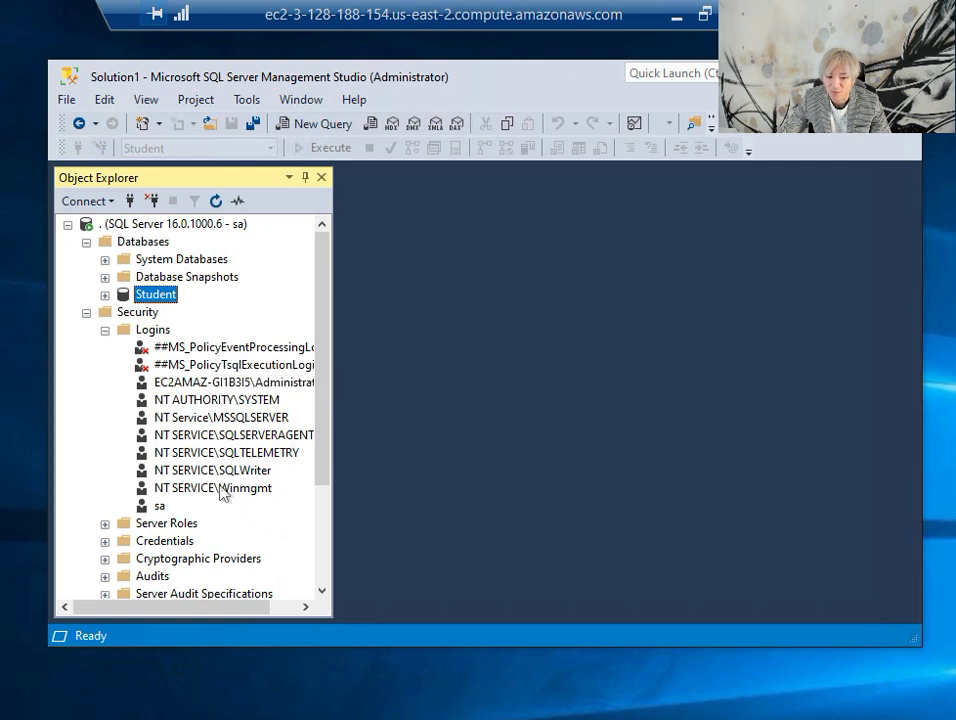
left_click(160, 504)
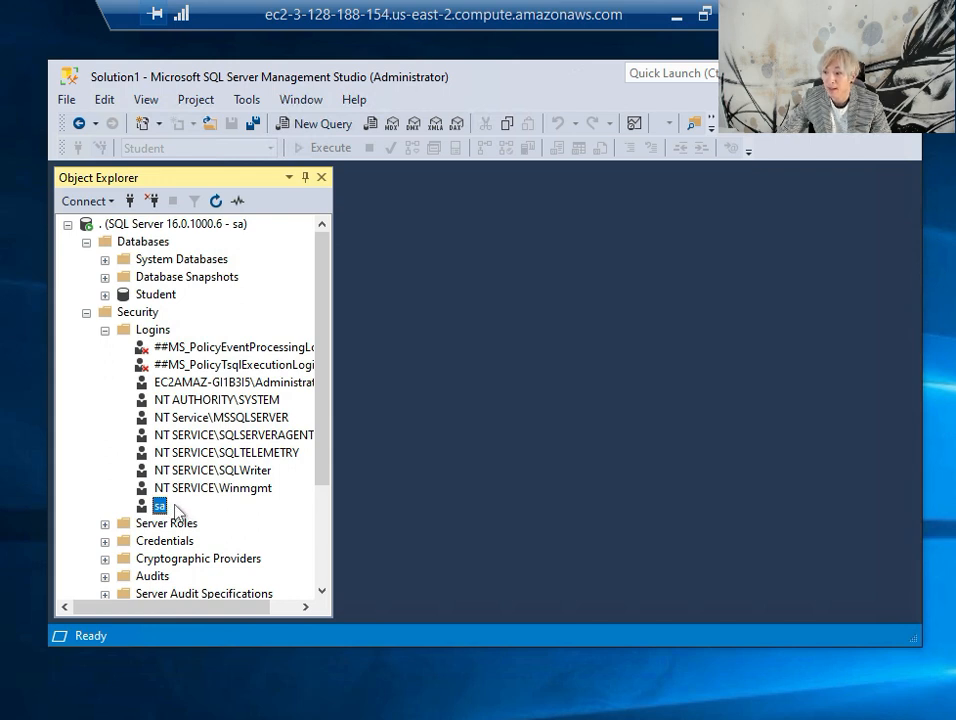
mouse_move(174, 496)
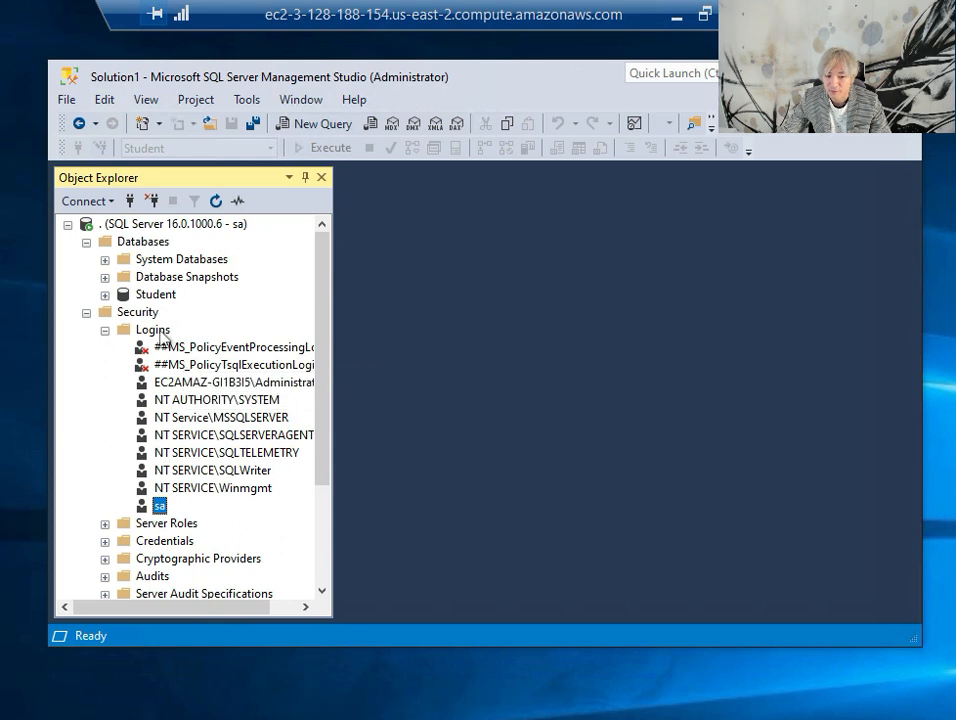
Begin a new login from the Logins folder and start naming it Mike
right_click(152, 328)
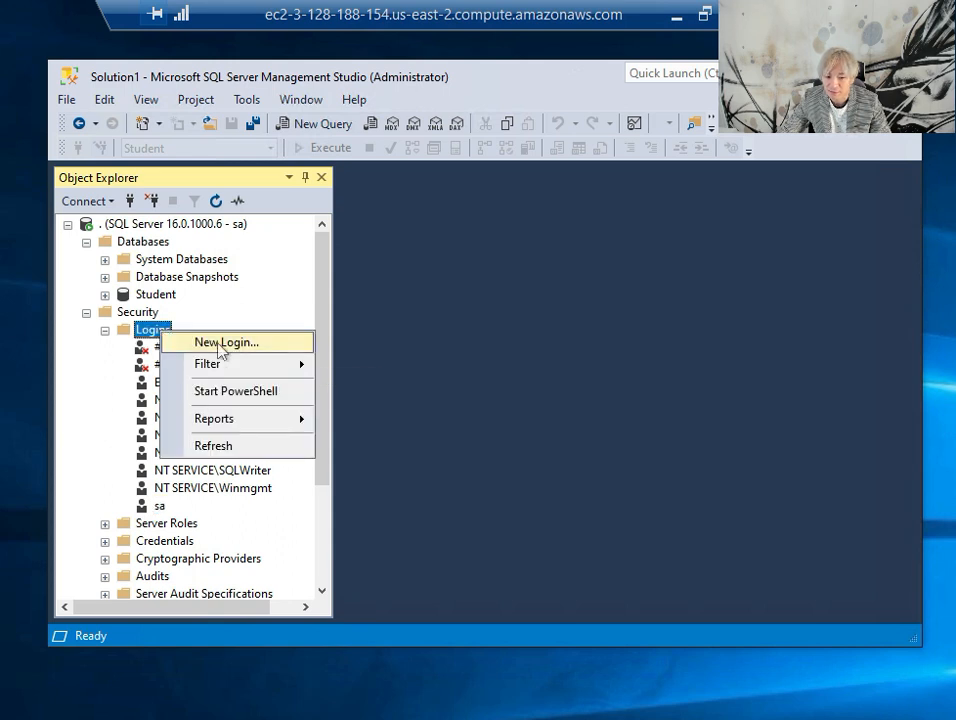
left_click(224, 342)
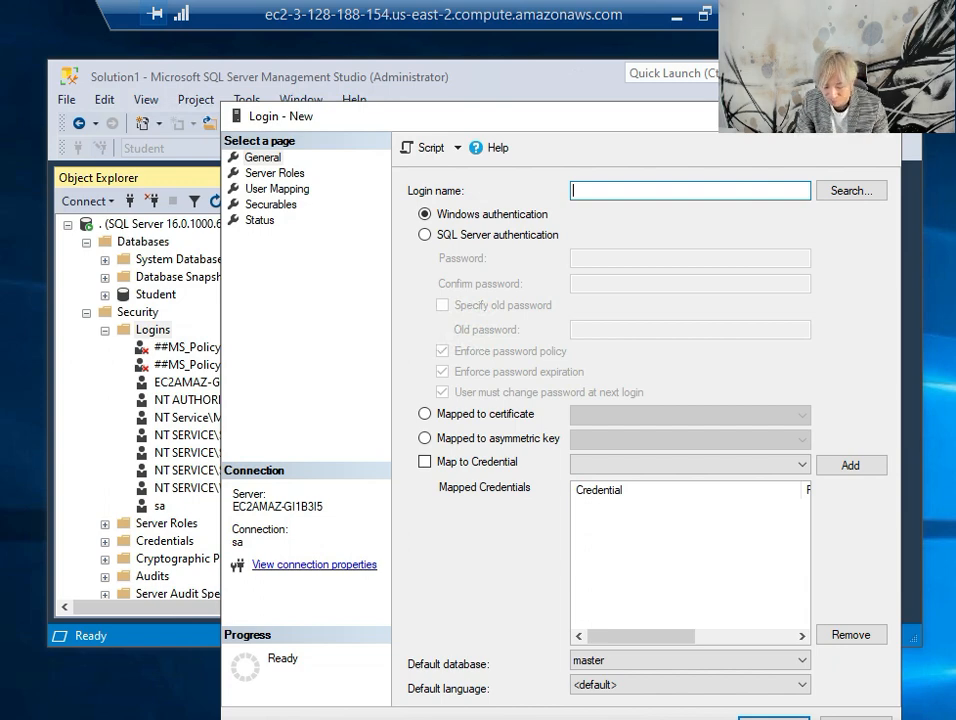
type("Mike")
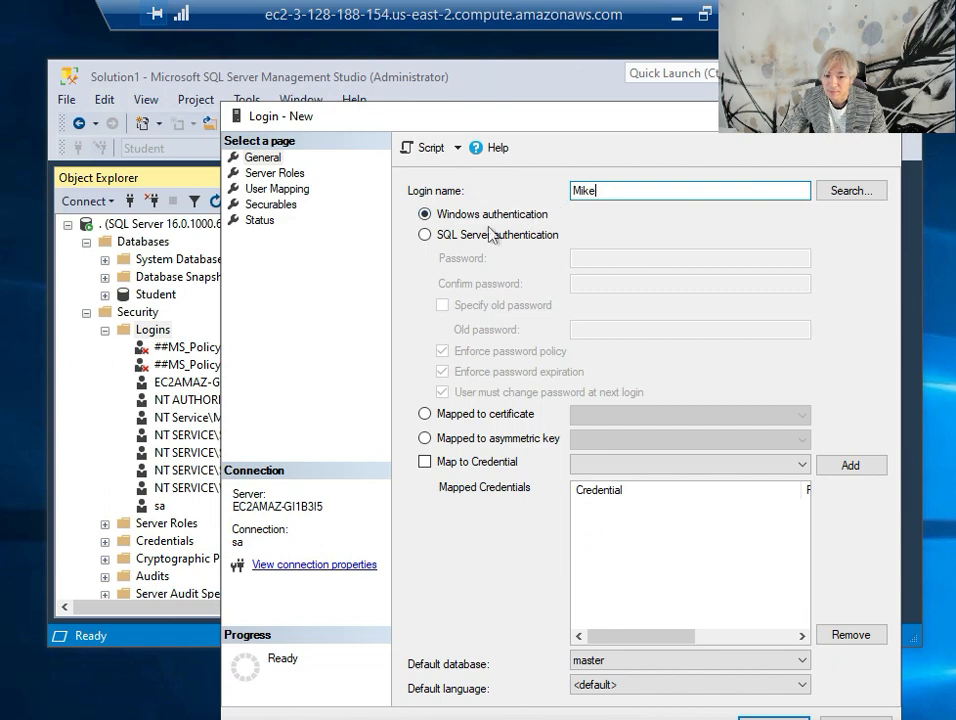
Switch the Mike login to SQL Server authentication and move into the Password field
left_click(424, 234)
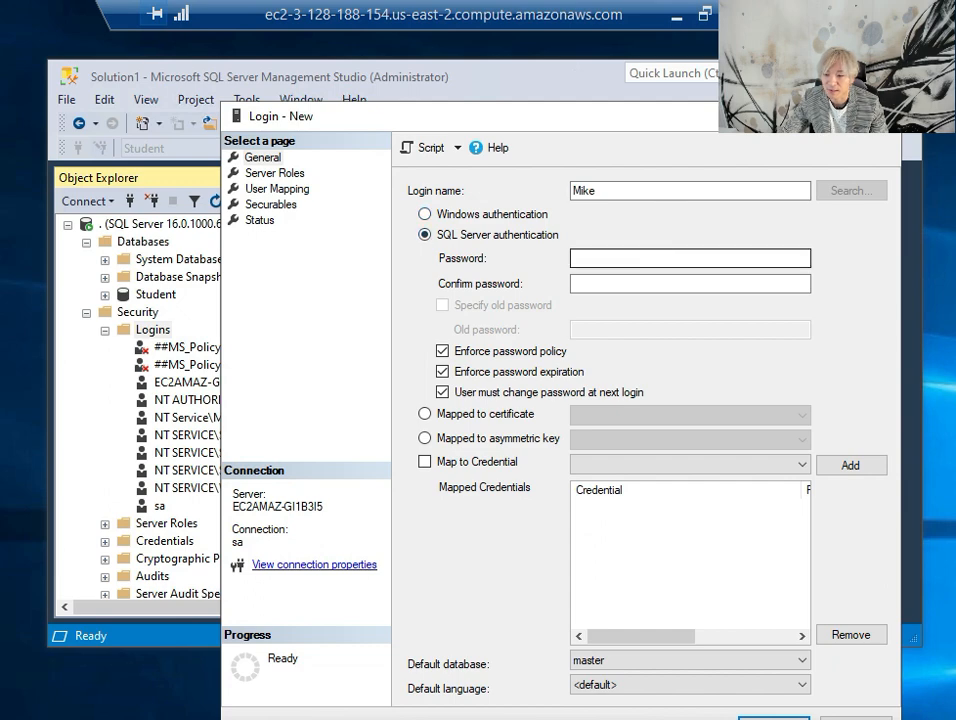
left_click(688, 258)
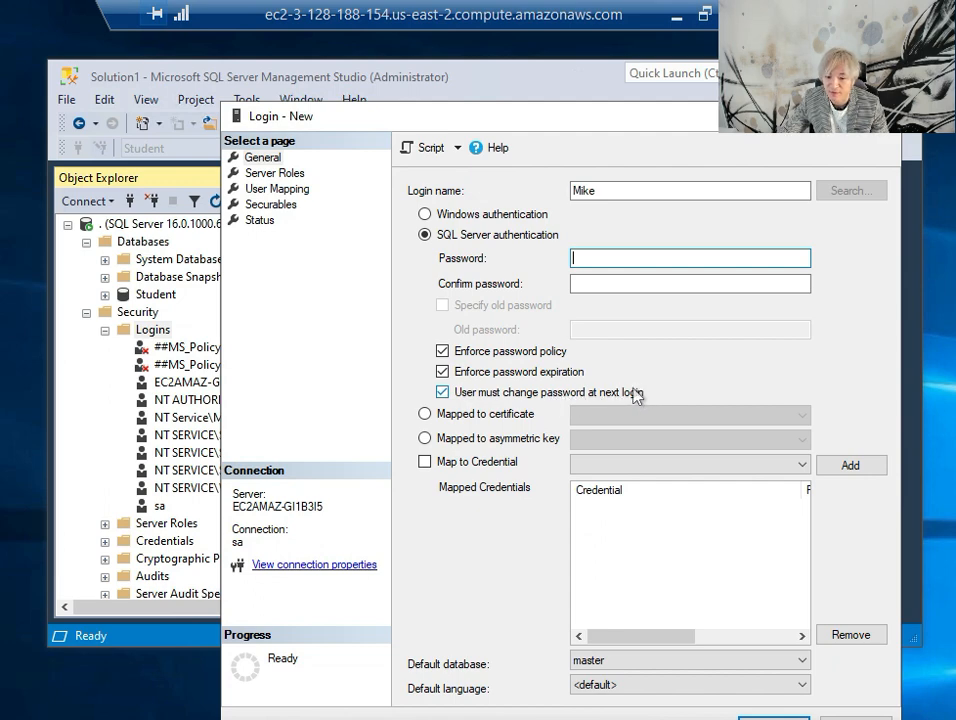
mouse_move(624, 392)
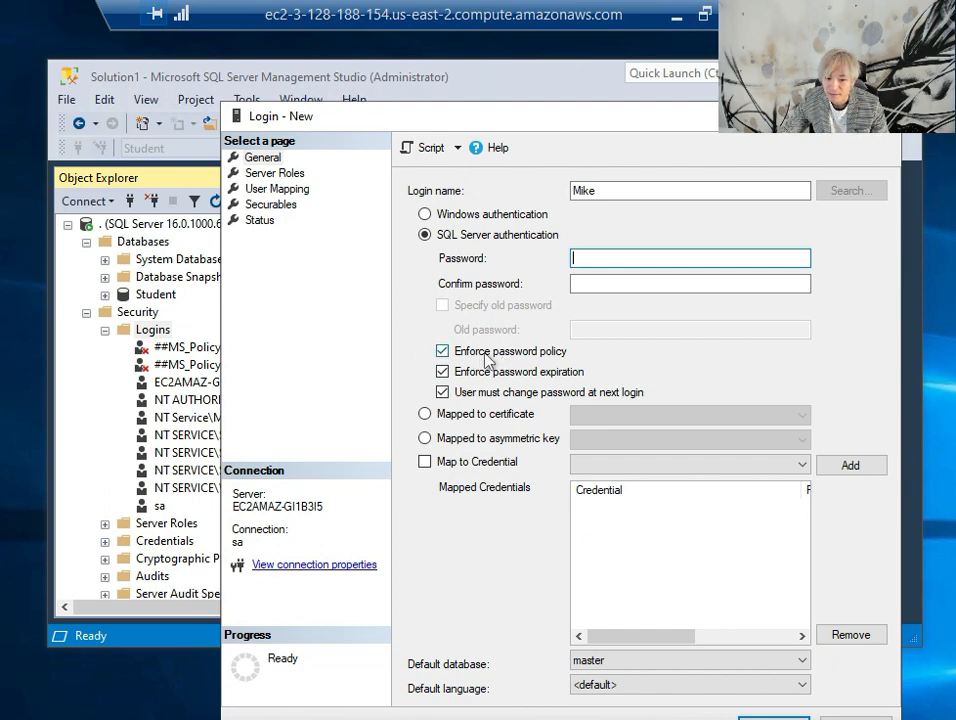
mouse_move(566, 358)
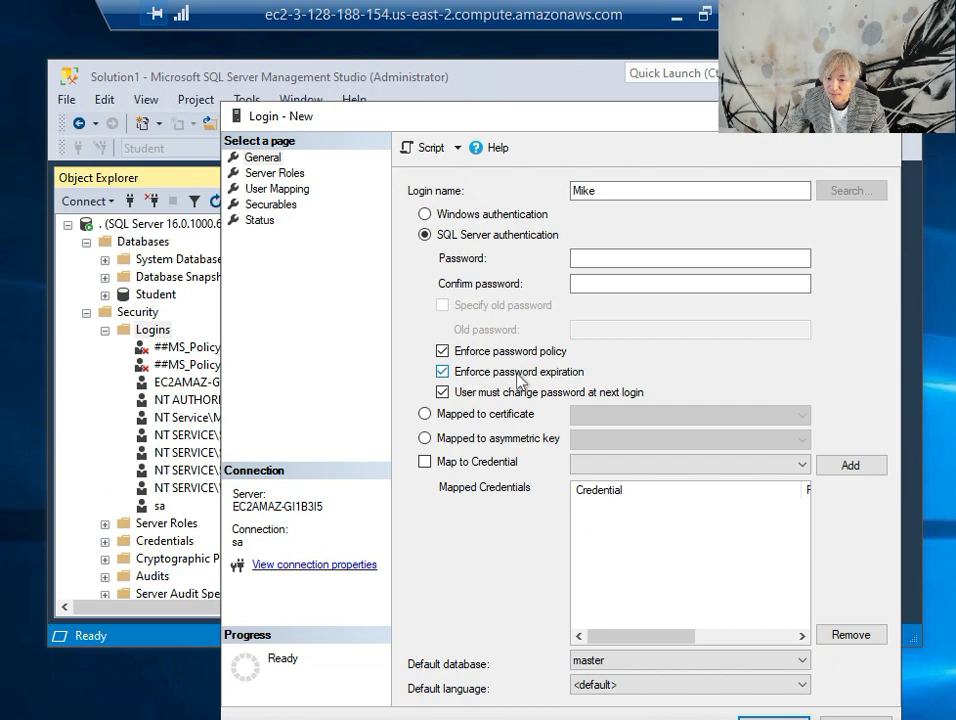
mouse_move(584, 378)
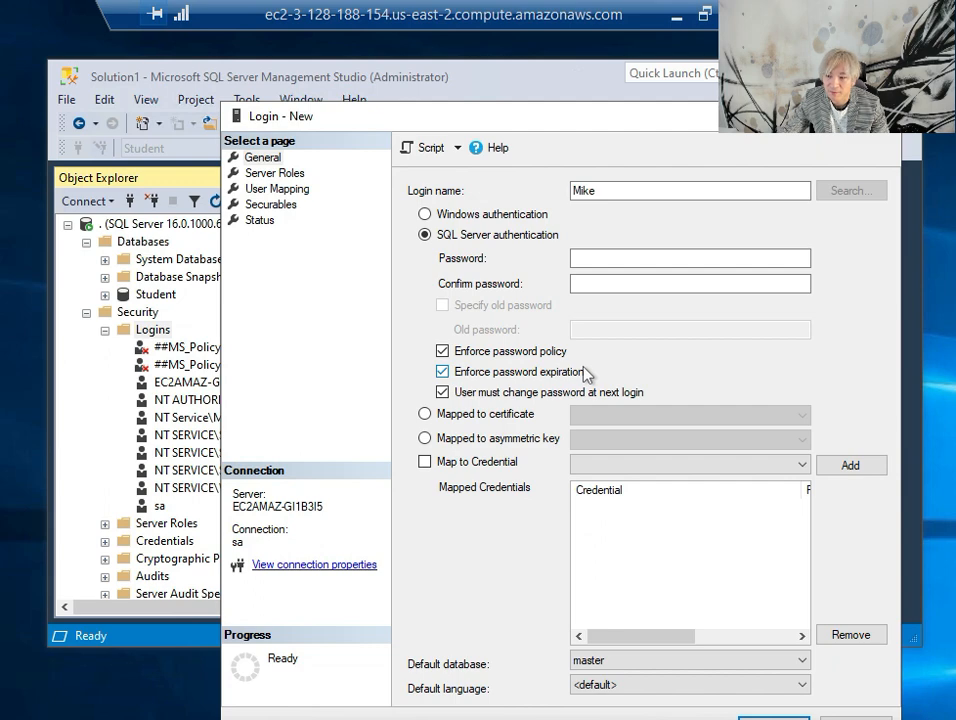
left_click(442, 370)
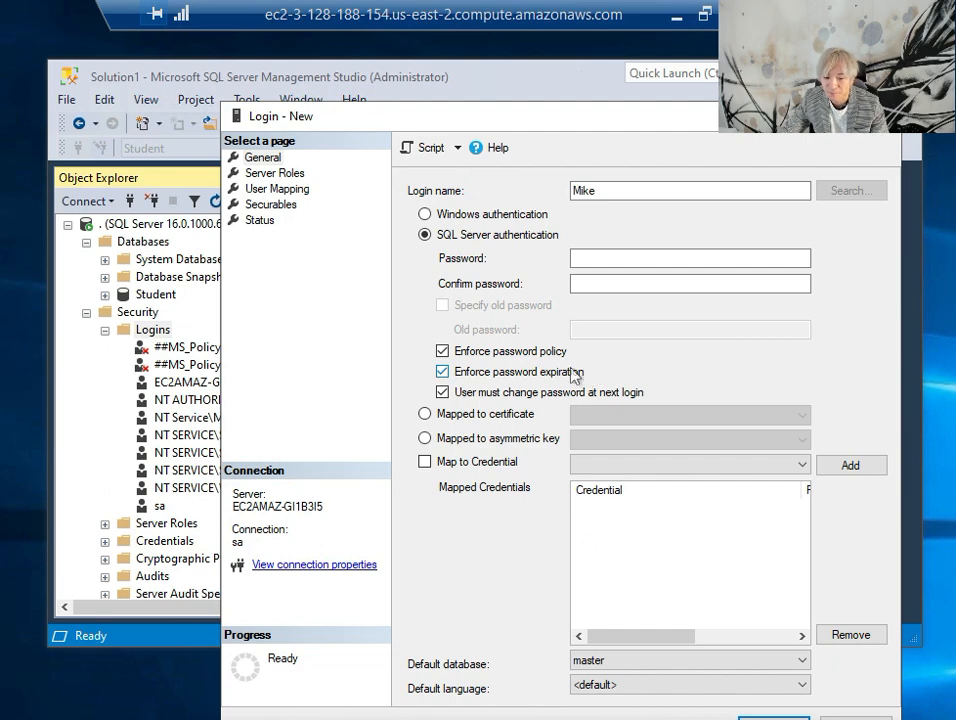
left_click(444, 392)
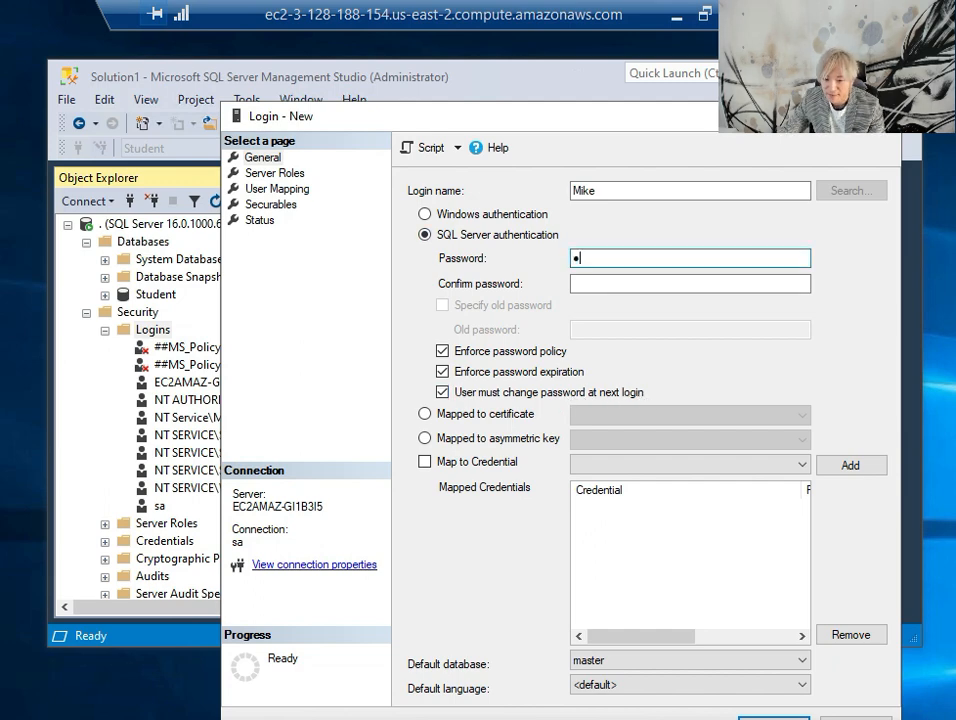
Enter Mike's password and its confirmation, clearing and retyping the password once
type("••••")
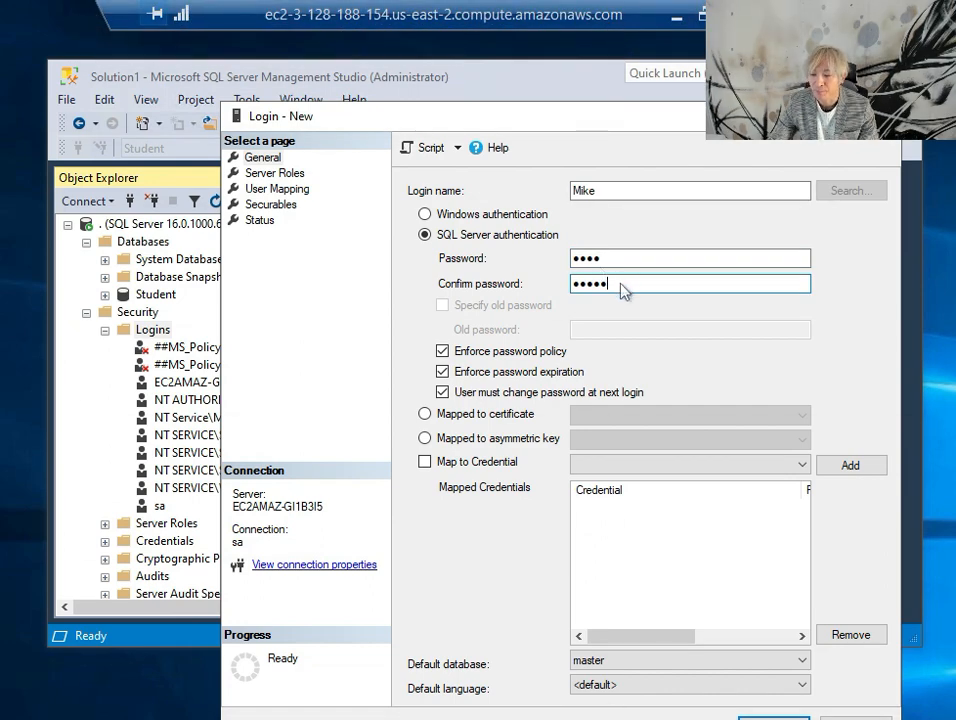
type("•")
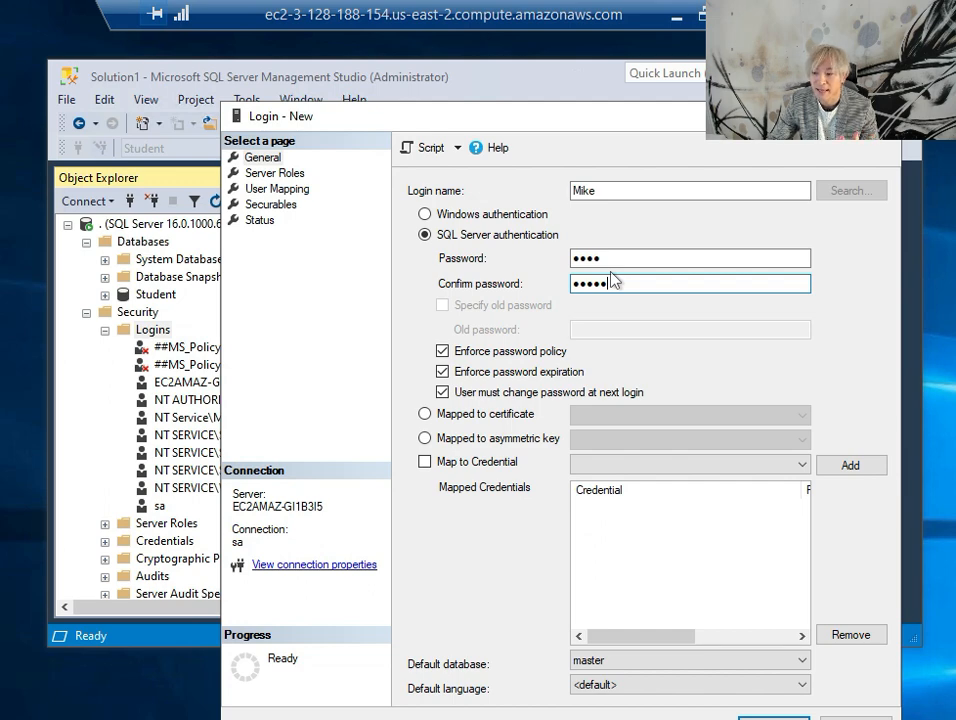
type("•")
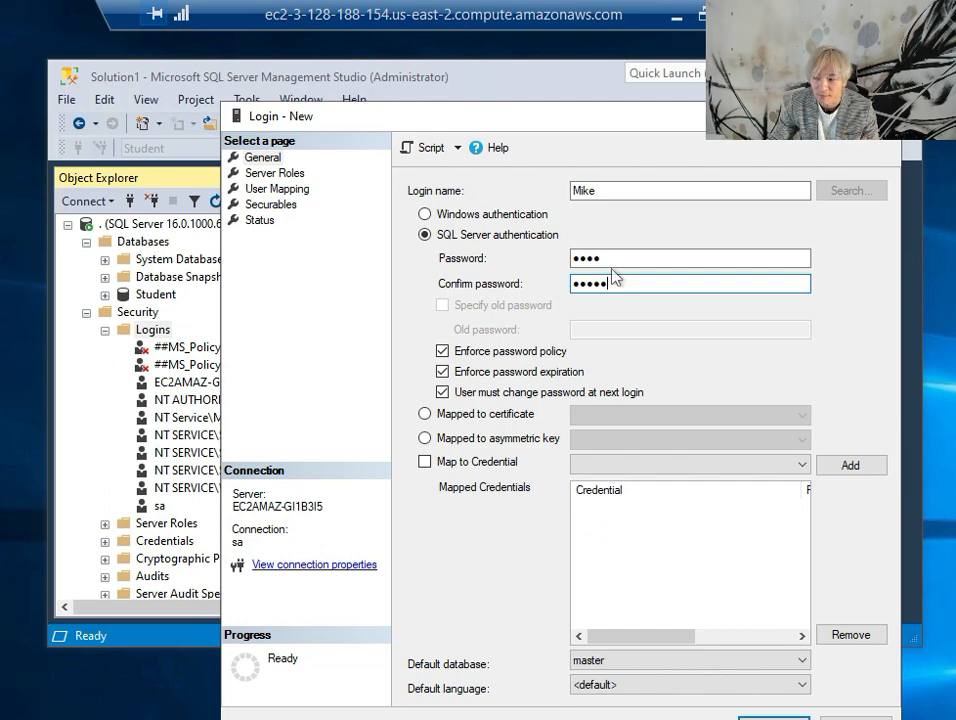
type("•")
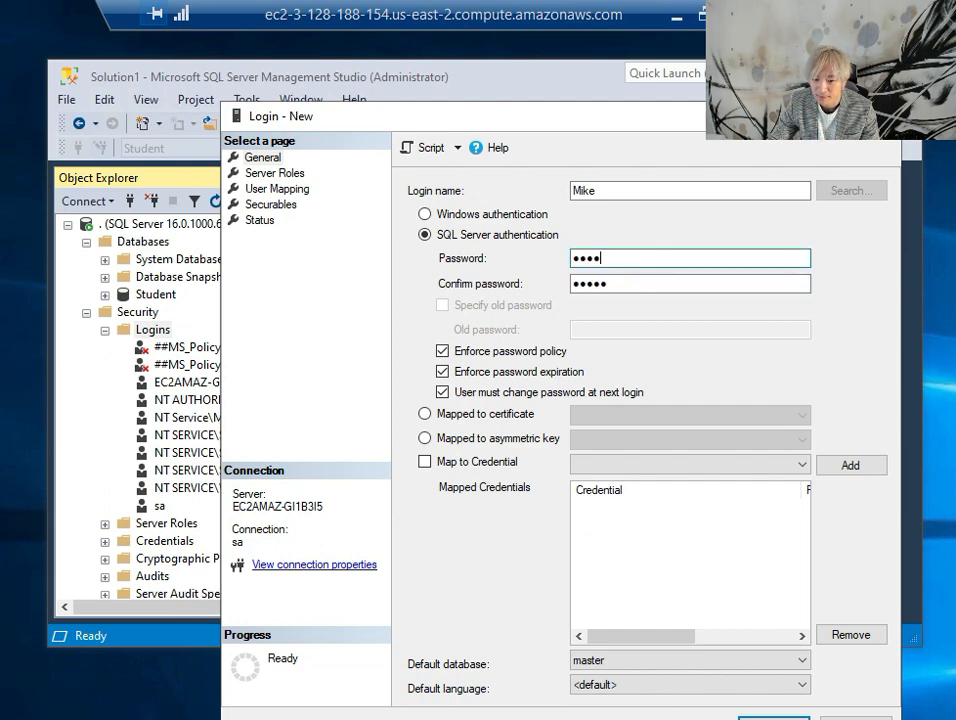
left_click(442, 390)
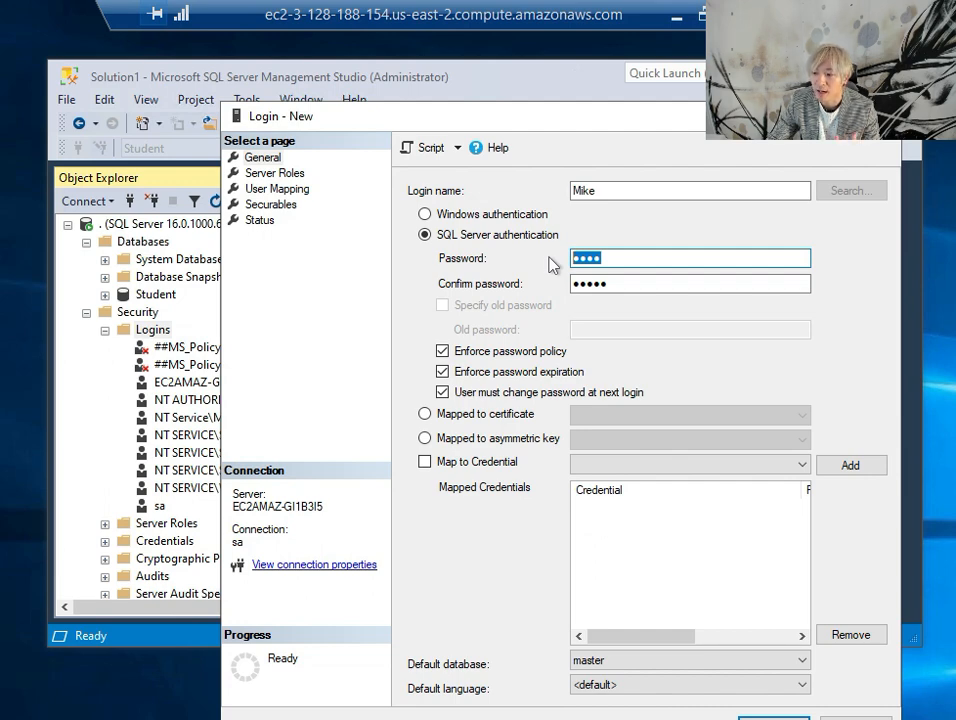
mouse_move(548, 264)
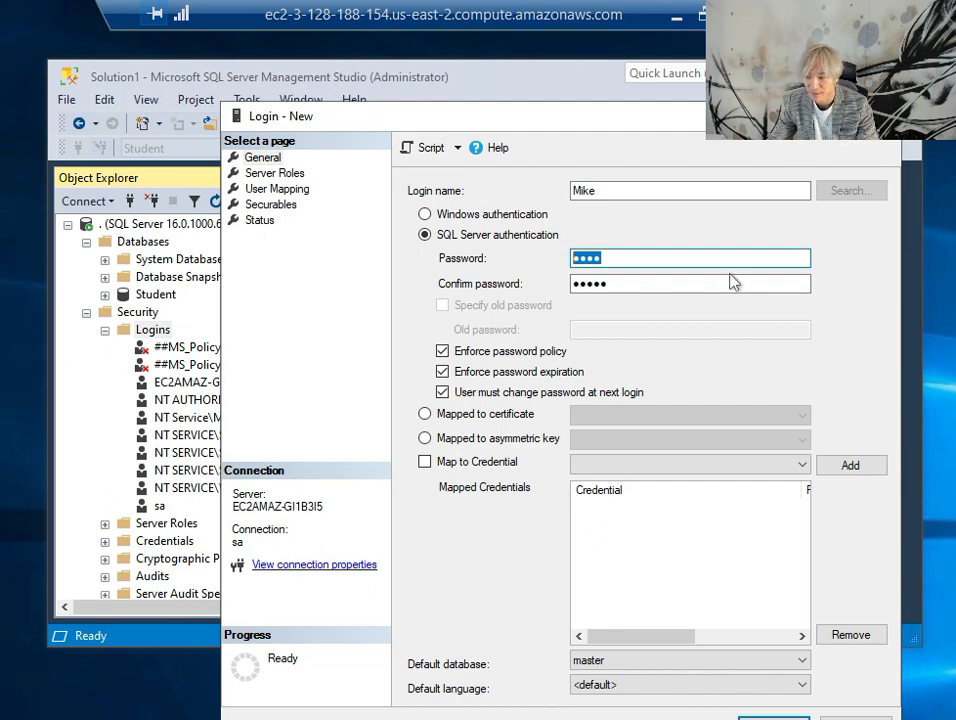
key("Backspace")
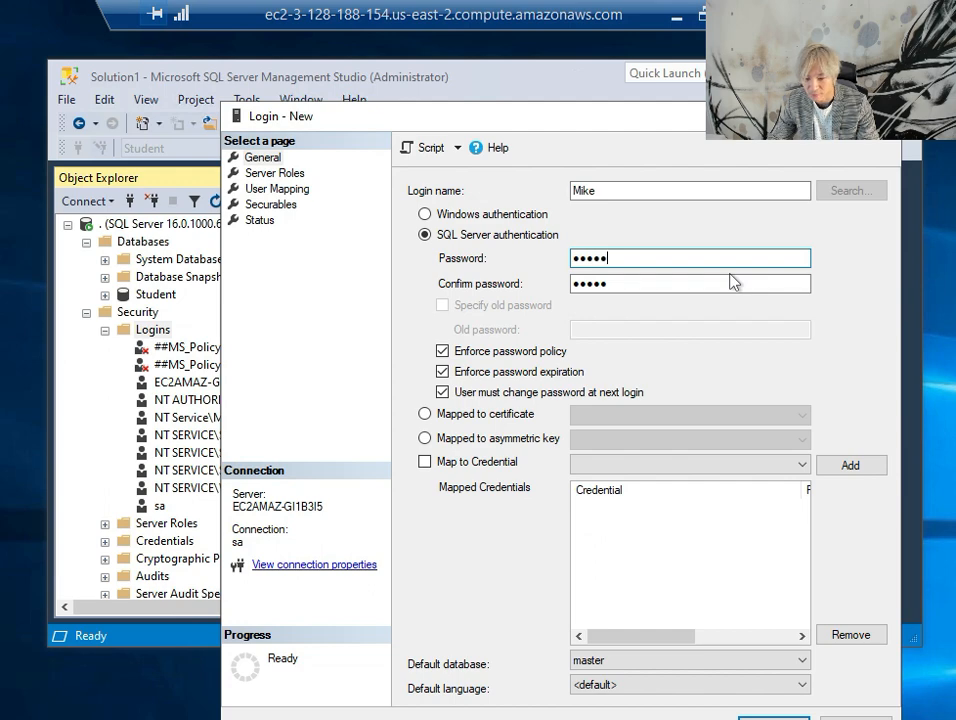
type("•")
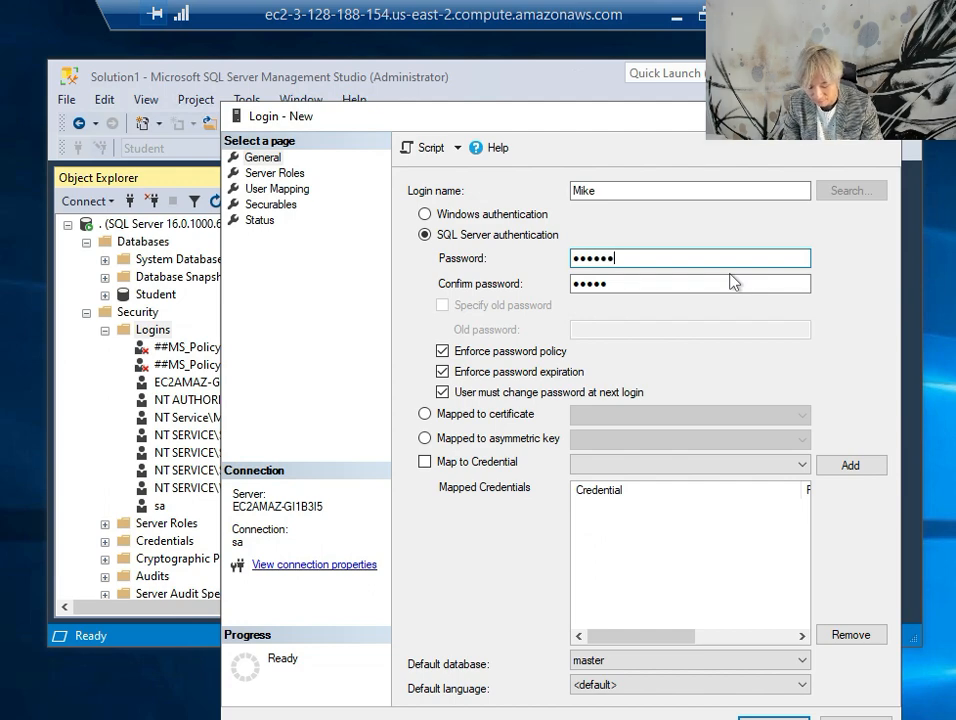
type("••")
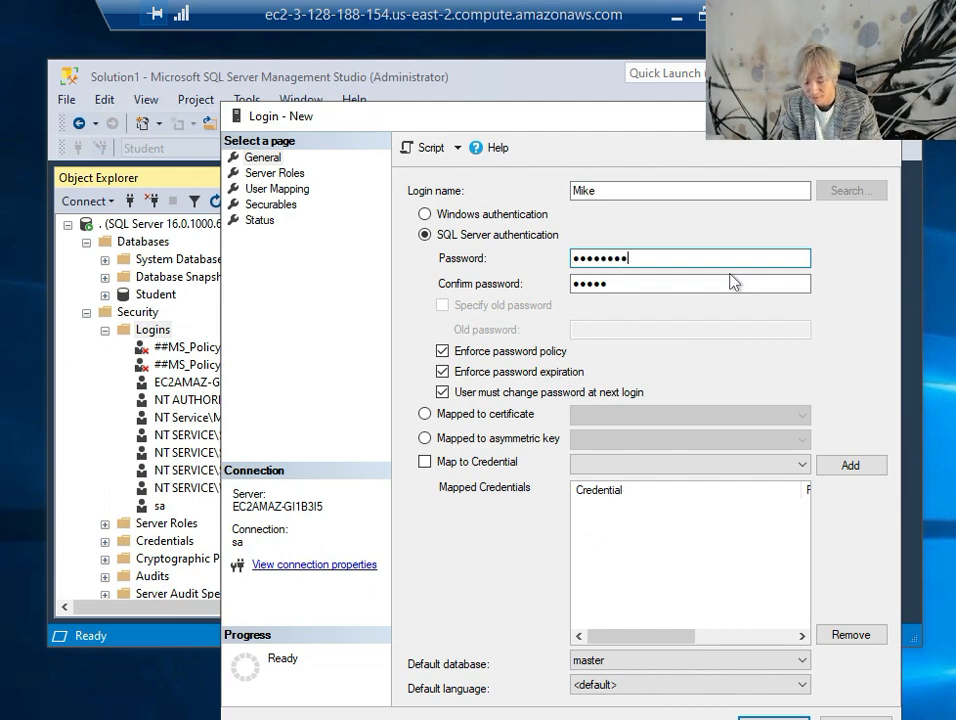
type("•")
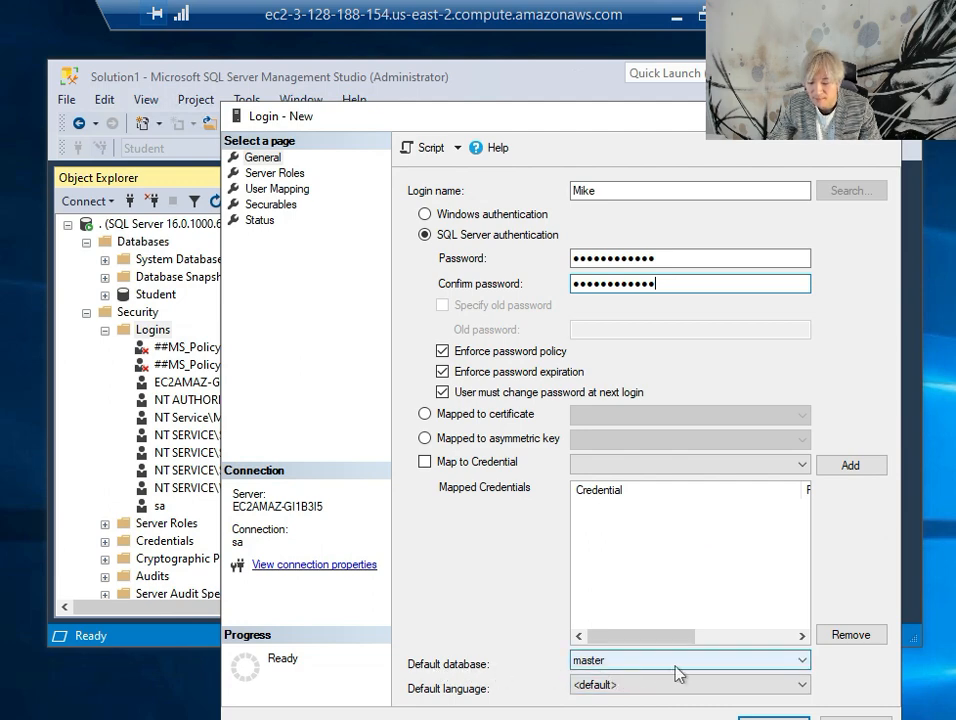
Choose Student as the default database for the Mike login
left_click(800, 660)
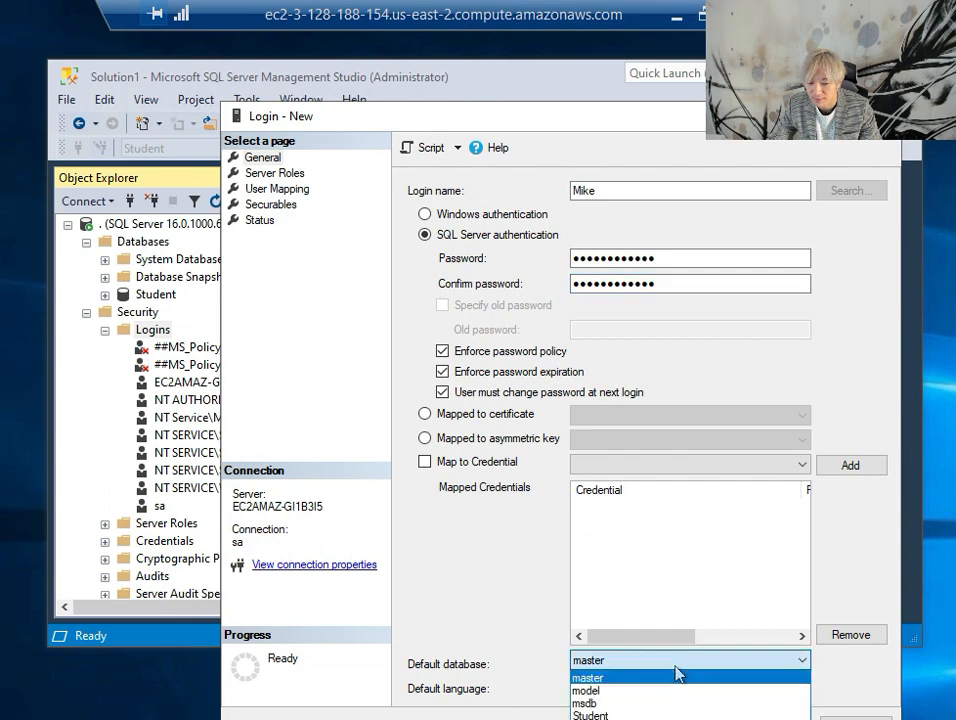
left_click(590, 716)
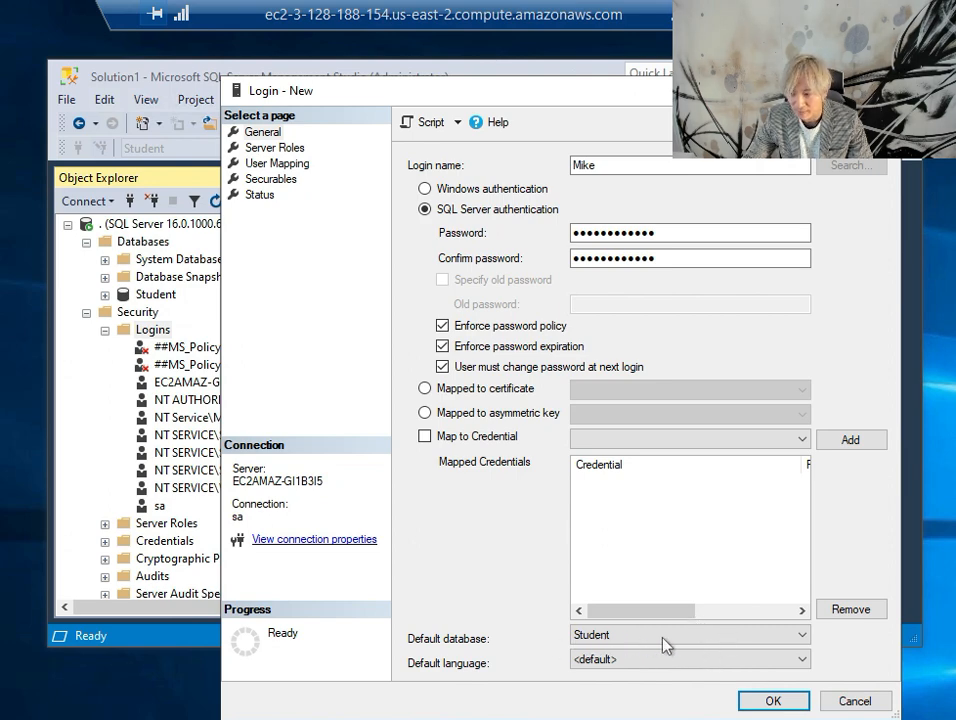
mouse_move(590, 648)
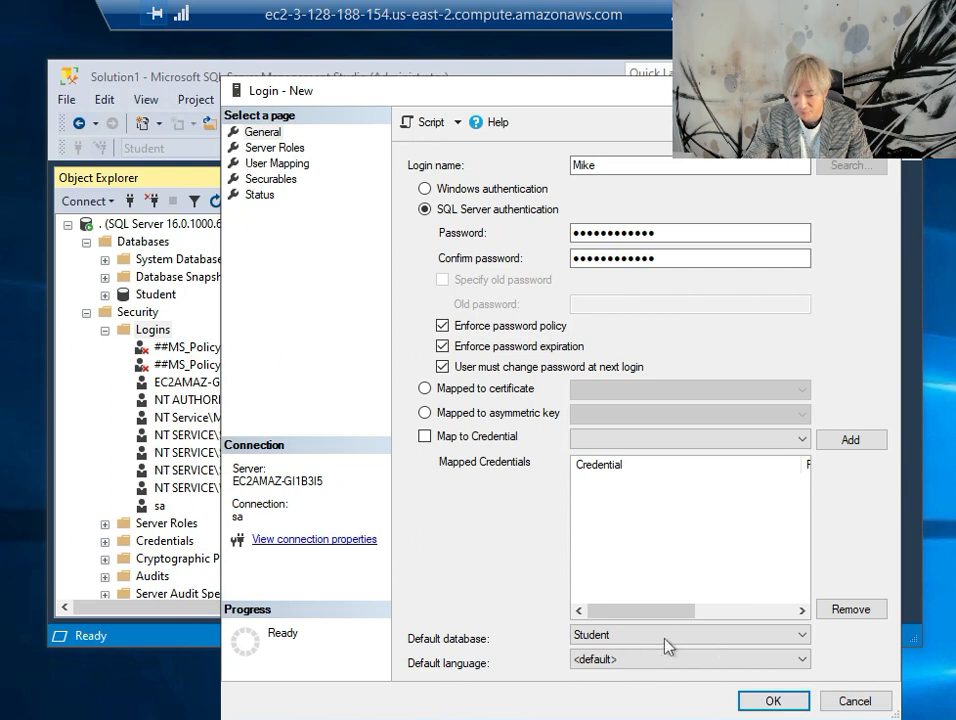
Review the Server Roles page, then switch to the User Mapping page
left_click(274, 148)
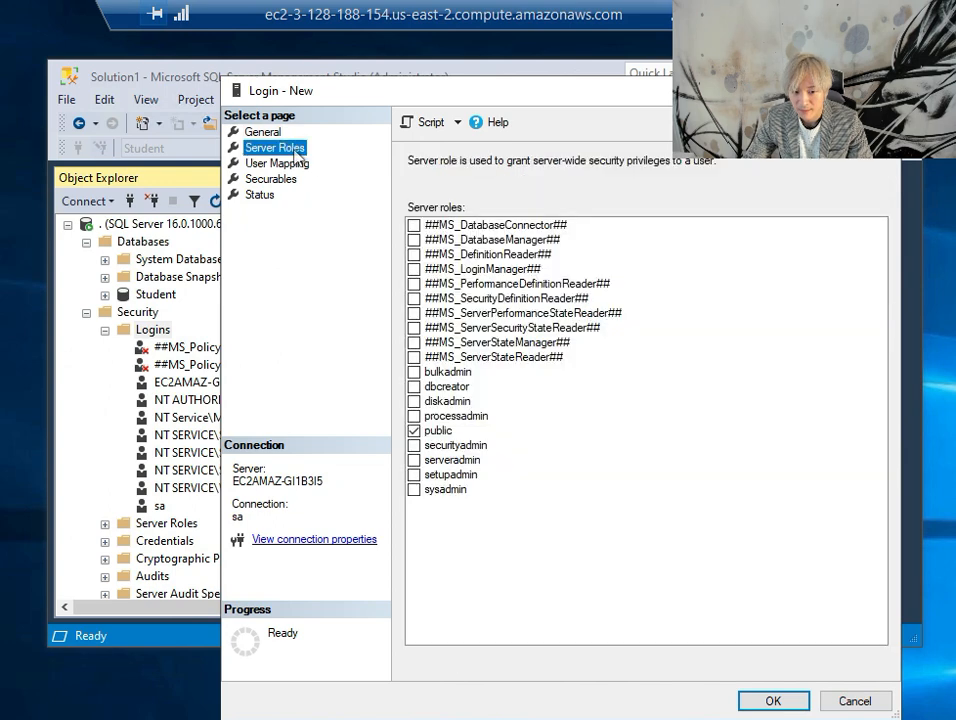
mouse_move(292, 164)
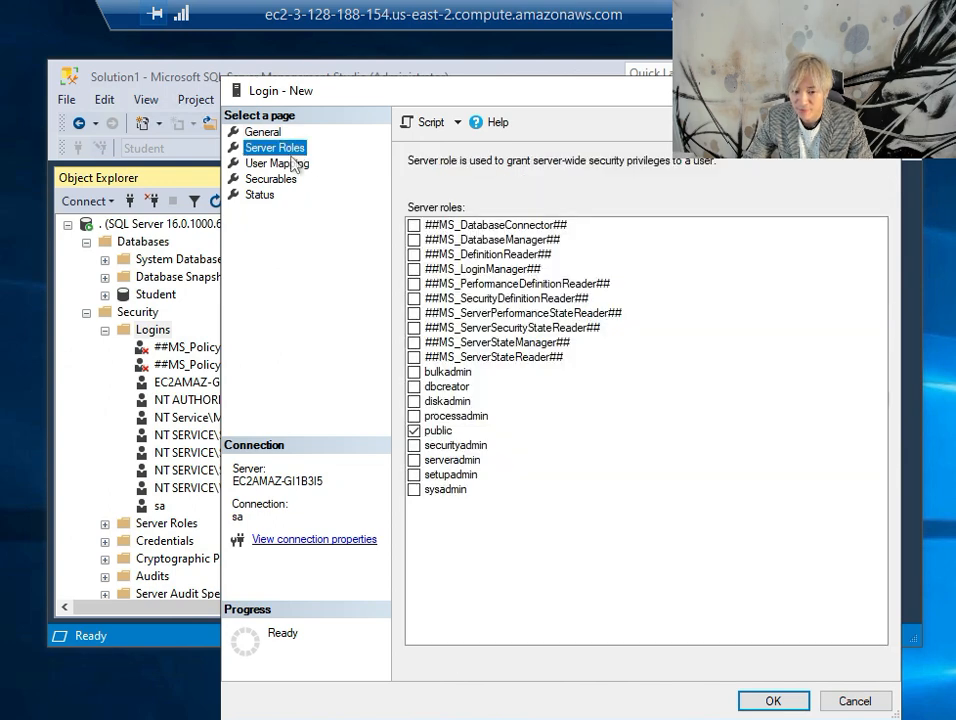
left_click(276, 164)
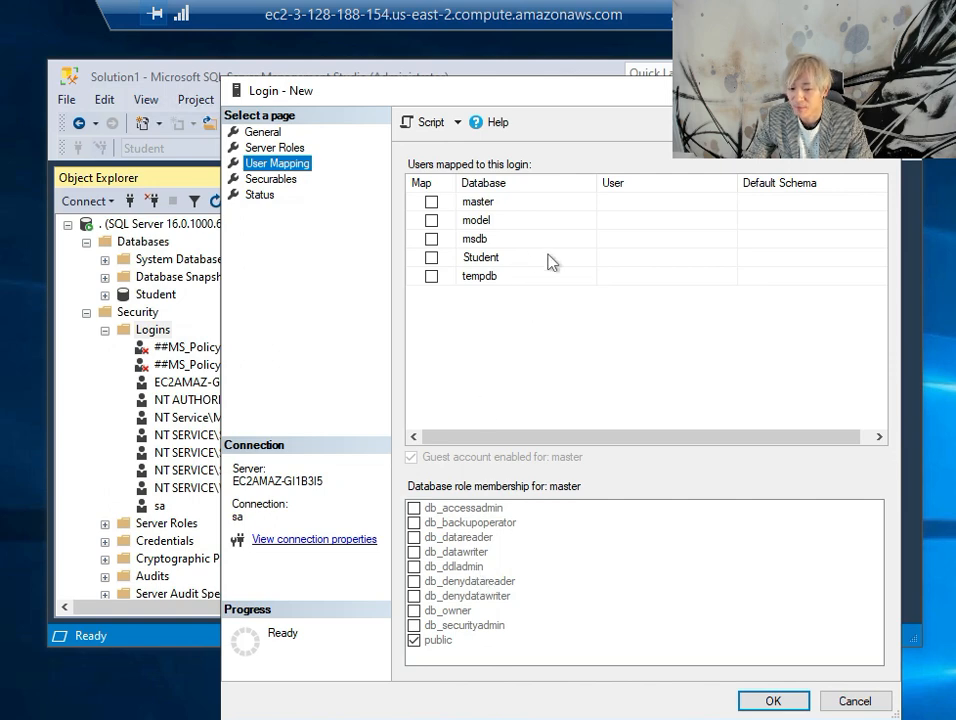
mouse_move(508, 318)
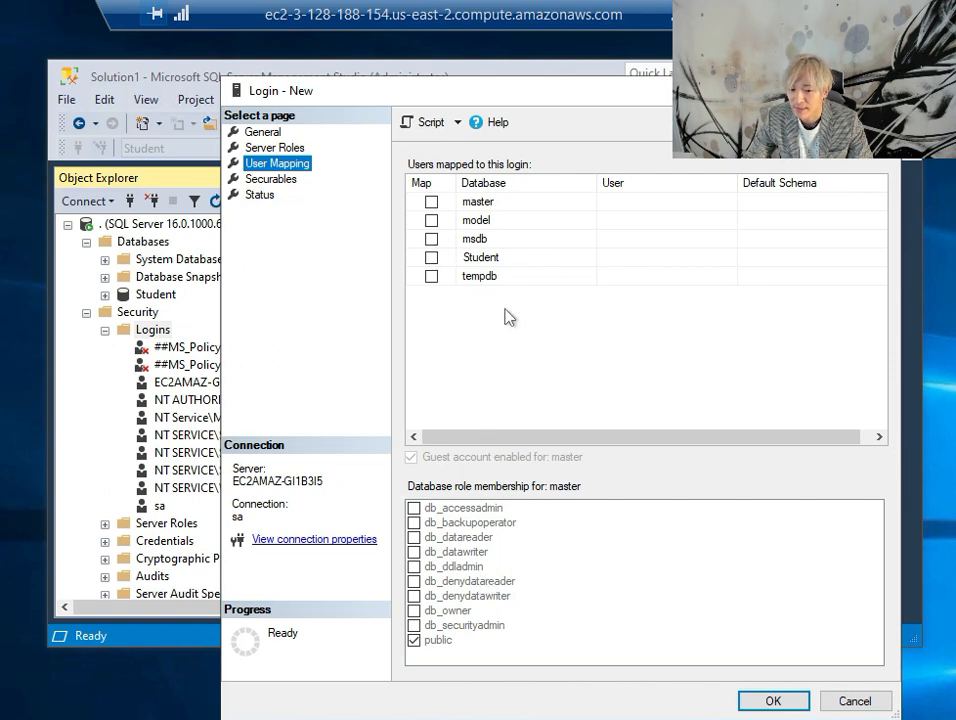
Map Mike to the Student database and check db_datawriter, db_datareader and db_owner memberships
left_click(432, 256)
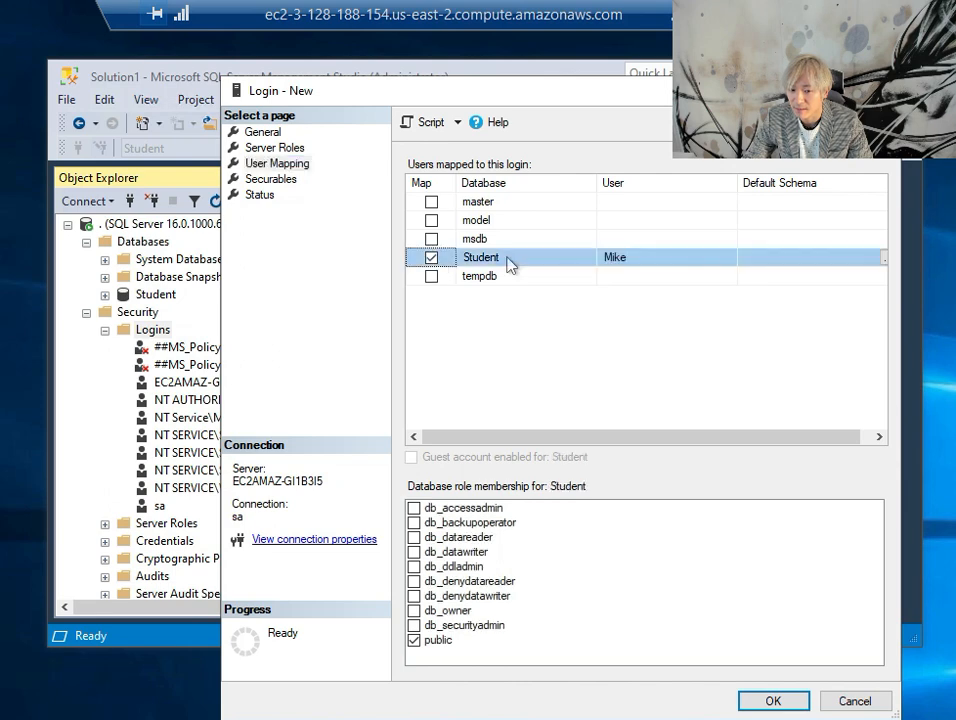
mouse_move(436, 600)
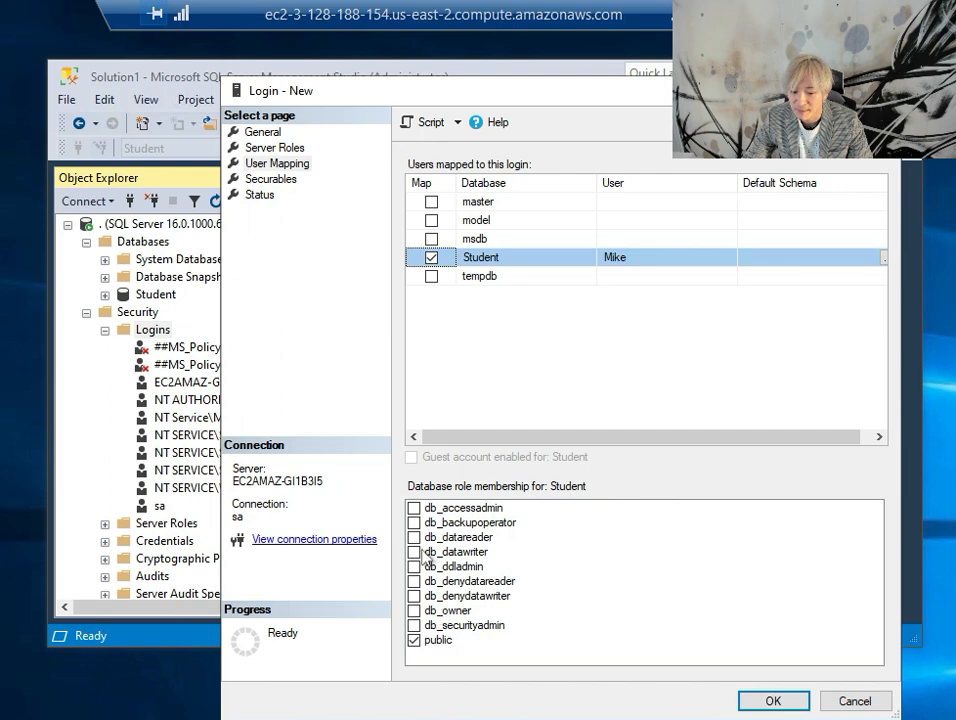
left_click(414, 552)
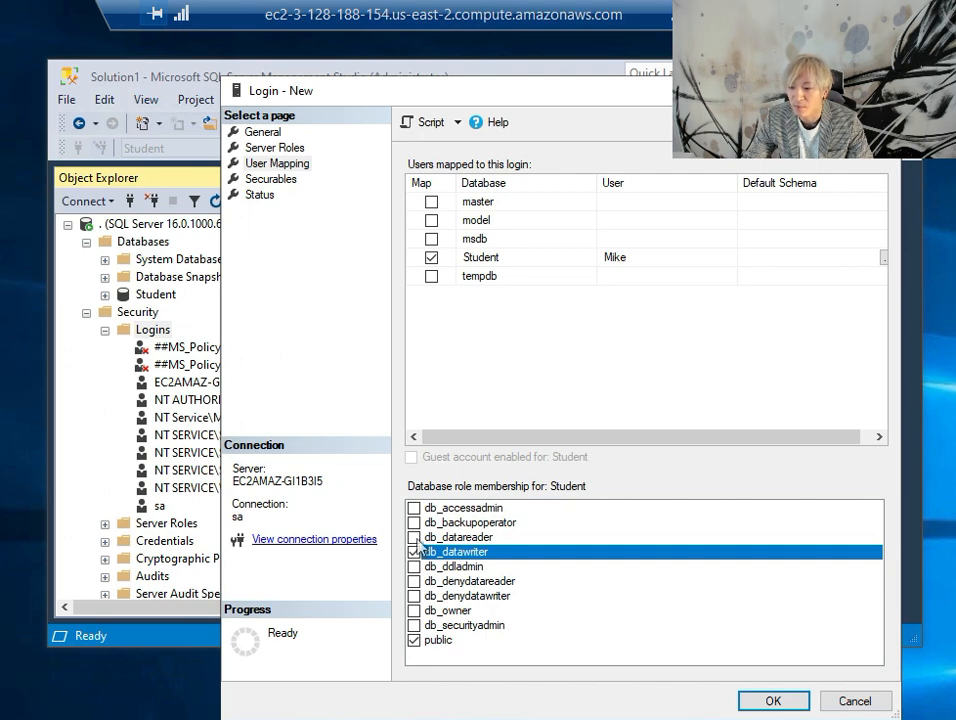
left_click(416, 536)
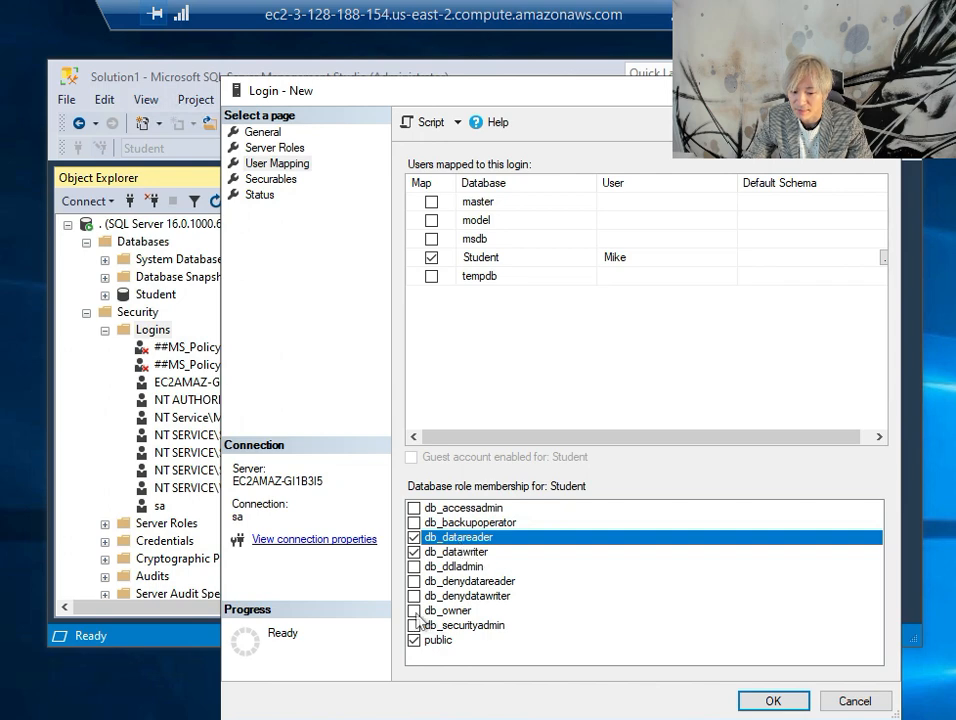
left_click(414, 610)
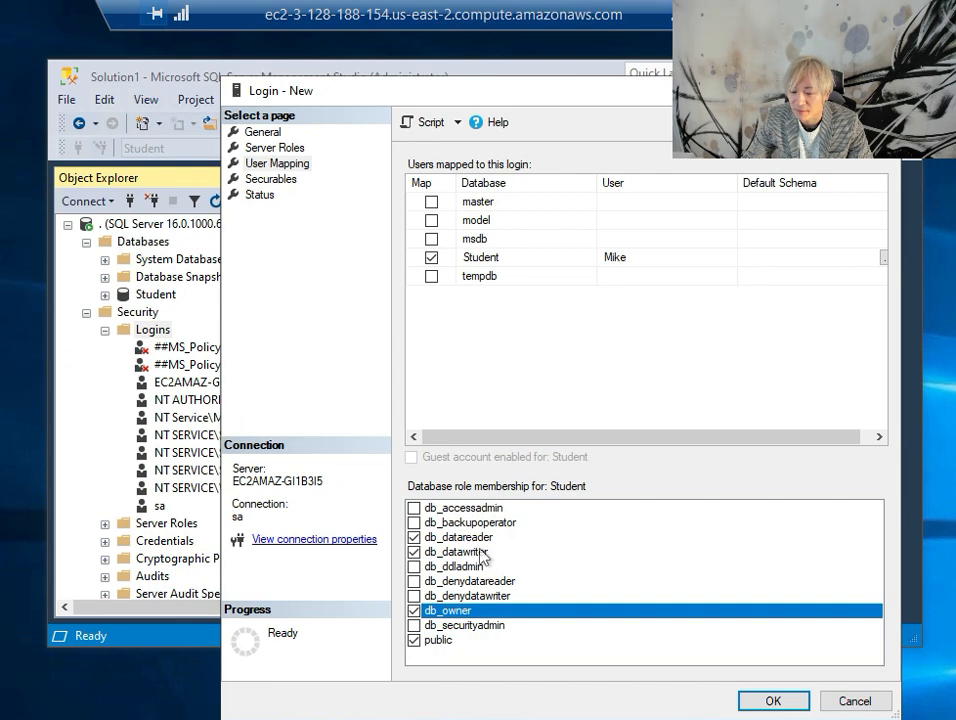
mouse_move(480, 556)
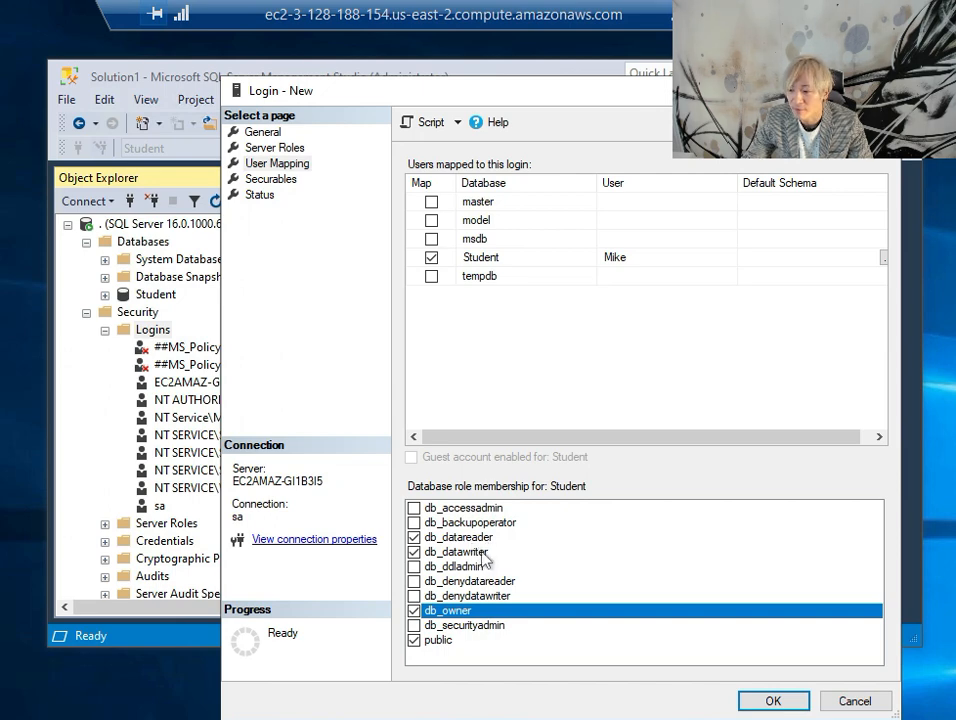
mouse_move(480, 558)
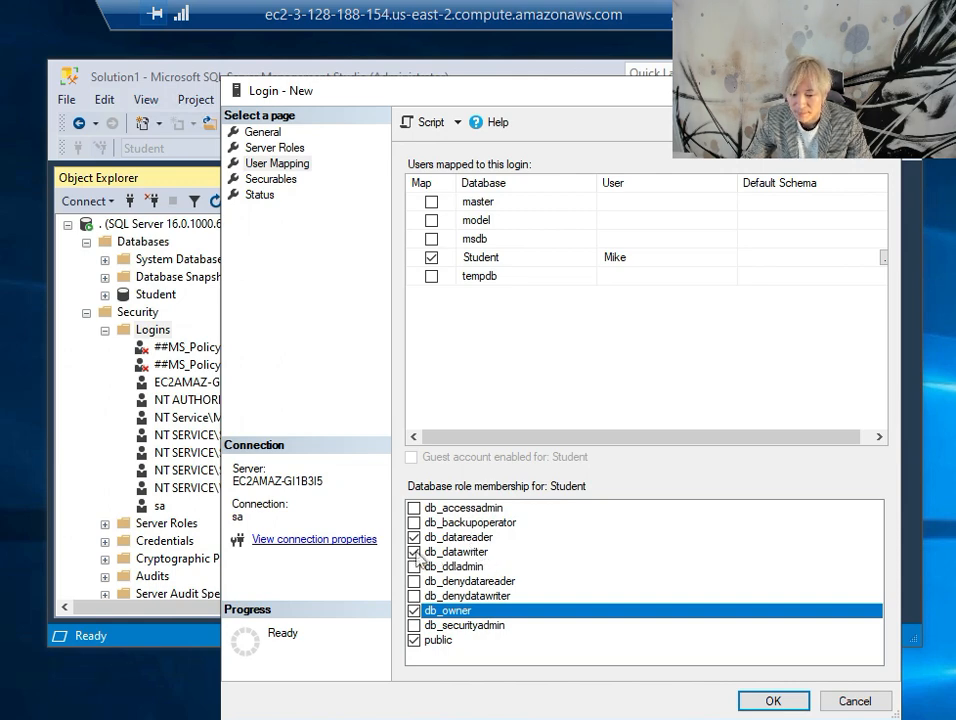
Uncheck the role memberships, close the new login dialog and leave Object Explorer disconnected
left_click(414, 552)
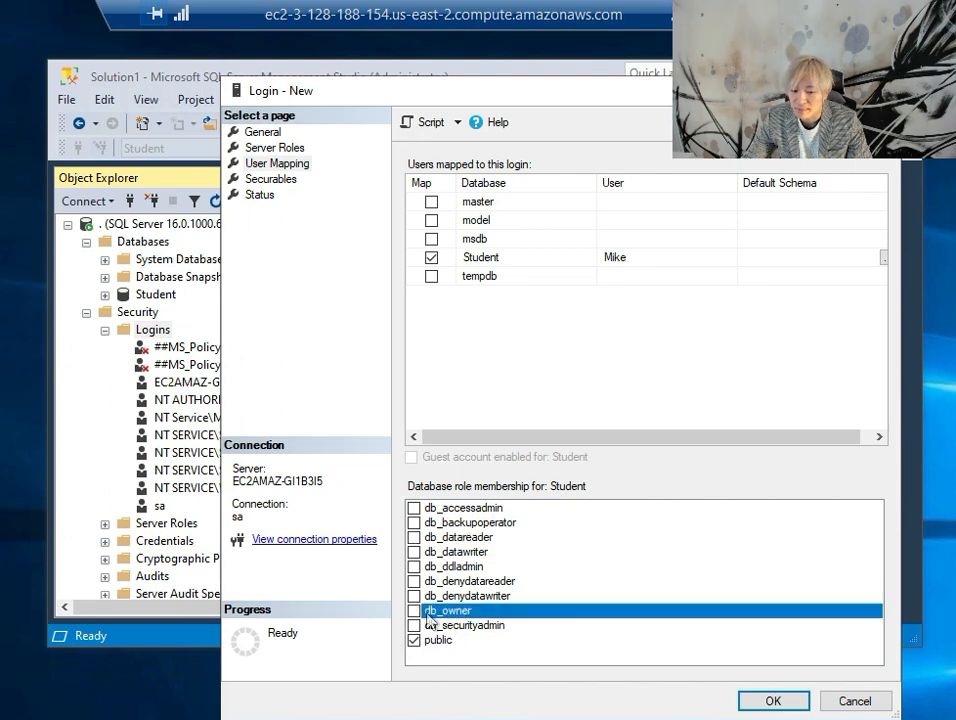
left_click(416, 610)
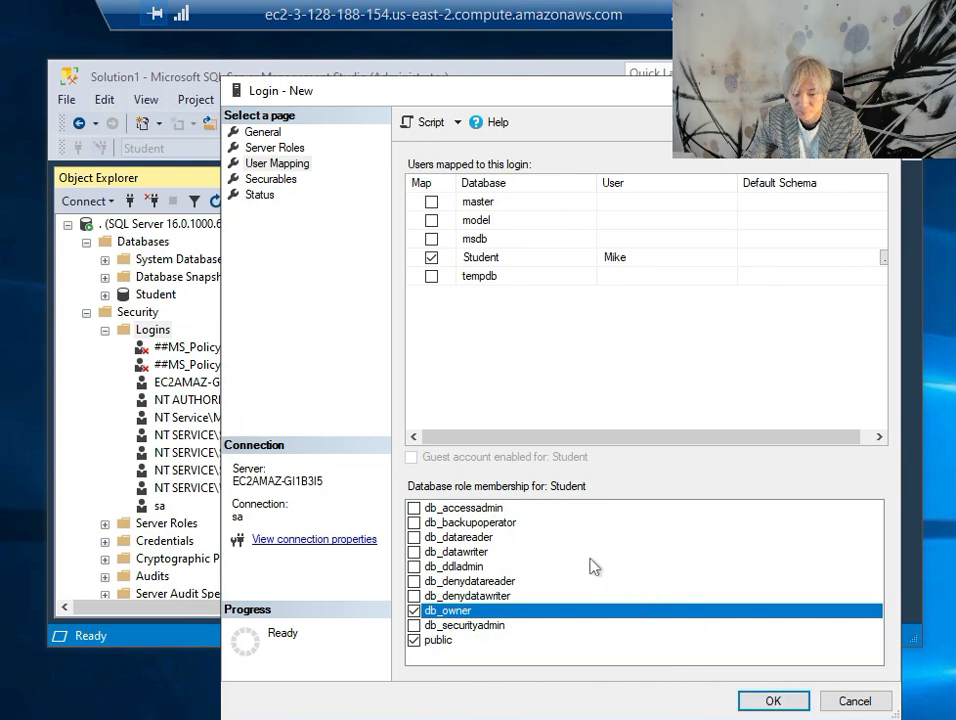
left_click(772, 700)
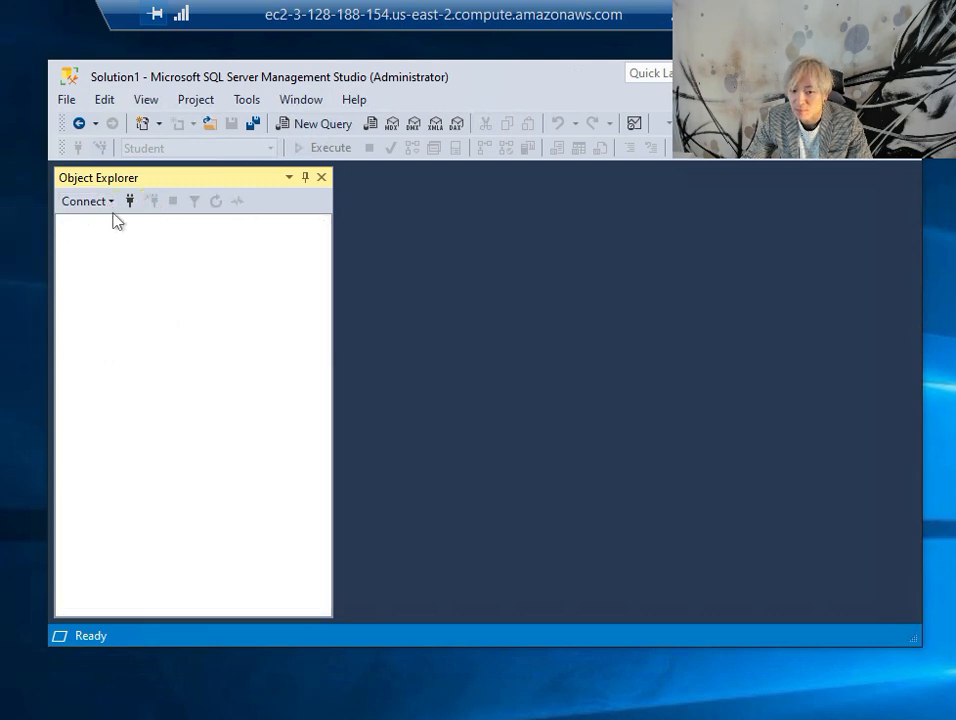
Connect with SQL Server Authentication as login Mike with its password, triggering the expired-password prompt
left_click(84, 200)
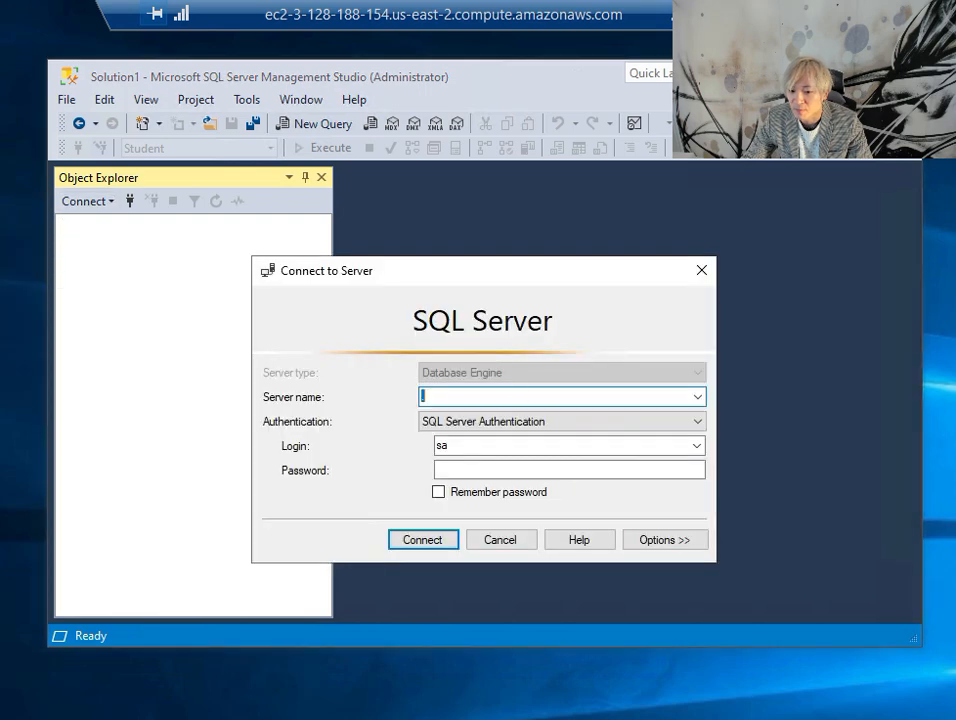
left_click(568, 444)
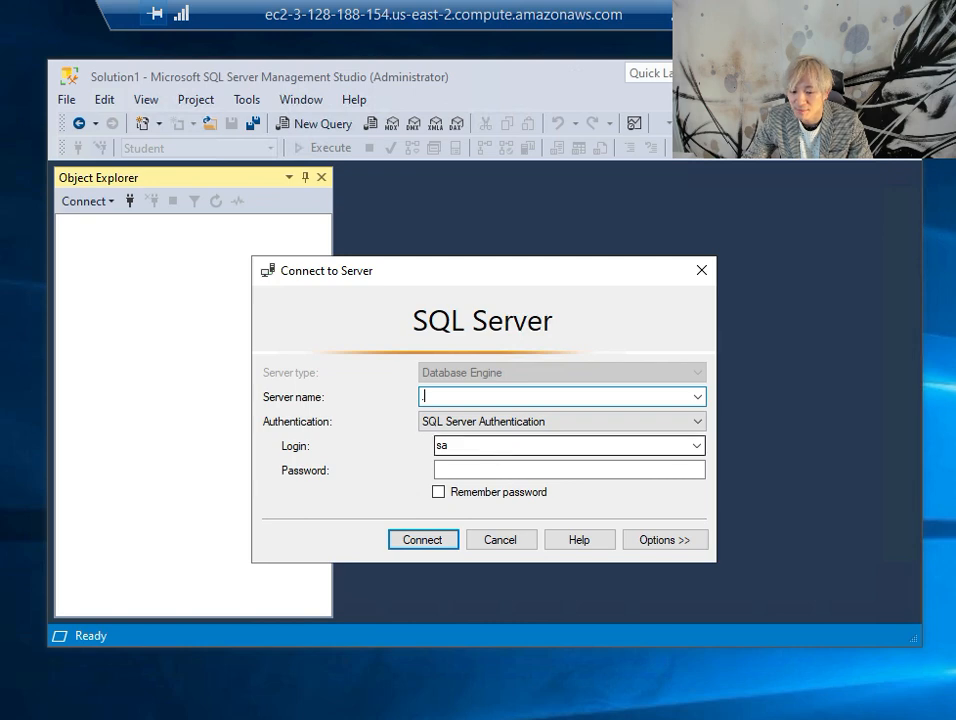
type("M")
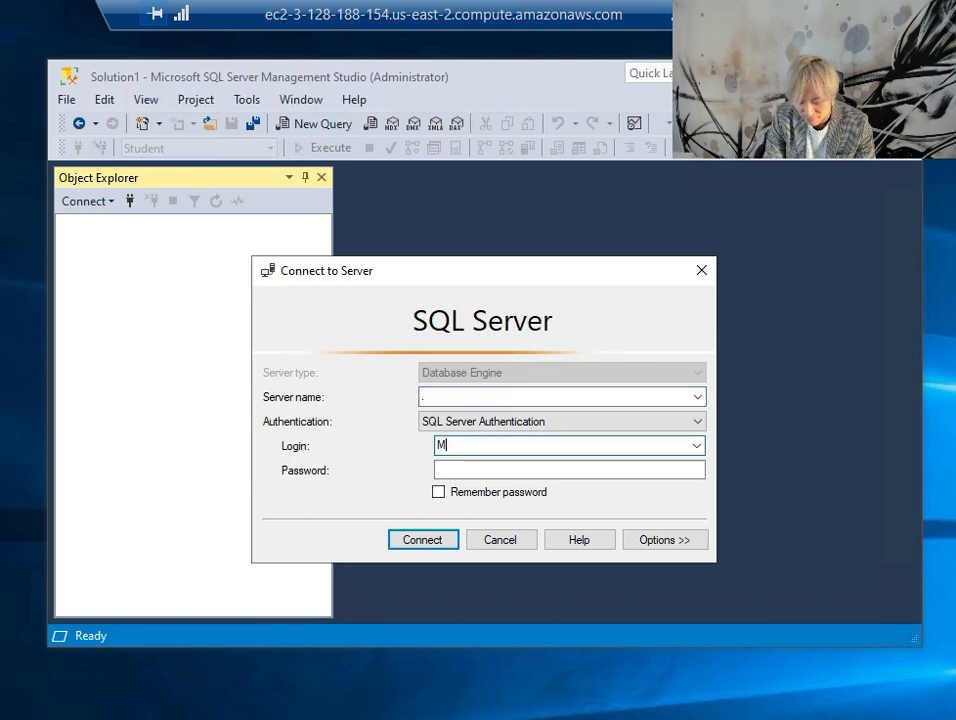
type("ike")
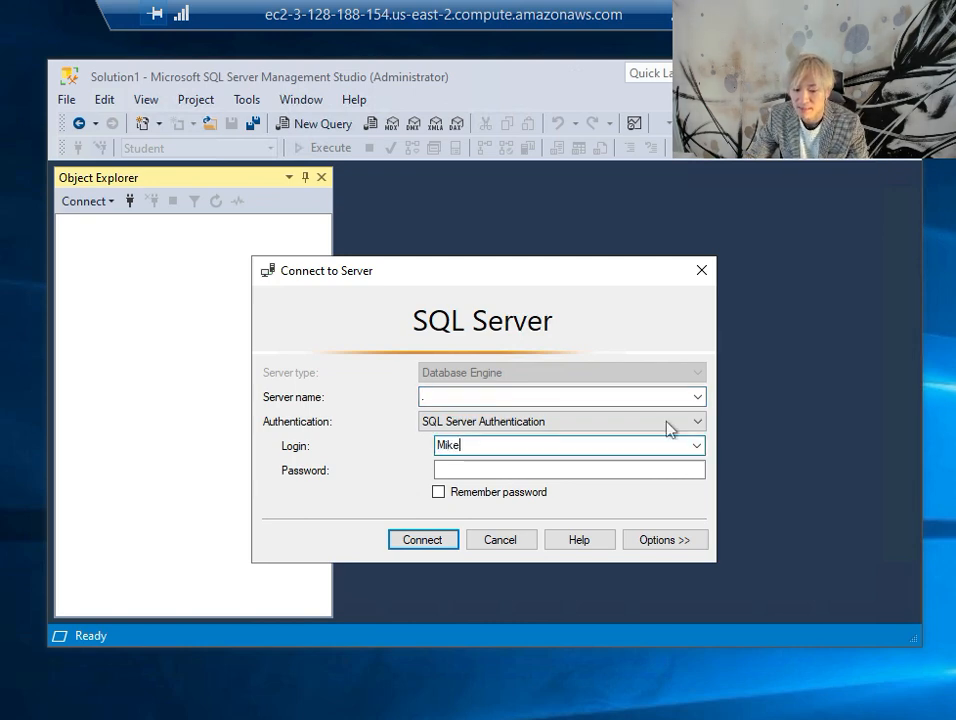
left_click(568, 468)
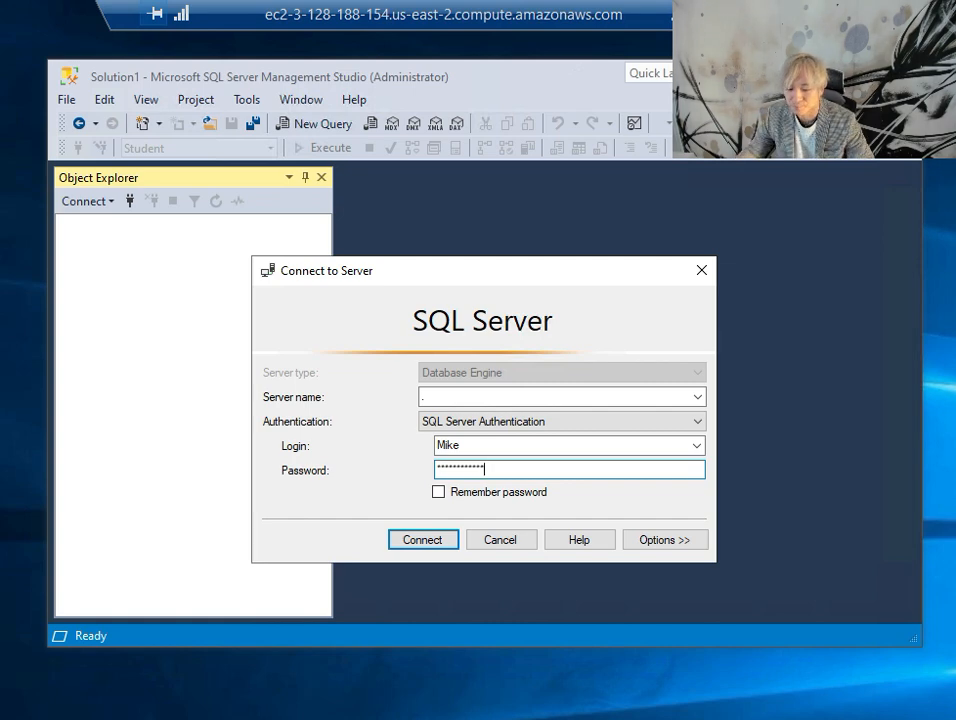
left_click(422, 540)
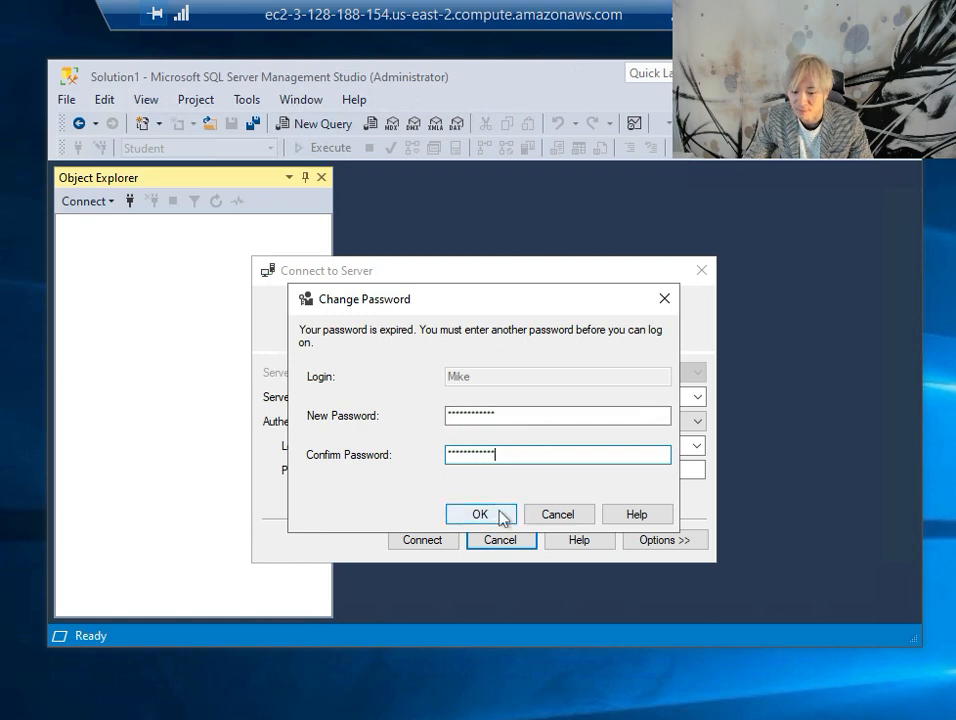
Confirm Mike's new password and expand the server, its Databases and the Student database
left_click(480, 514)
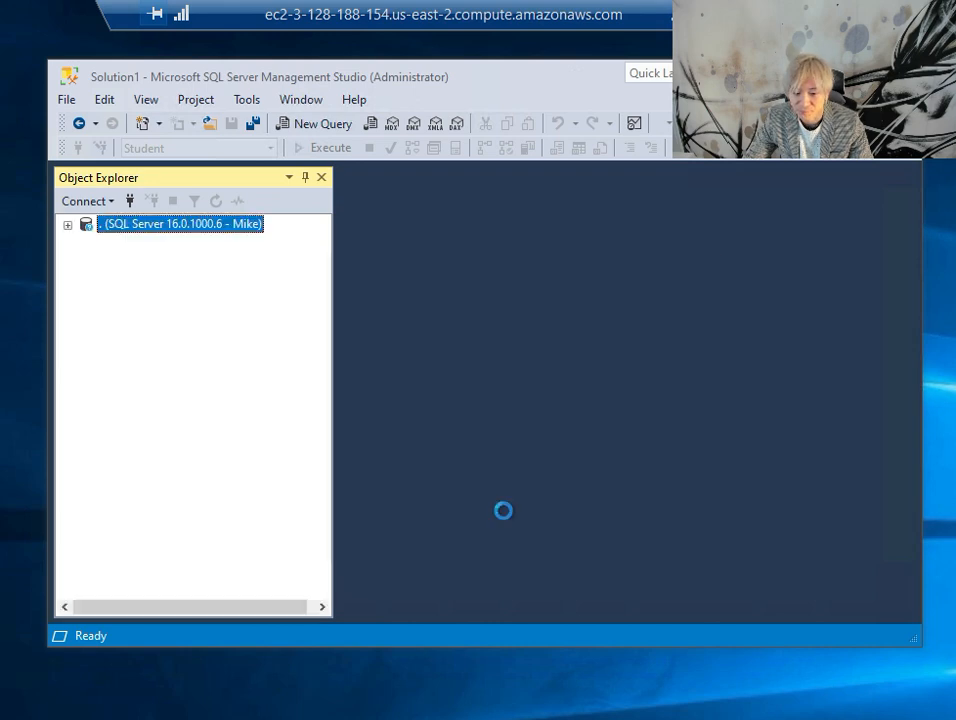
left_click(68, 224)
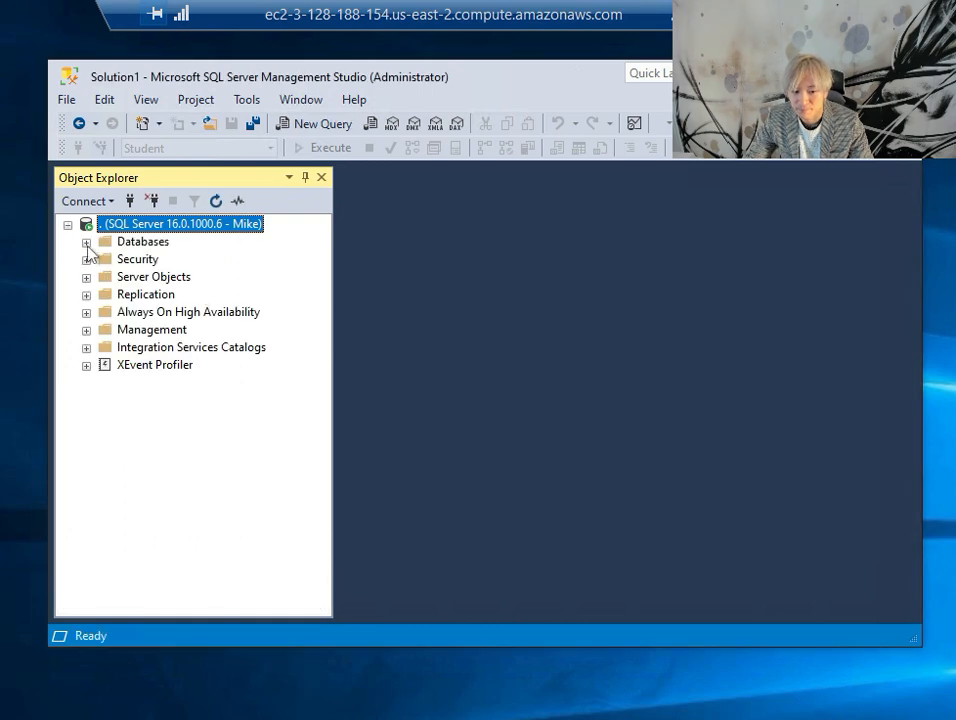
left_click(86, 240)
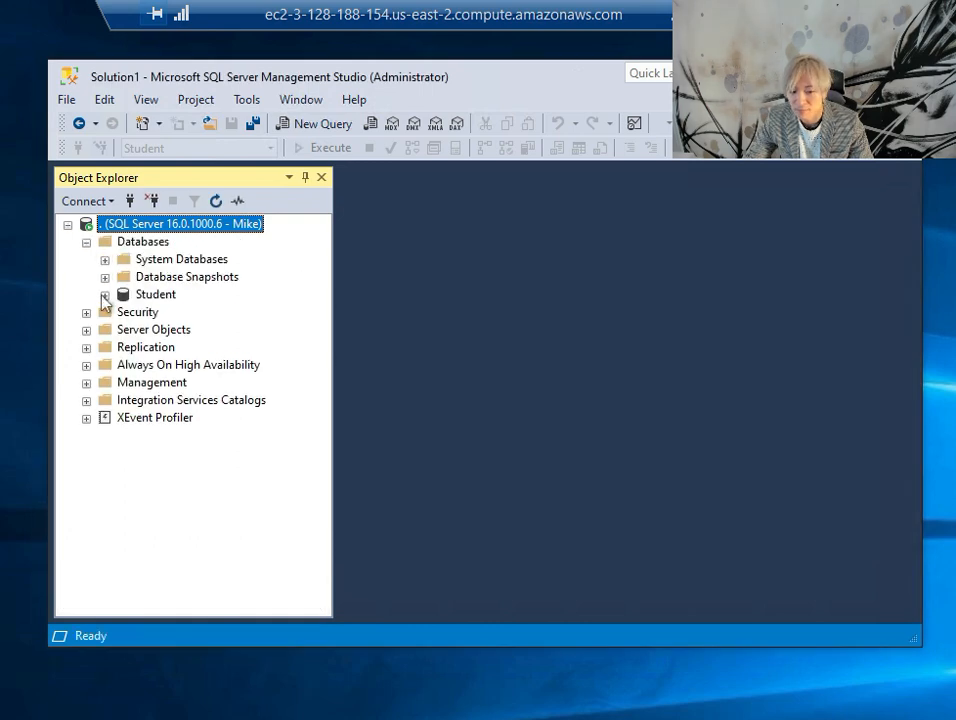
left_click(104, 294)
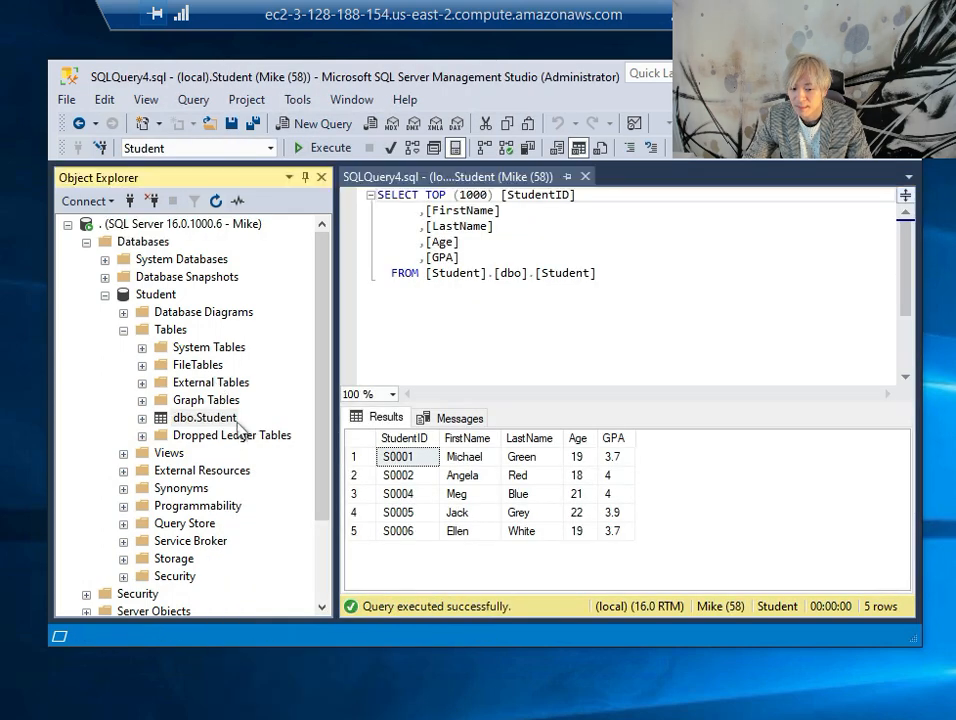
Select the dbo.Student table showing GPA 3.8 for S0001, then expand System Databases
left_click(204, 418)
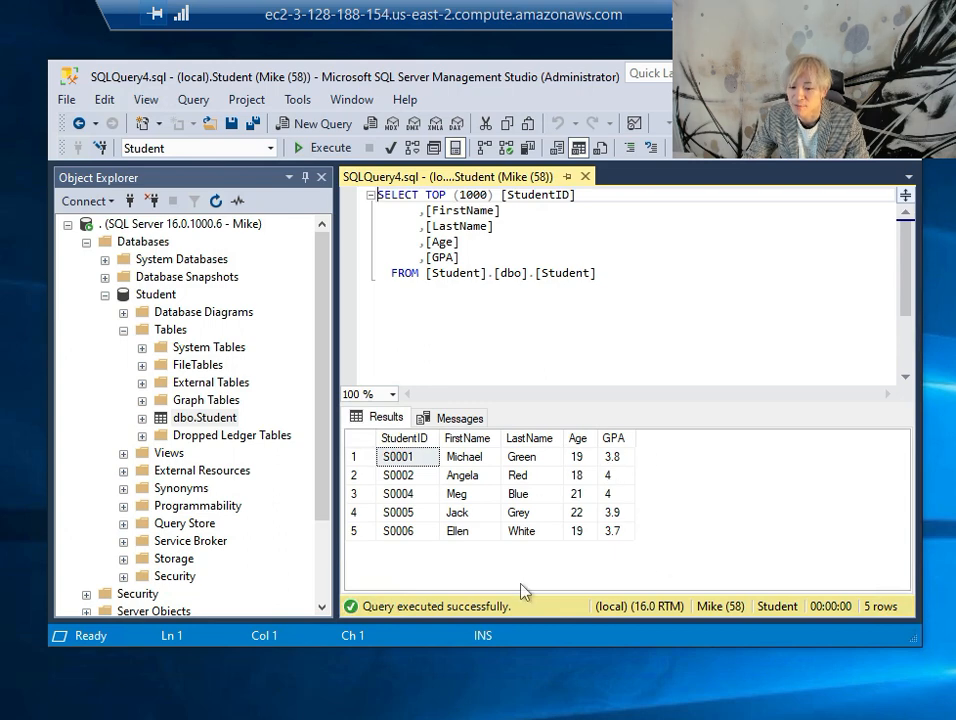
mouse_move(612, 468)
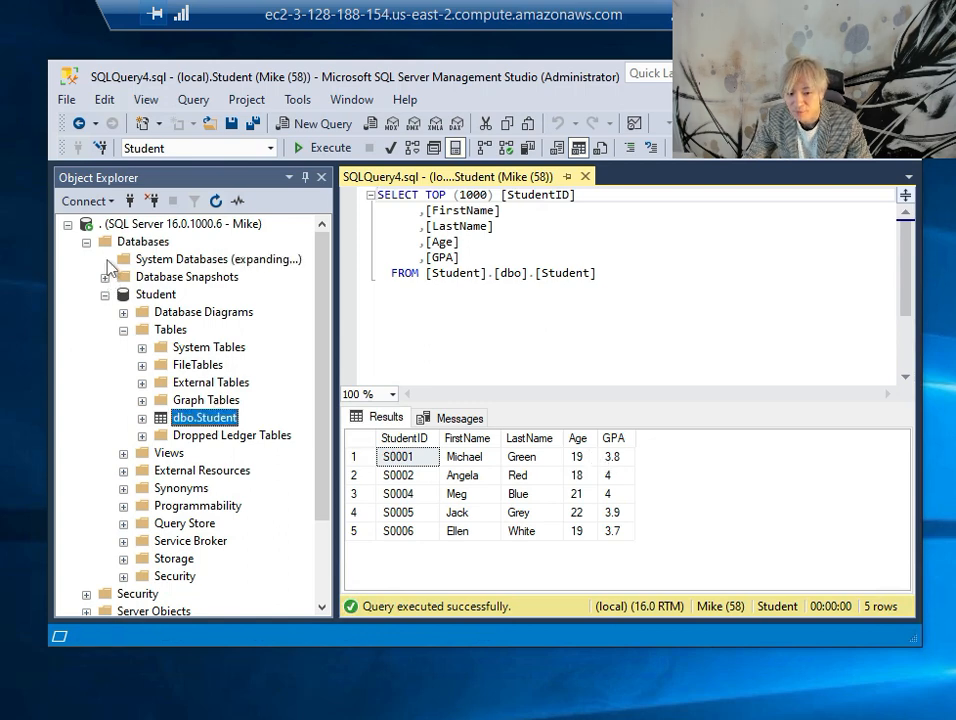
left_click(108, 260)
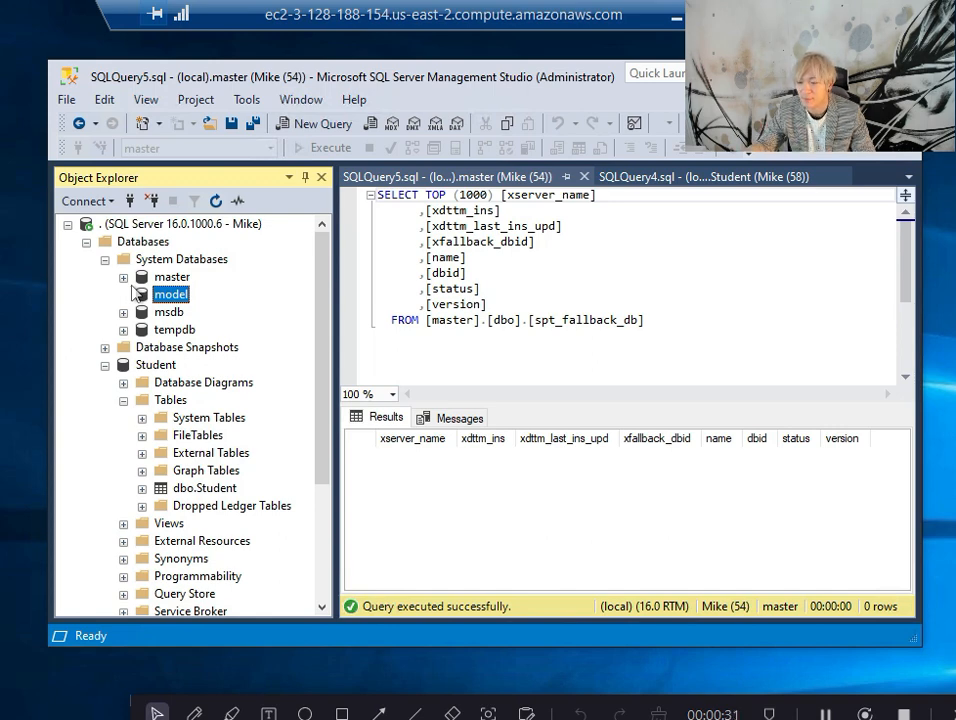
Start a new Database Engine connection after viewing master's empty spt_fallback_db rows
left_click(84, 200)
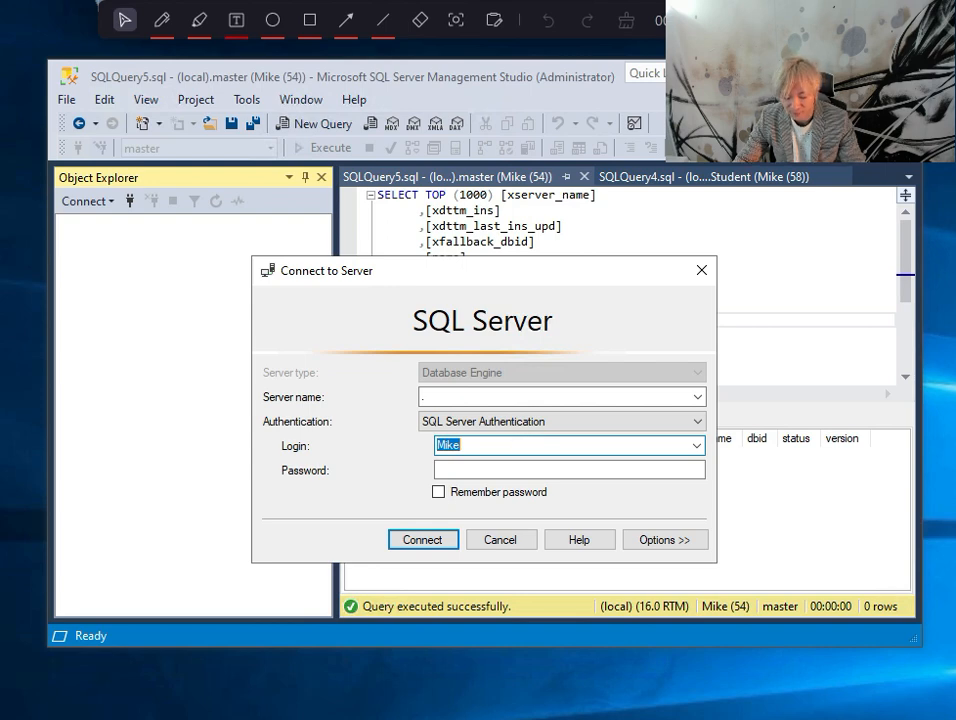
Log in to the server as sa with SQL Server Authentication and its password
type("sa")
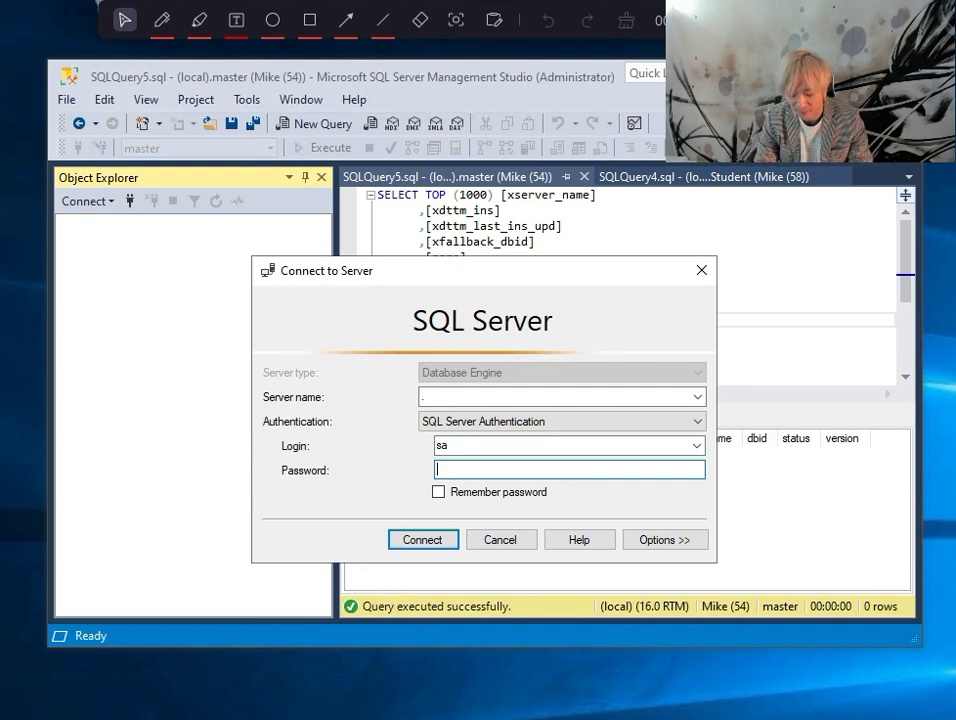
type("***")
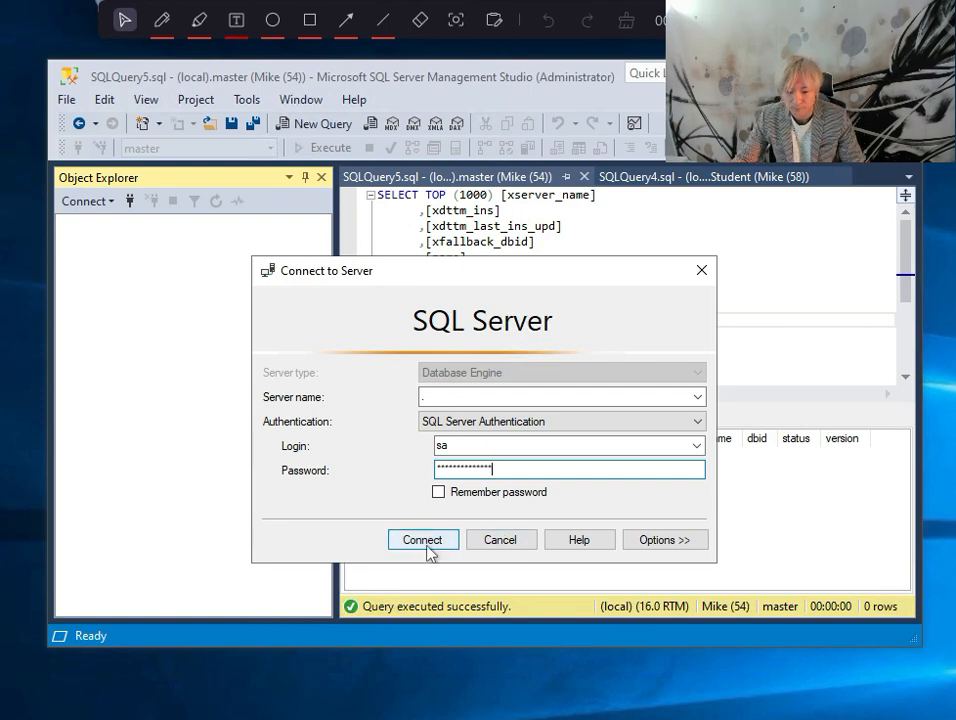
left_click(422, 540)
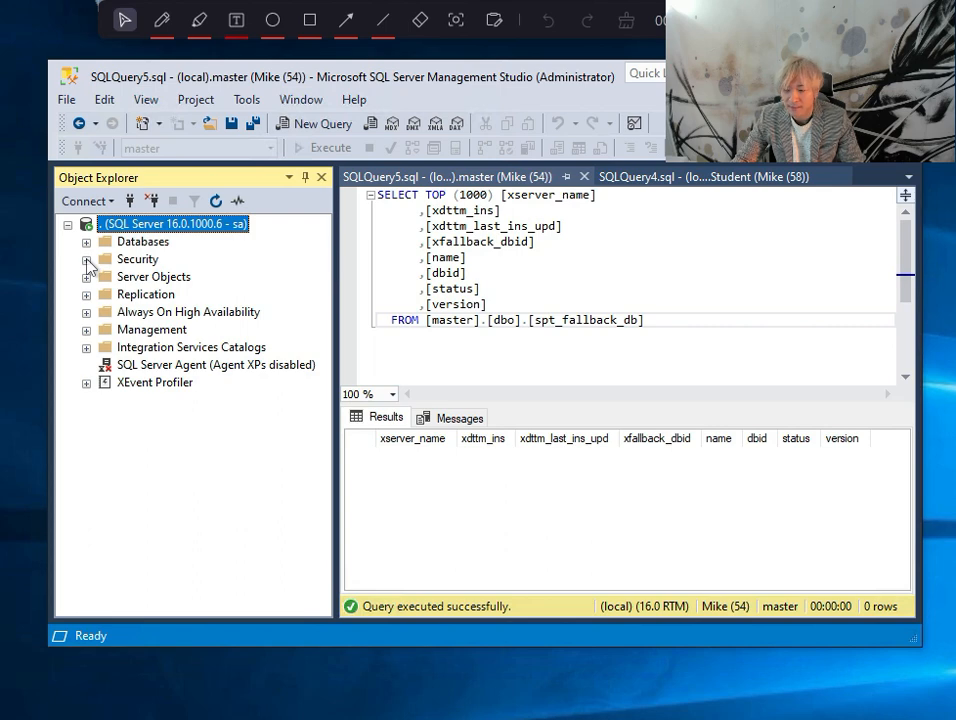
Expand Security > Logins and select the Mike login
left_click(86, 260)
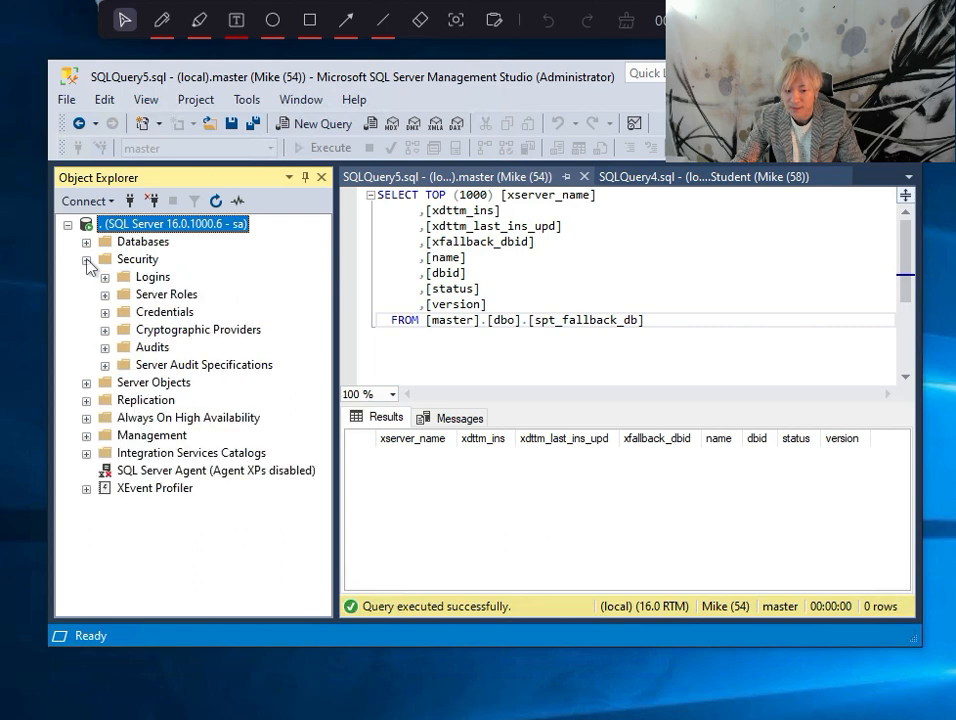
left_click(104, 276)
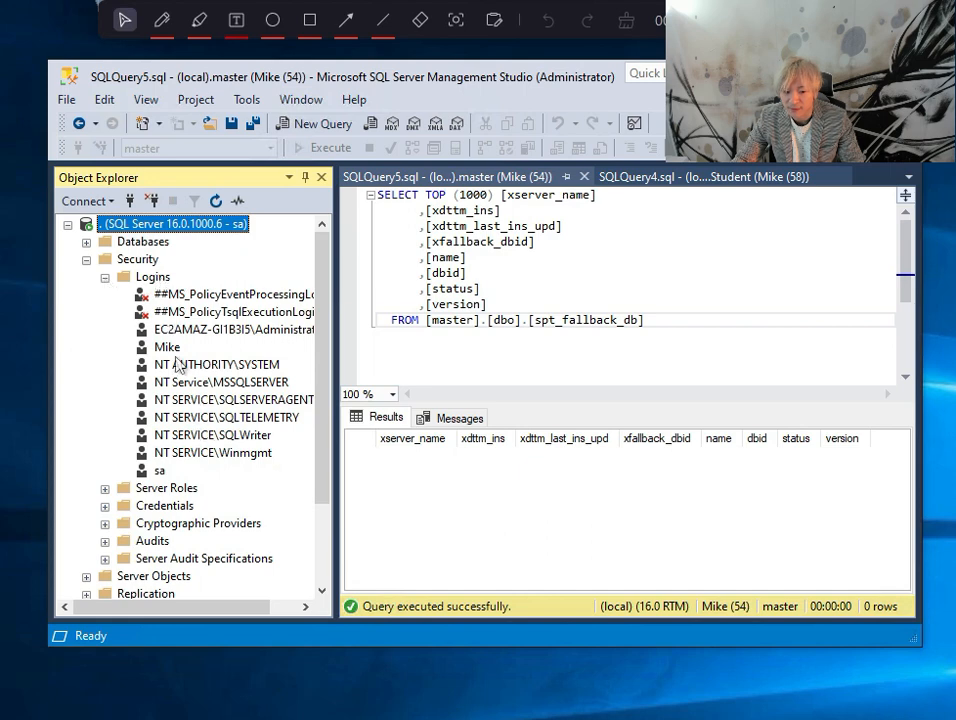
left_click(168, 346)
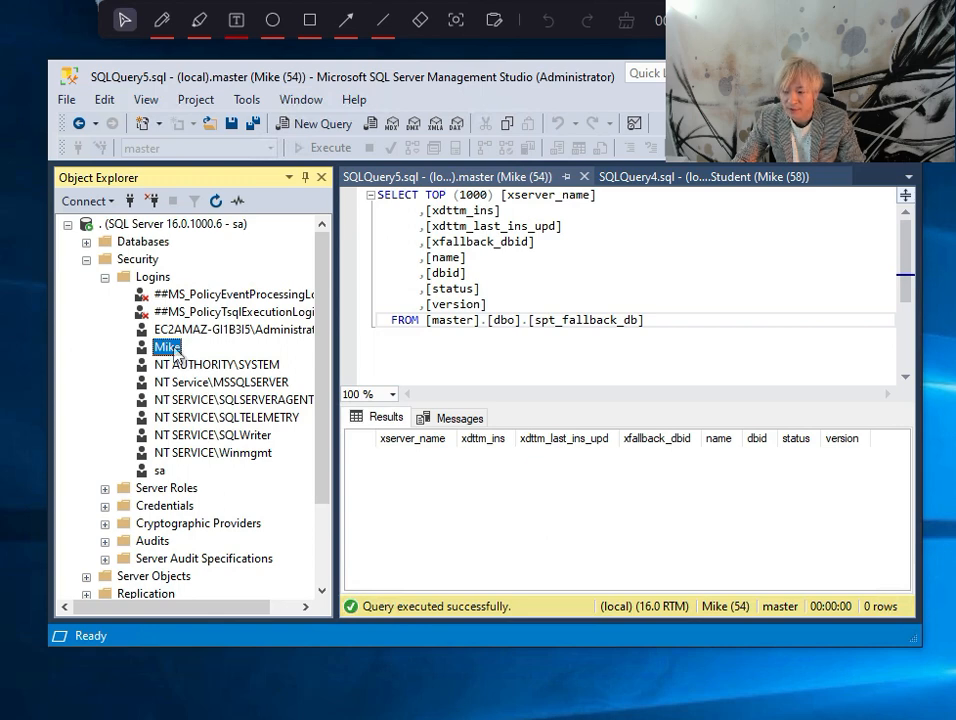
Bring up the Properties dialog of the Mike login from its context menu
right_click(168, 346)
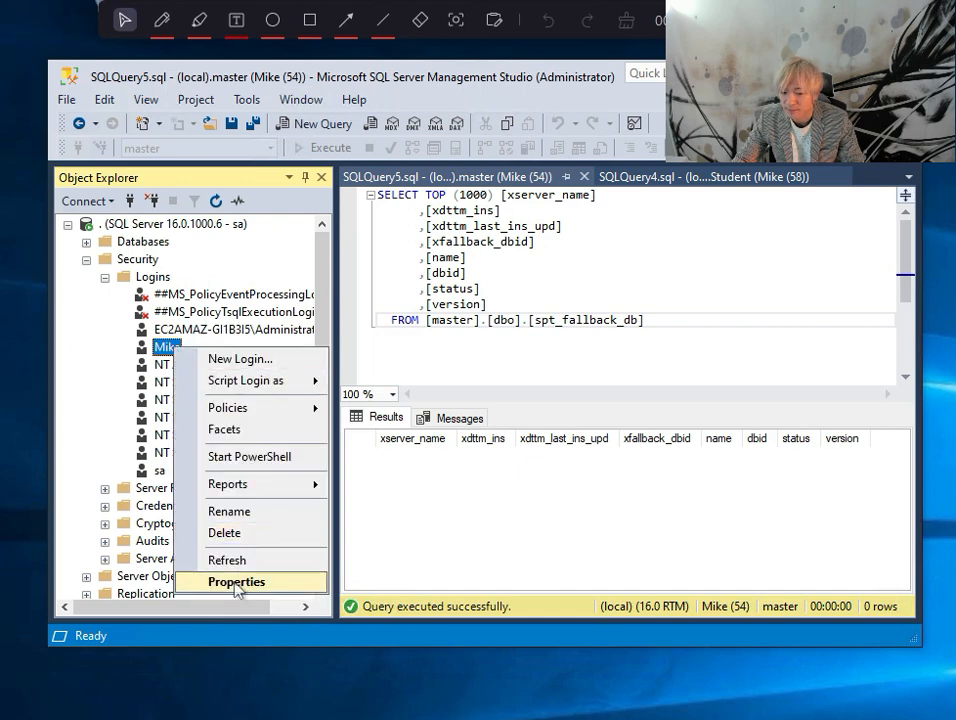
left_click(236, 580)
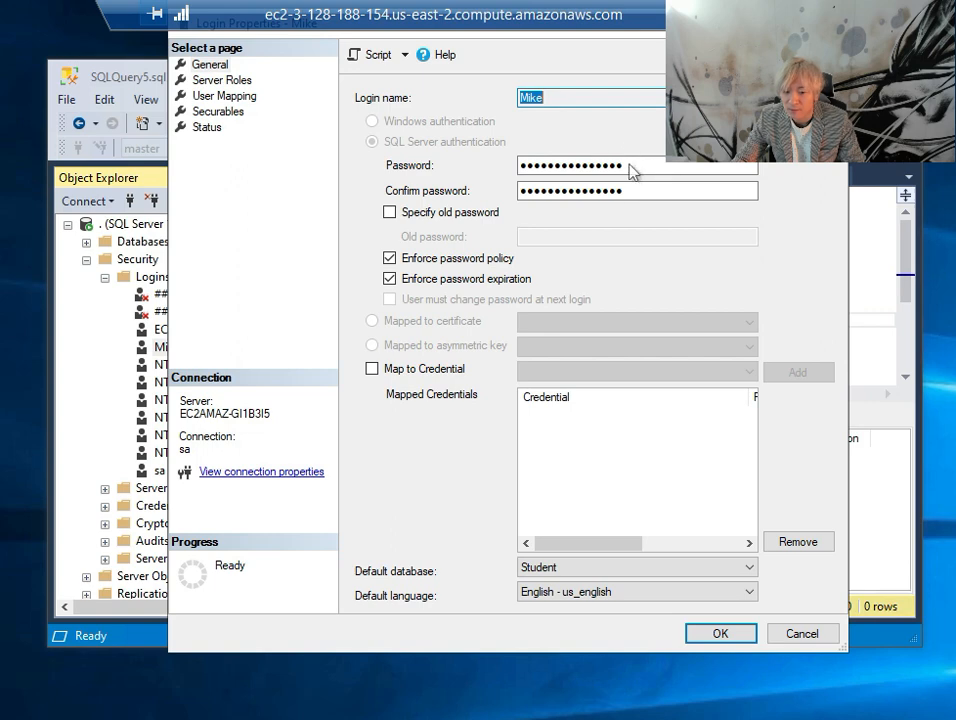
left_click(636, 164)
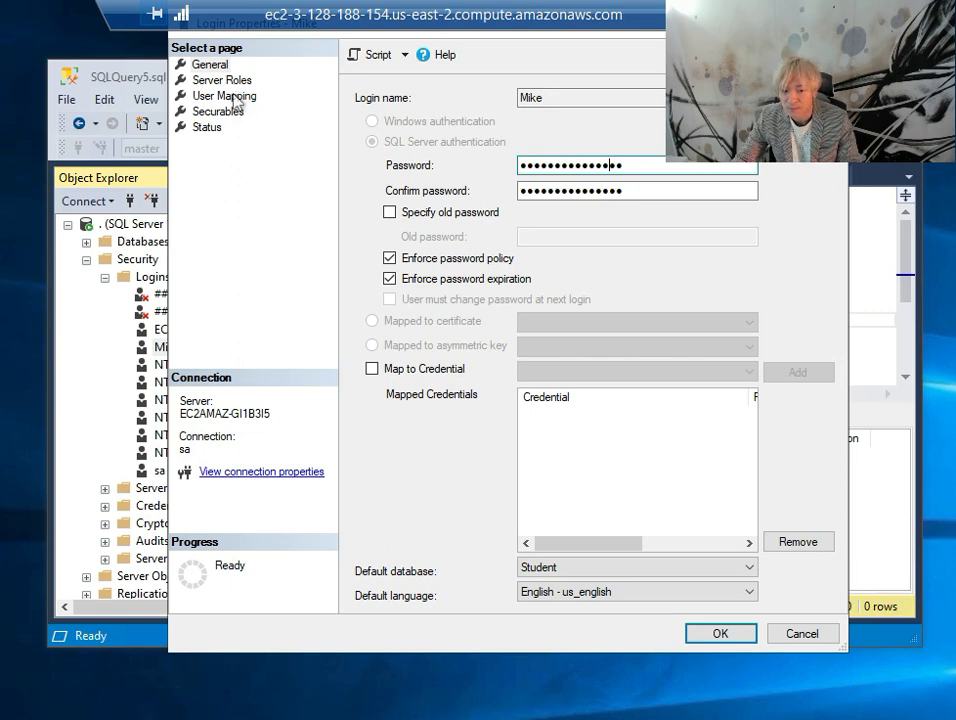
In User Mapping for Student, swap db_owner for db_datareader and save the Mike login
left_click(224, 96)
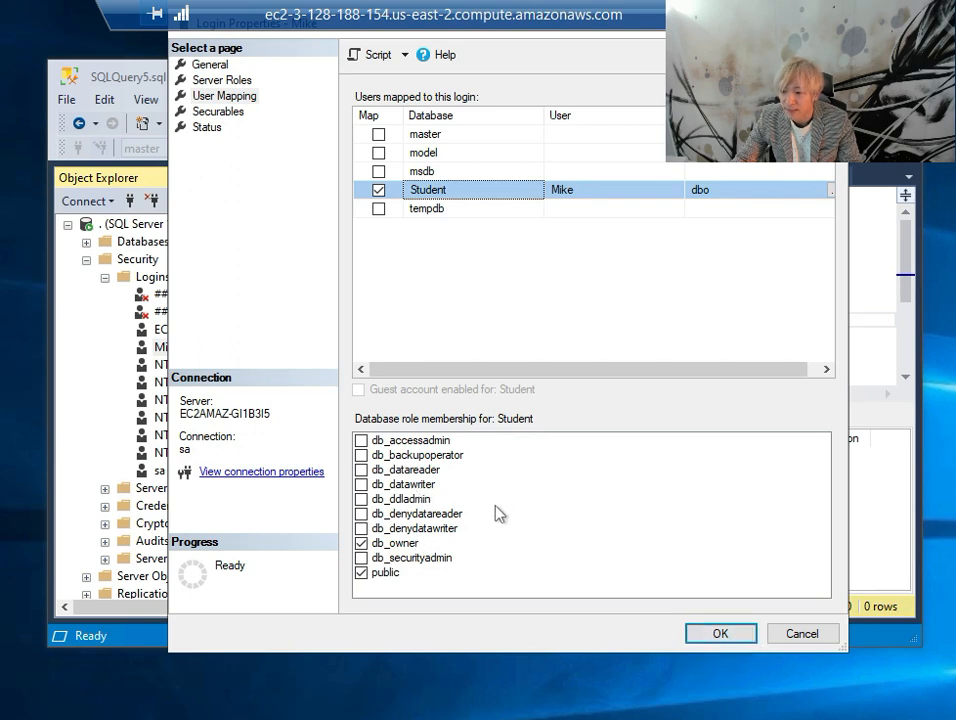
mouse_move(476, 512)
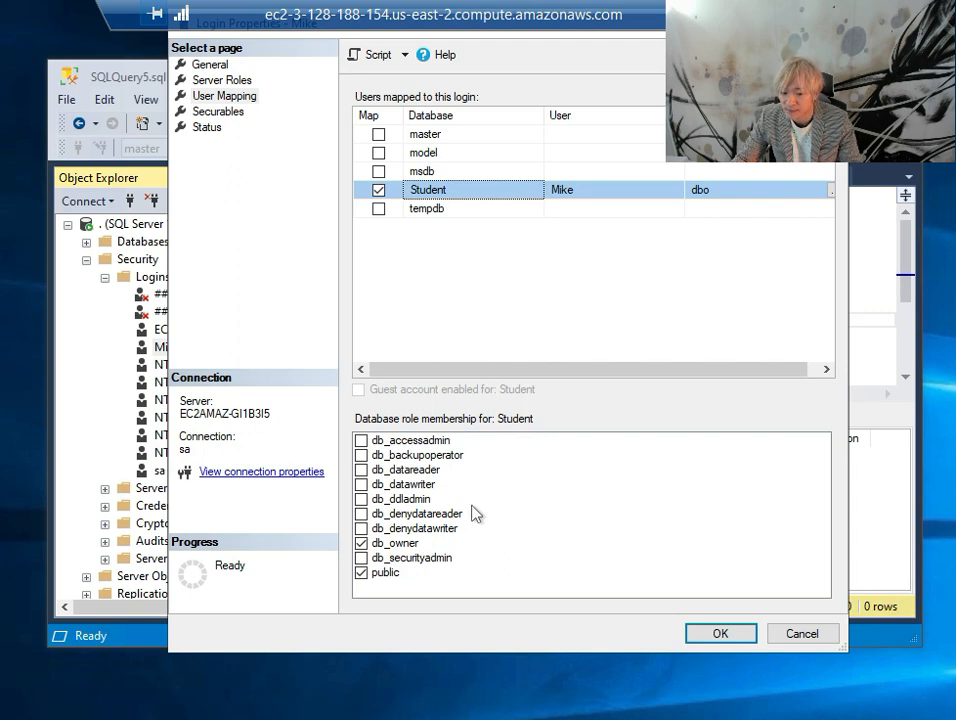
mouse_move(500, 492)
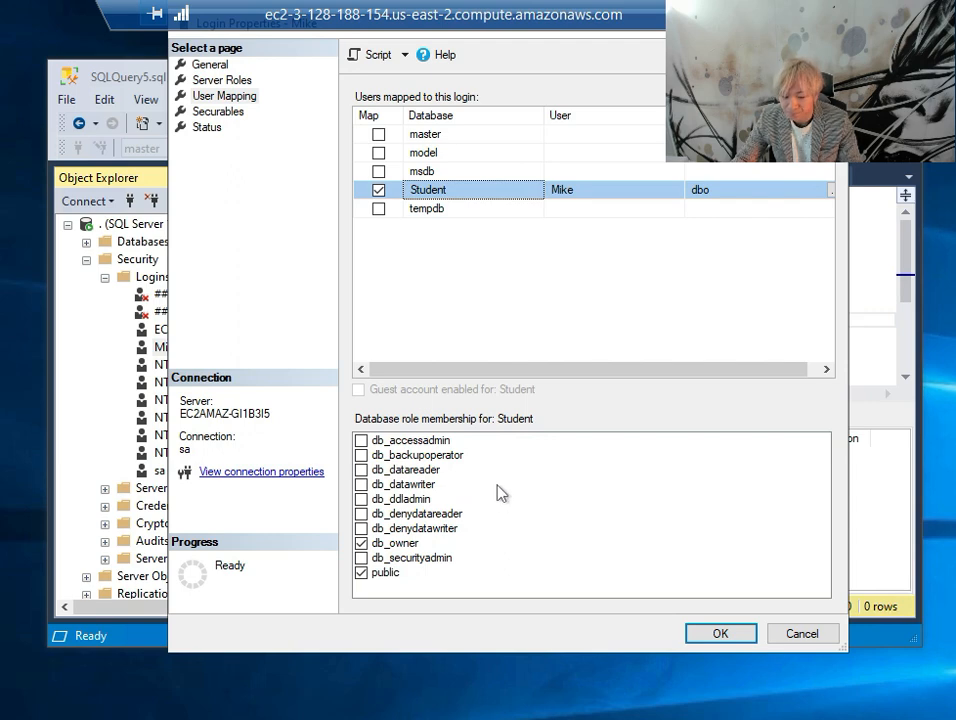
left_click(396, 542)
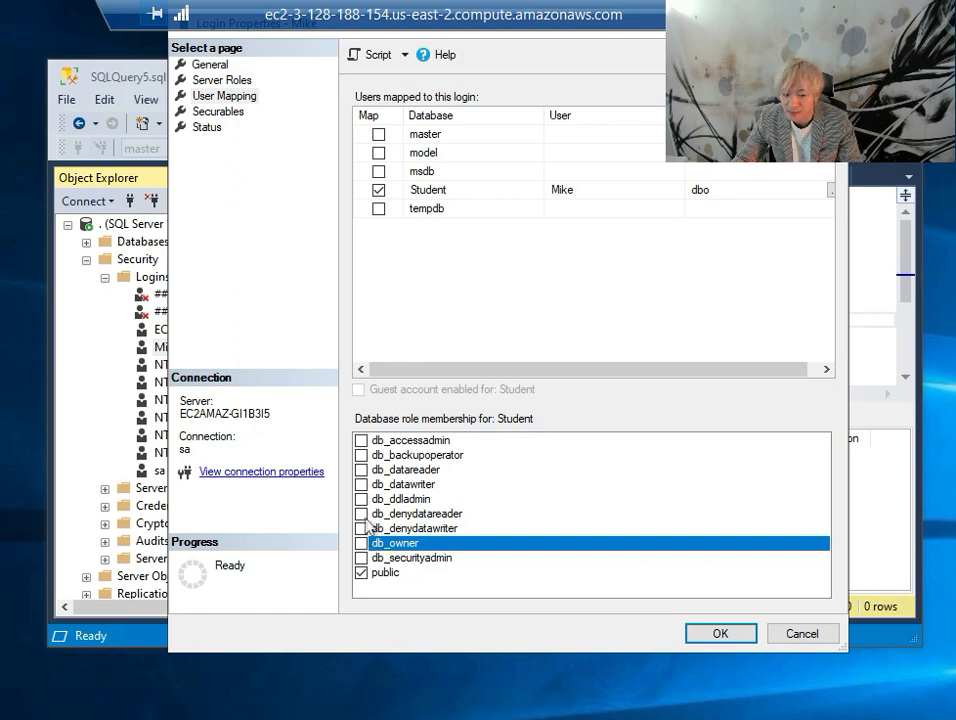
left_click(360, 468)
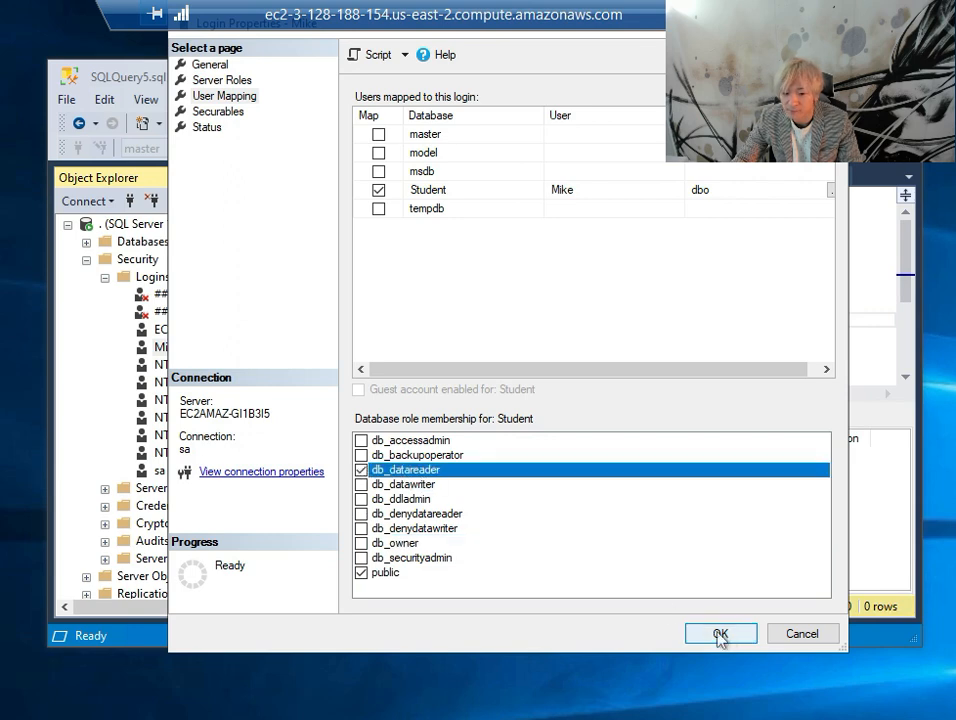
left_click(720, 632)
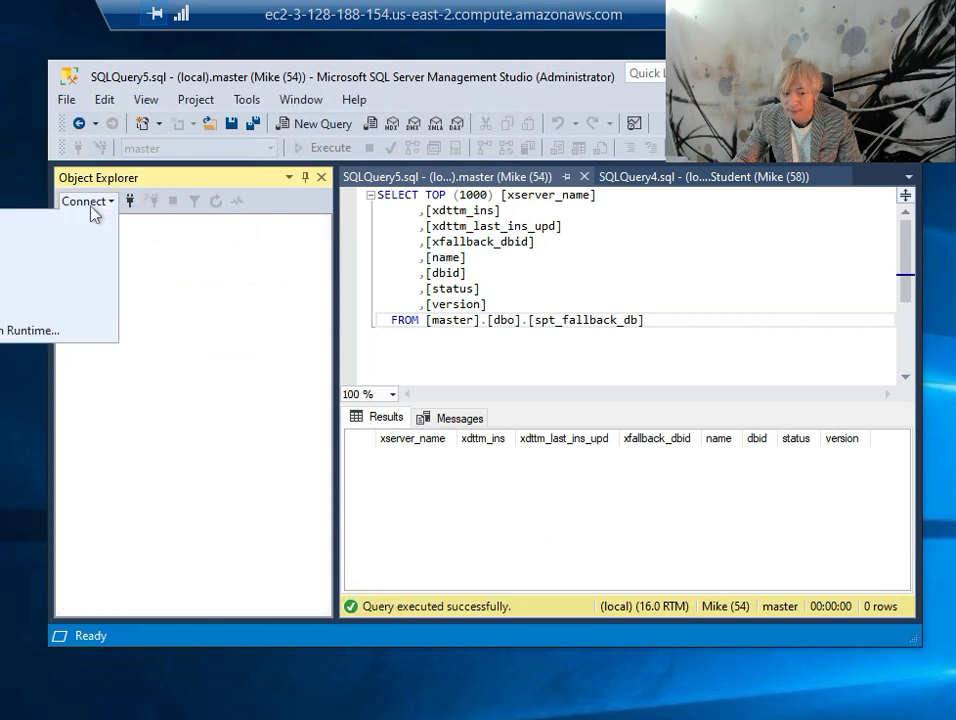
Connect to server '.' as Mike with SQL Server Authentication and his password
left_click(84, 200)
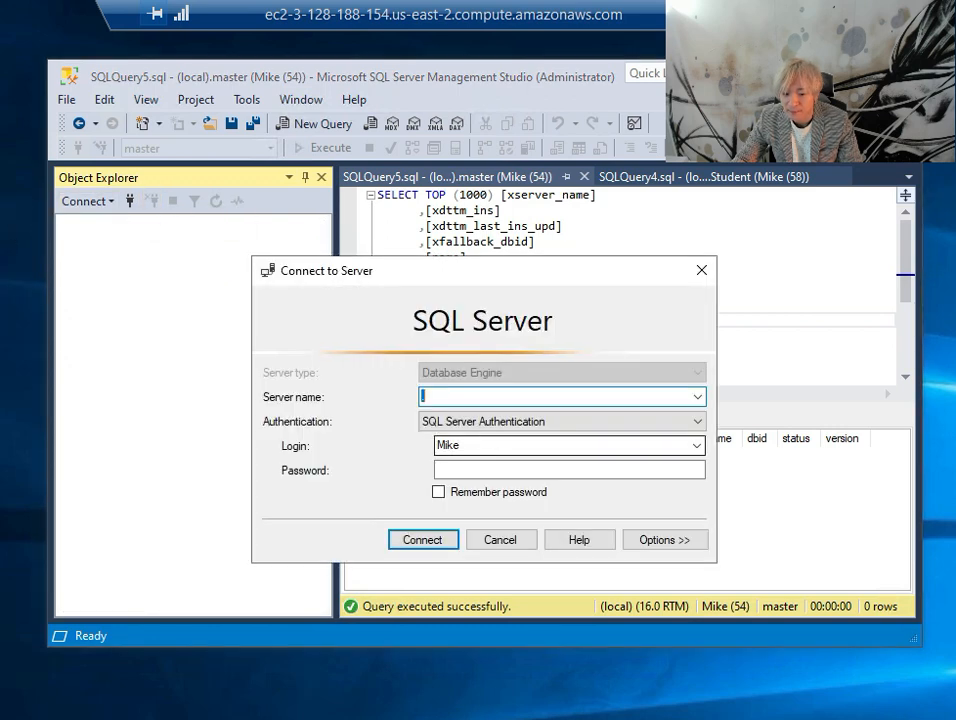
type(".")
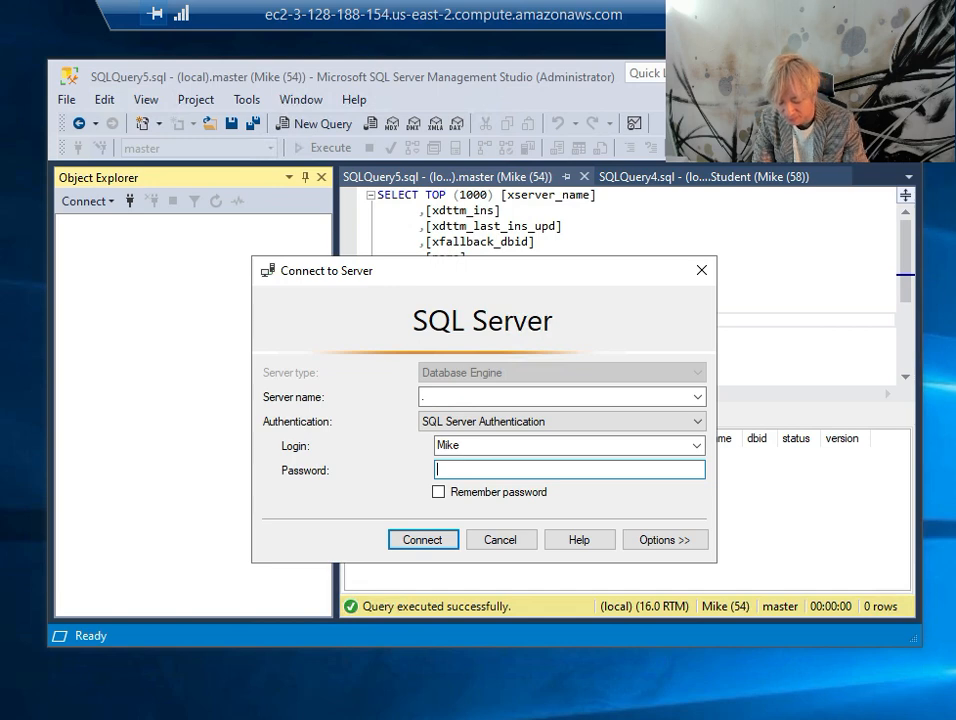
type("password")
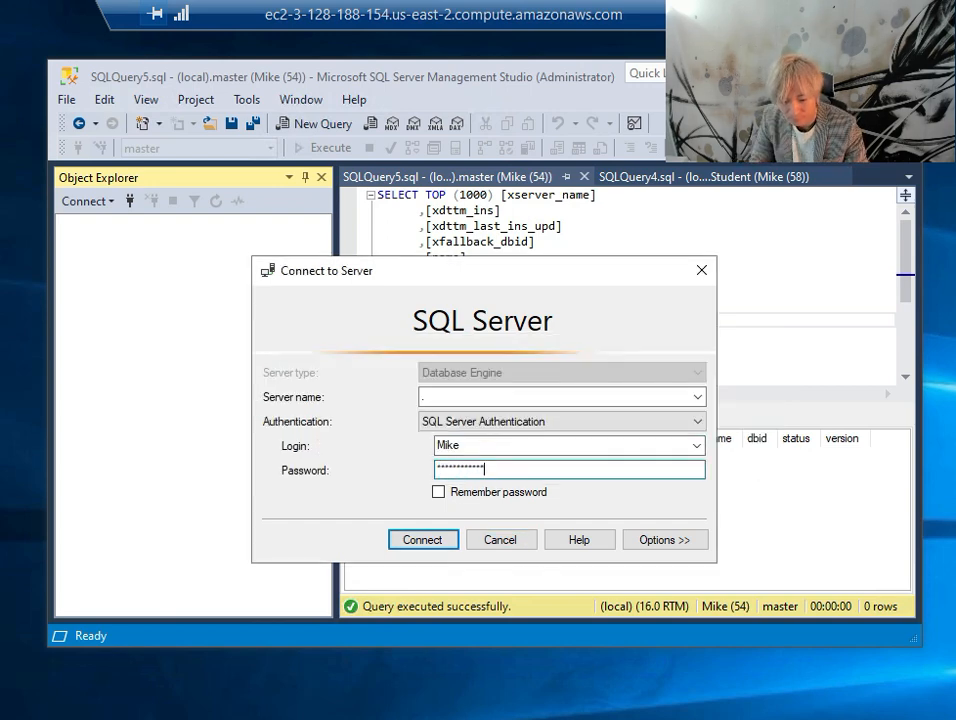
left_click(422, 540)
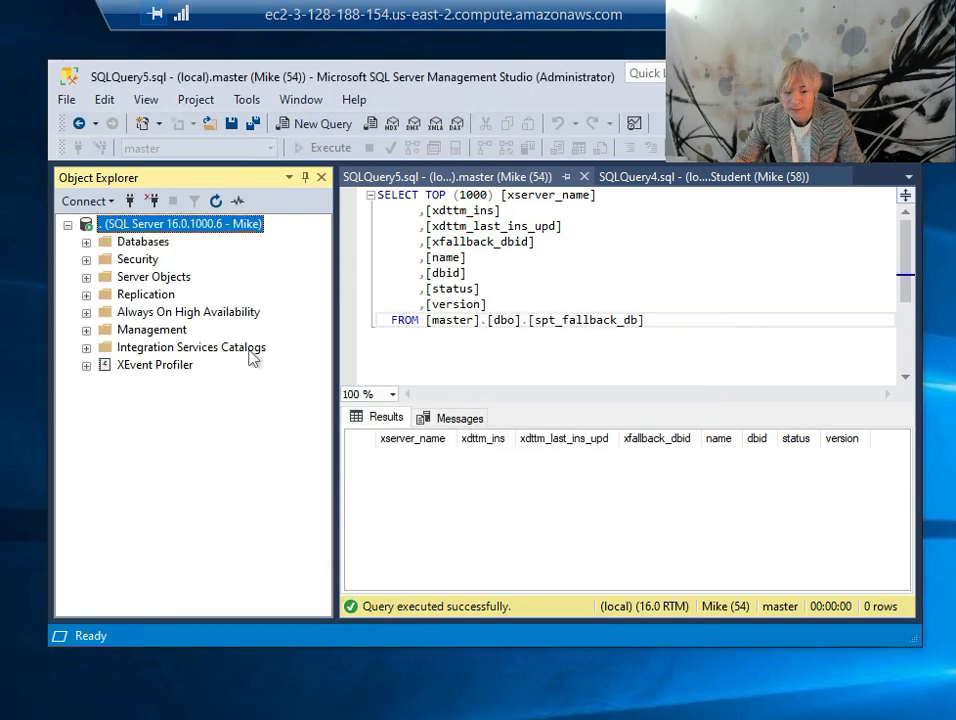
Expand Databases > Student > Tables and choose Edit Top 200 Rows on dbo.Student
left_click(86, 240)
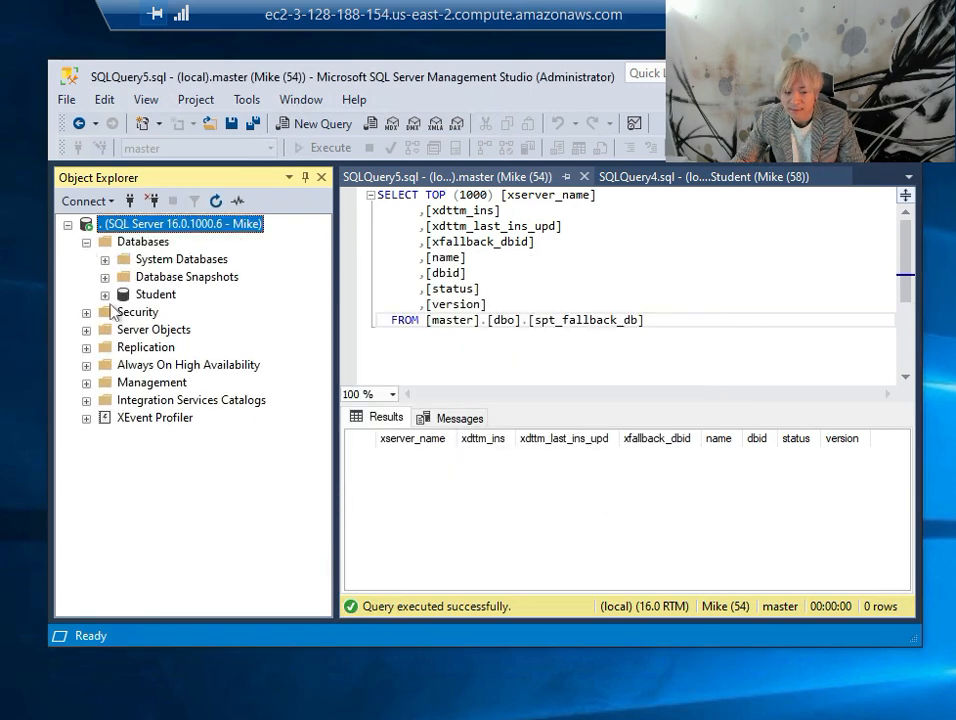
left_click(104, 294)
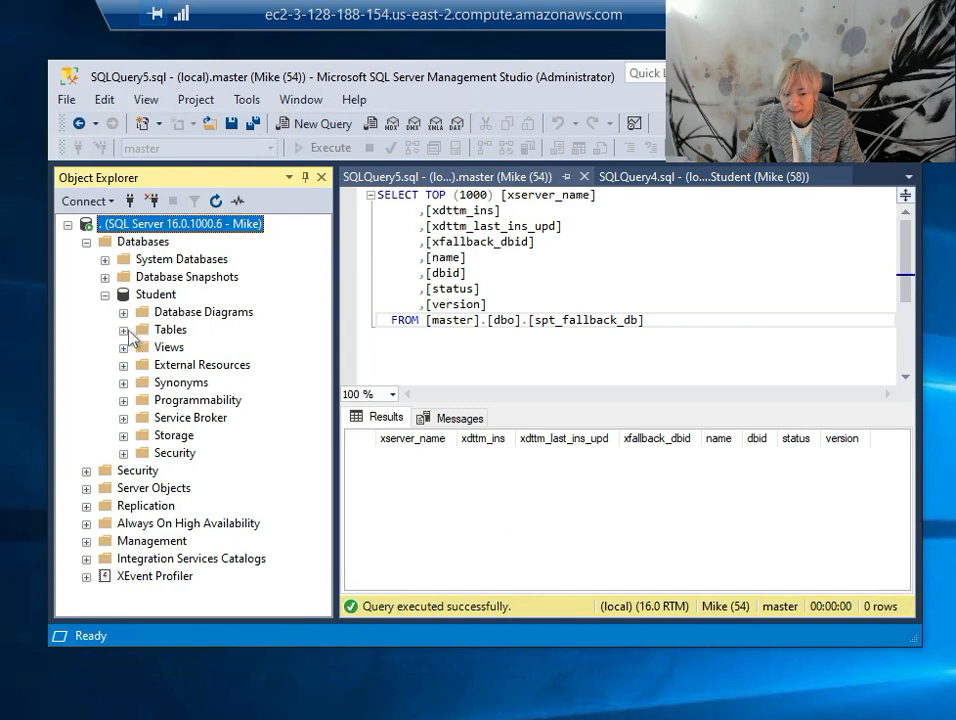
left_click(124, 328)
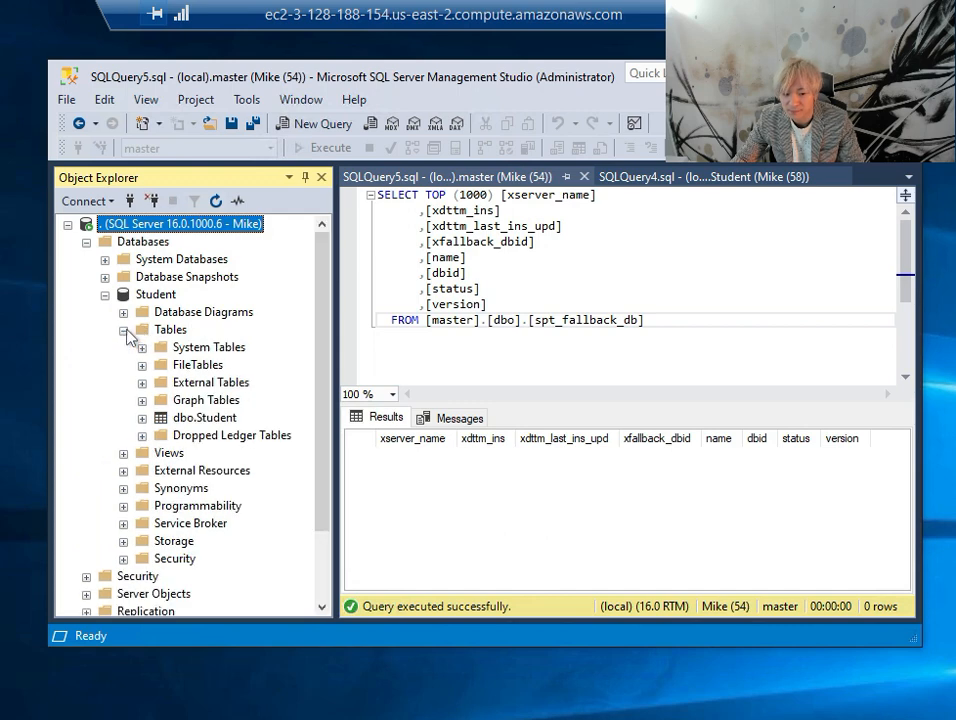
right_click(204, 418)
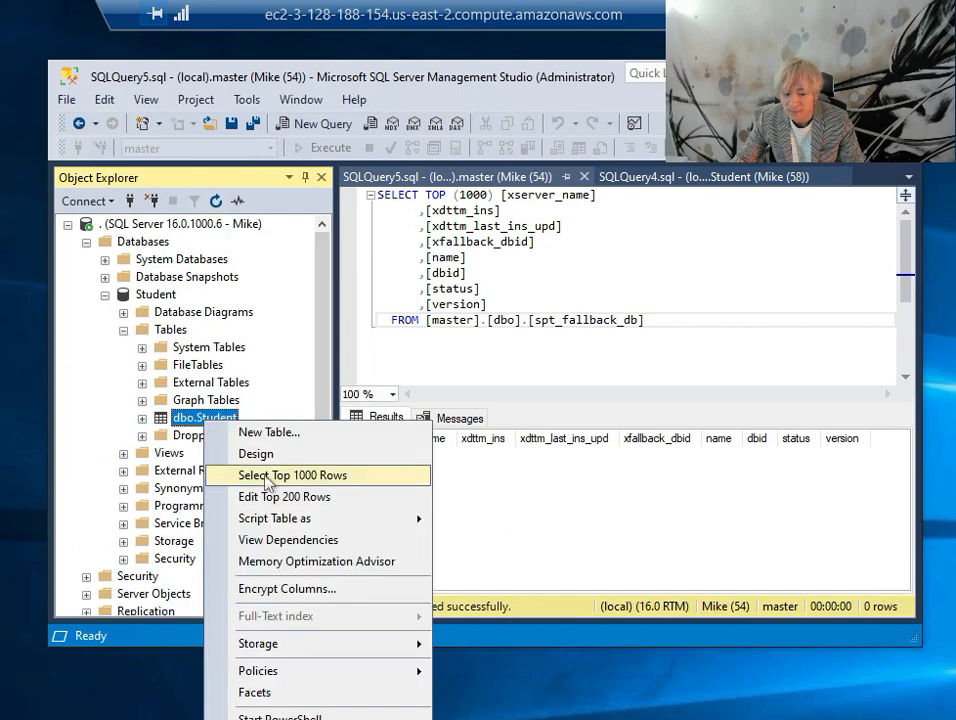
left_click(292, 476)
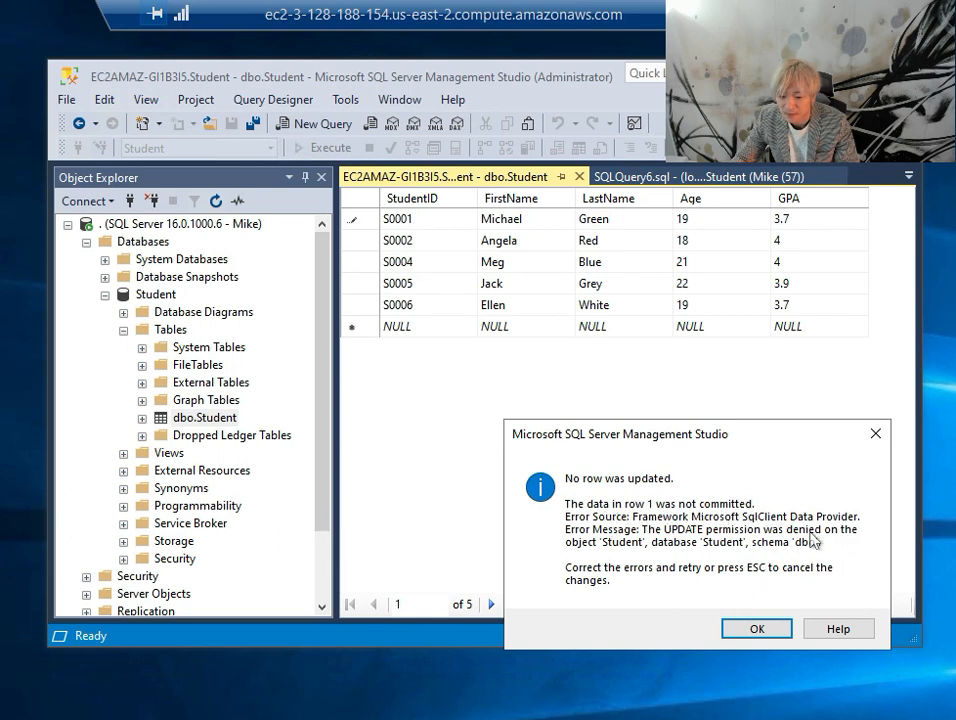
mouse_move(668, 548)
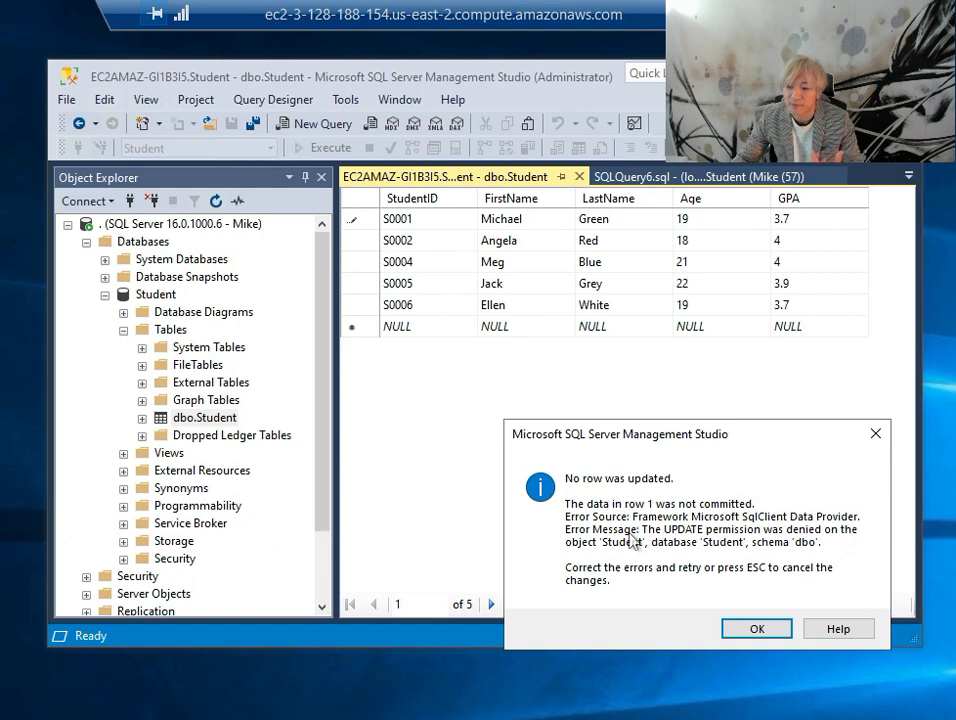
mouse_move(736, 544)
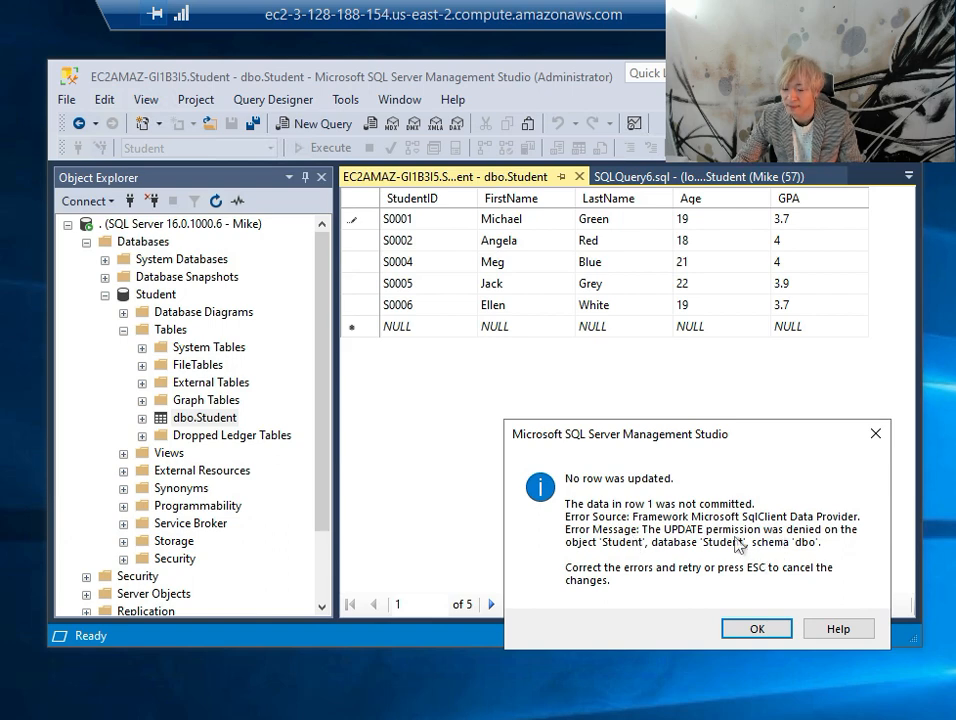
Dismiss the UPDATE permission denied error after editing a Student cell as Mike
left_click(756, 628)
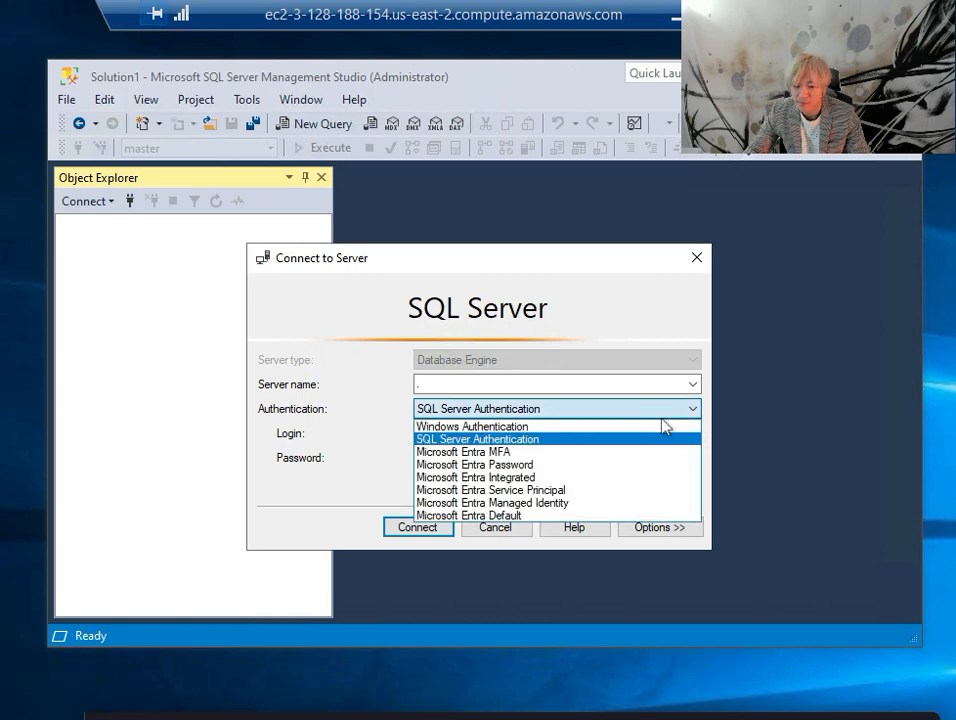
Connect to the local server using Windows Authentication as Administrator
left_click(472, 426)
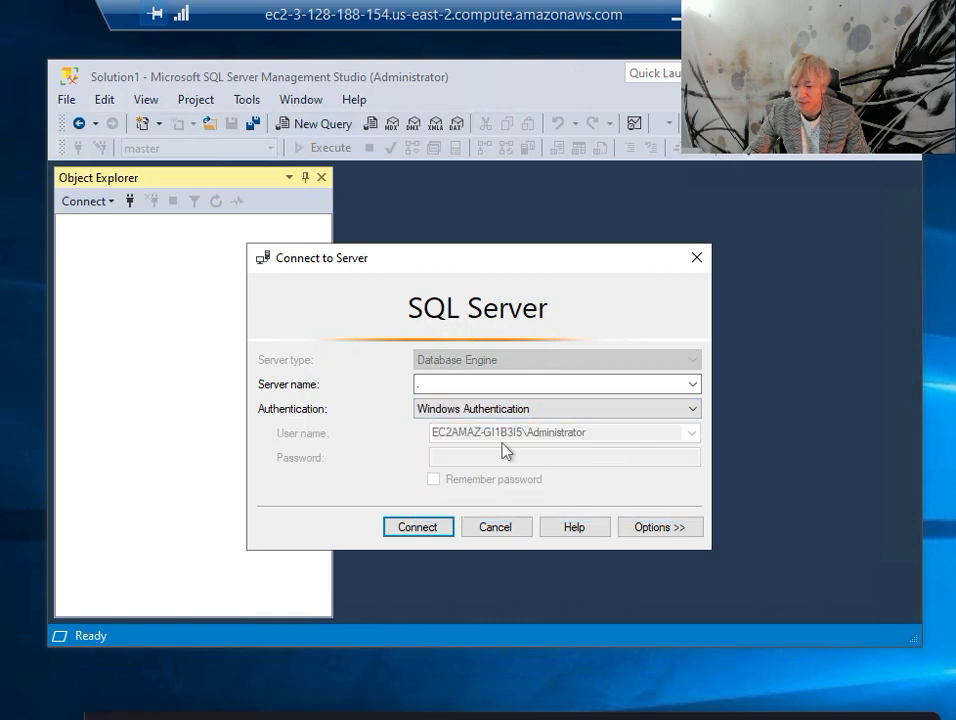
left_click(416, 528)
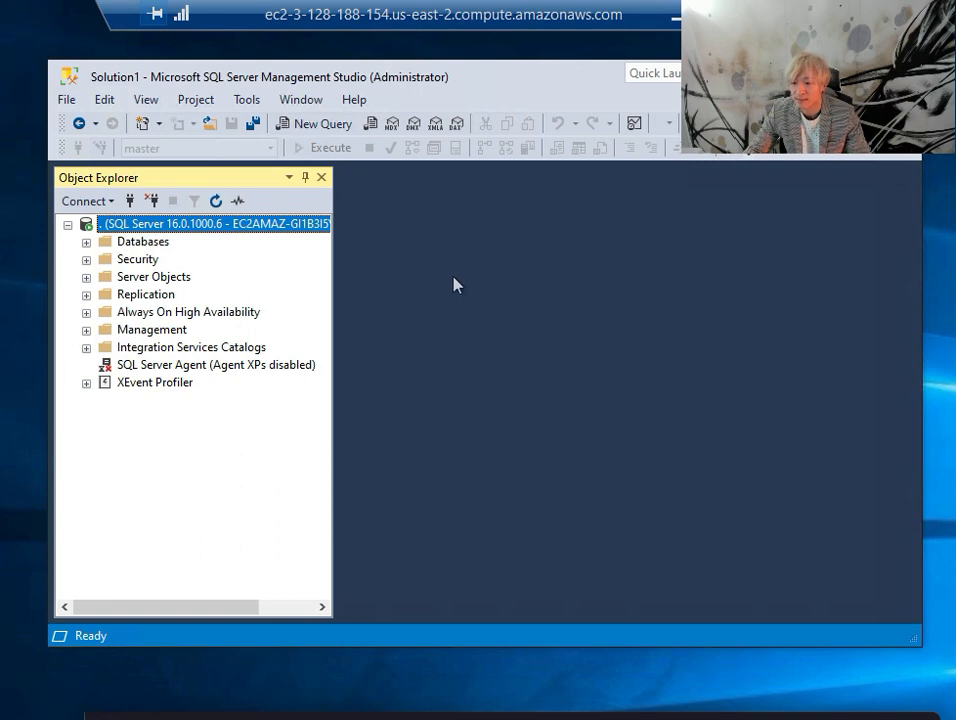
mouse_move(528, 338)
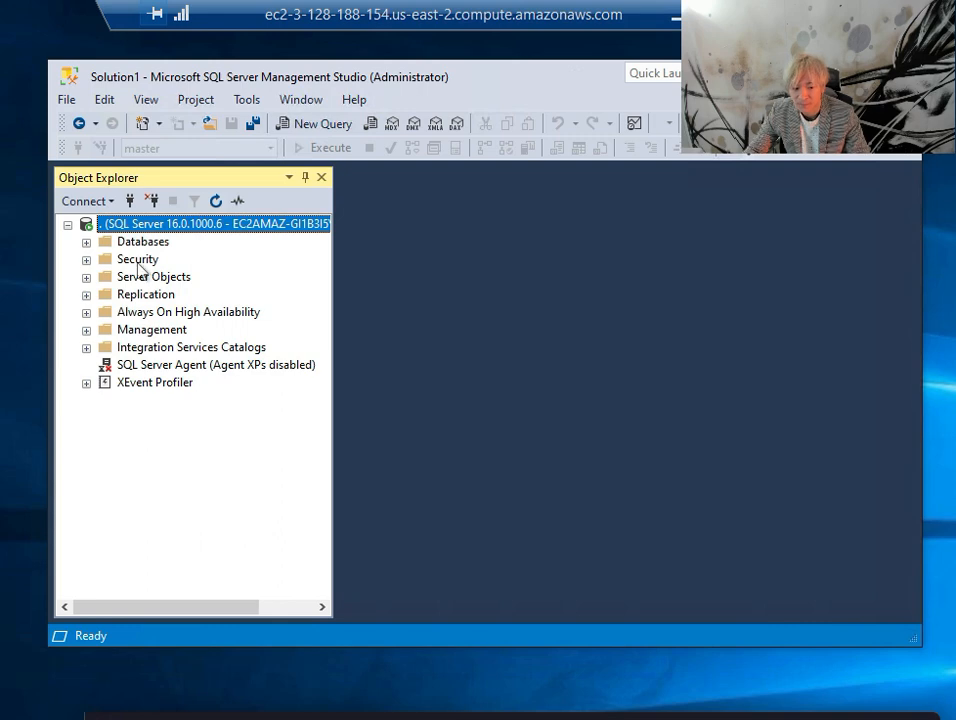
Bring up the Login Properties of the sa login under Security > Logins
left_click(88, 260)
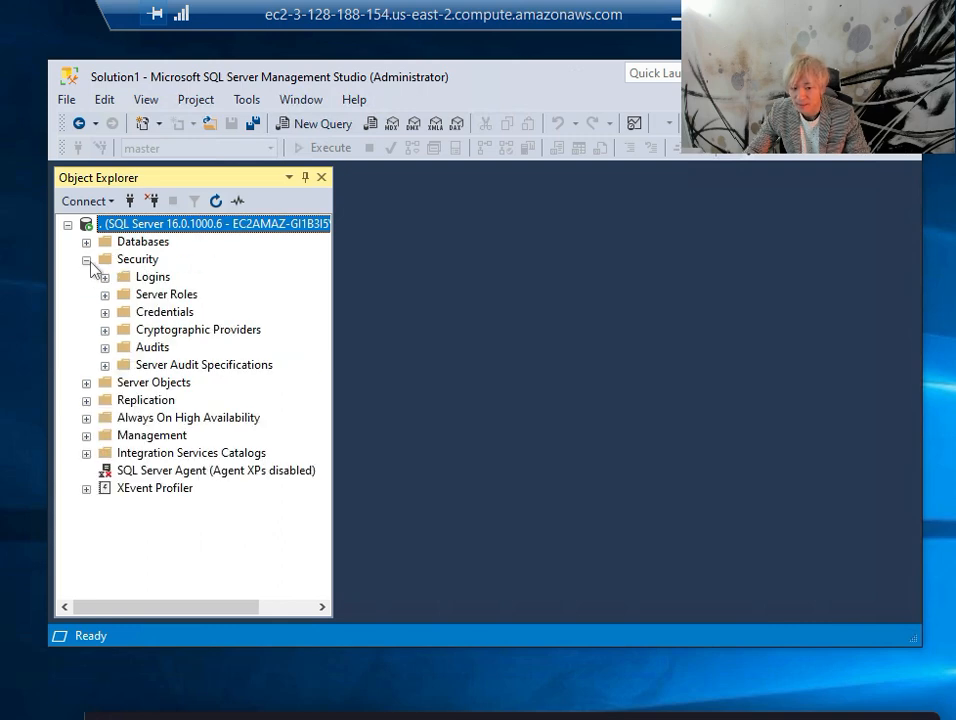
left_click(104, 276)
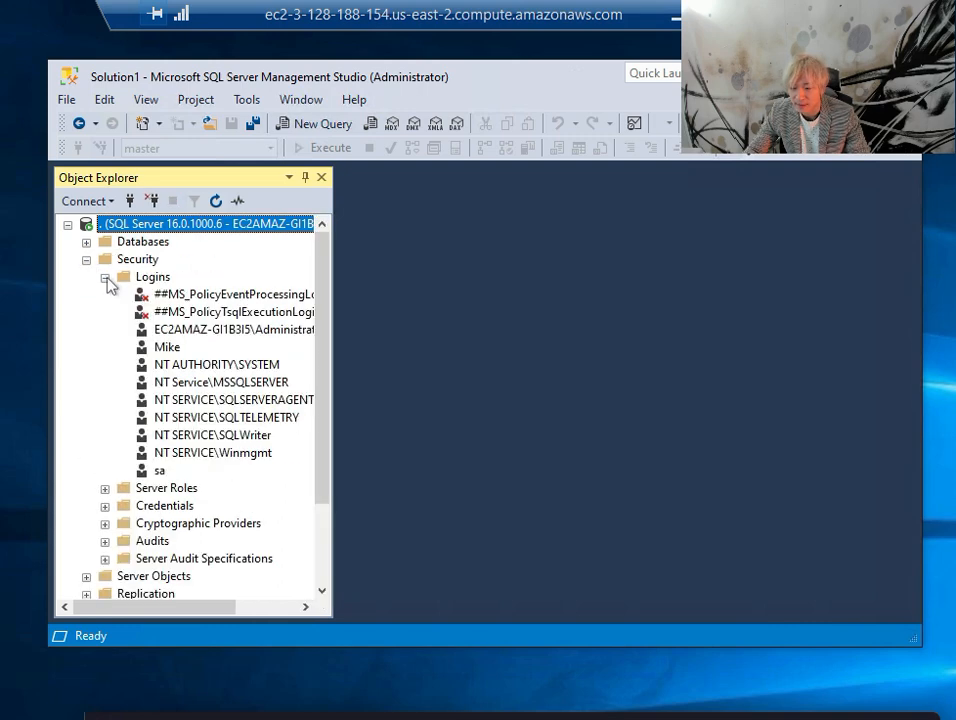
left_click(160, 470)
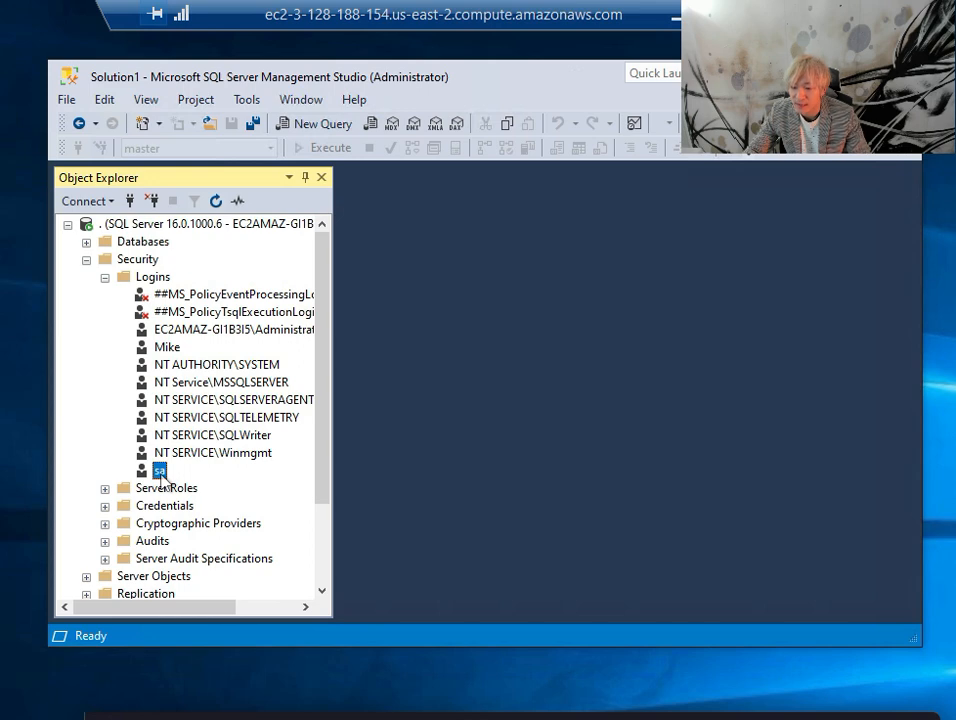
right_click(160, 470)
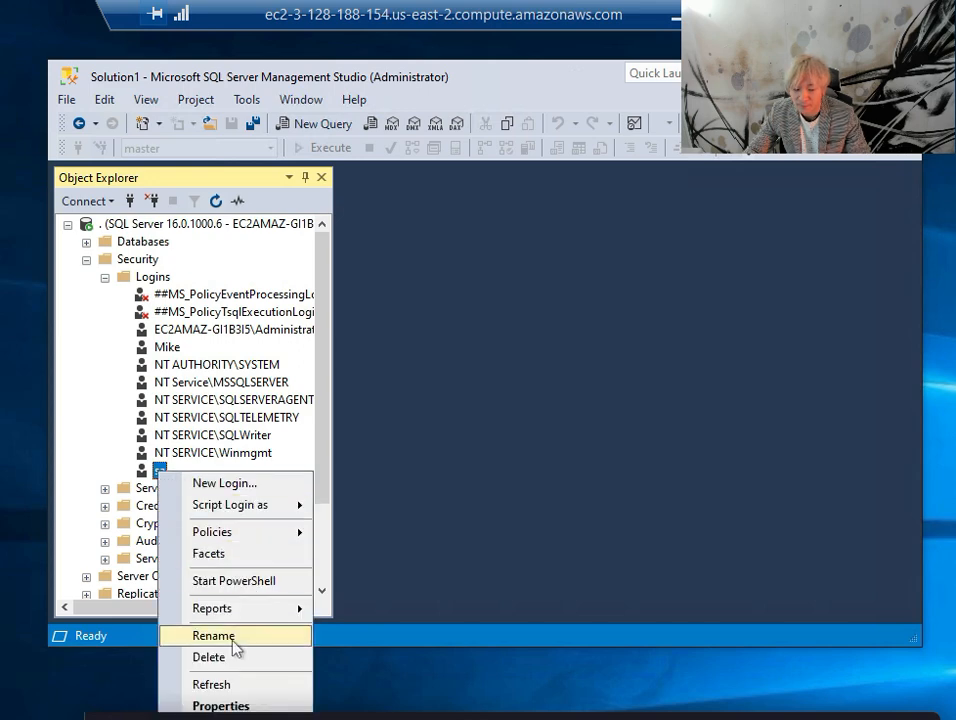
left_click(220, 704)
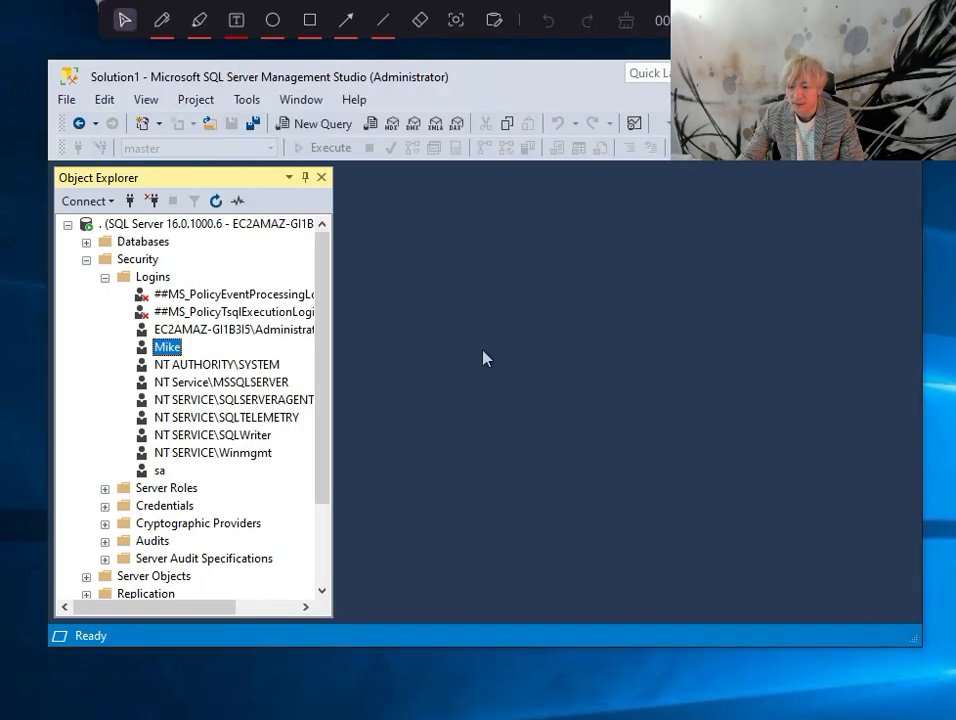
mouse_move(448, 352)
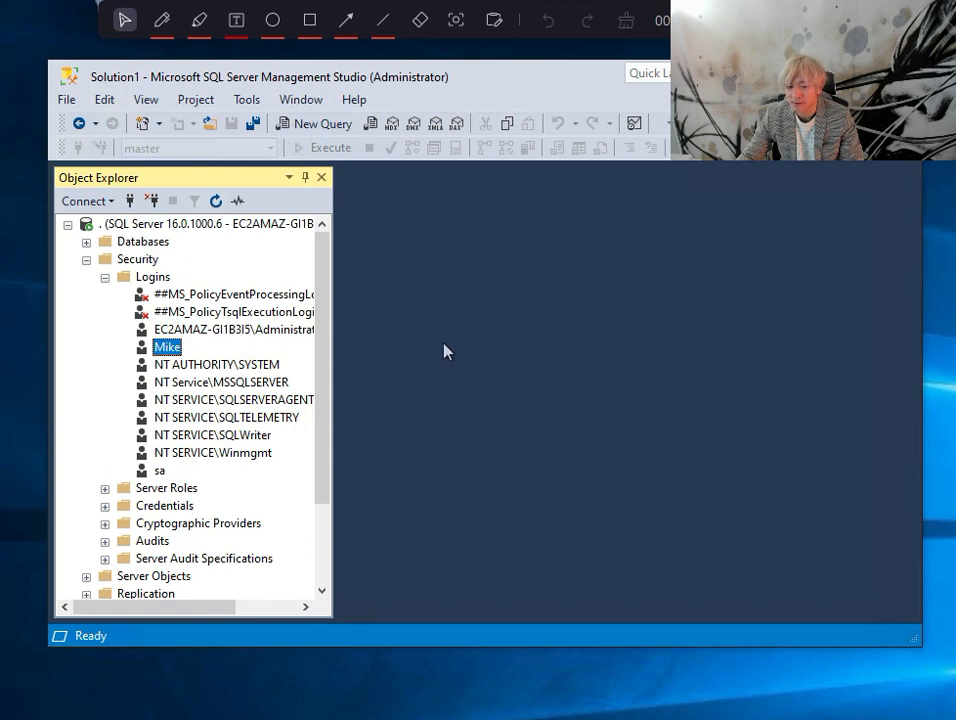
mouse_move(176, 356)
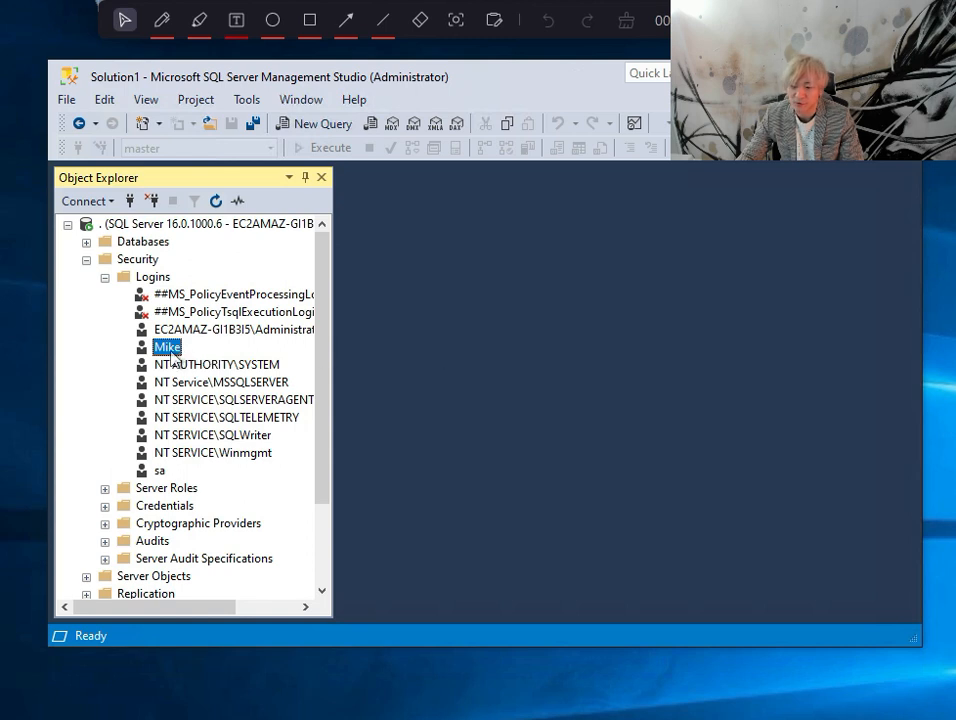
Choose Delete on the Mike login so the Delete Object dialog appears
right_click(168, 346)
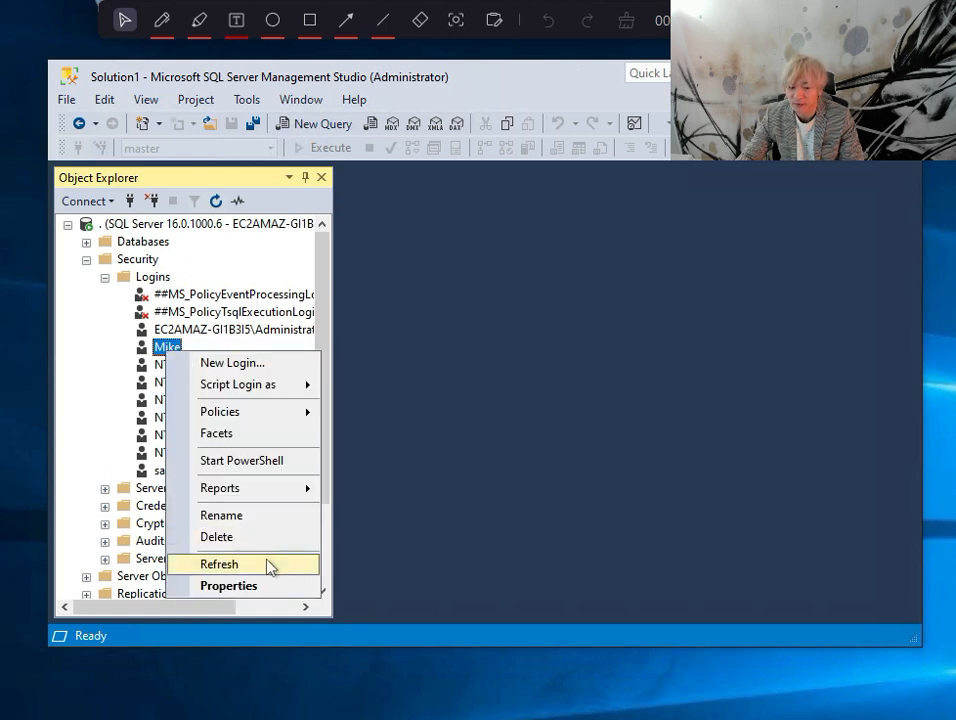
left_click(220, 564)
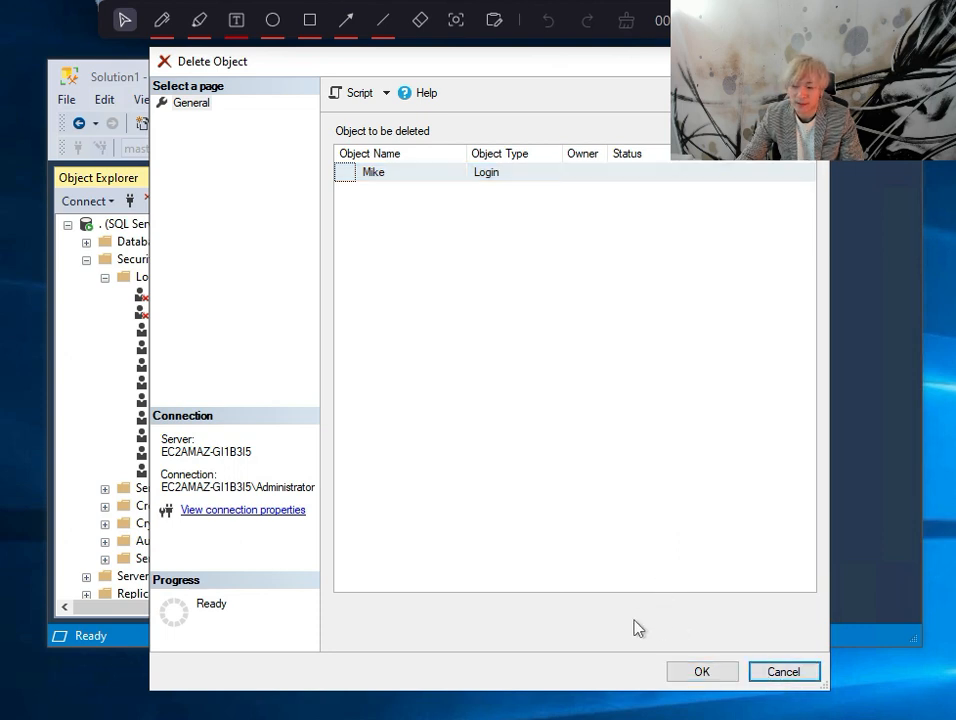
mouse_move(620, 676)
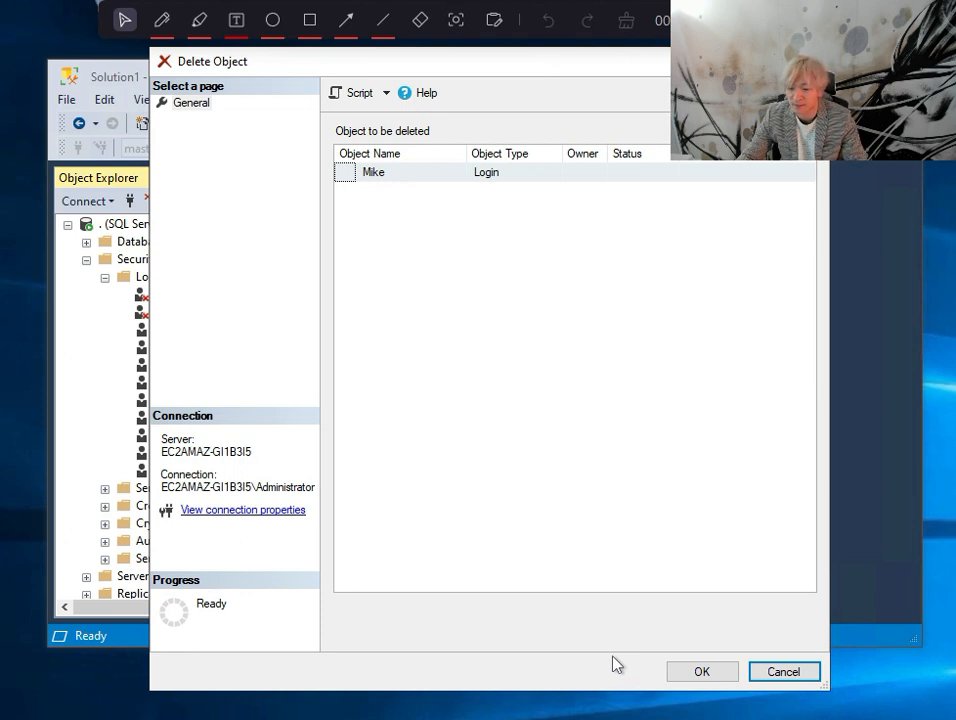
mouse_move(696, 616)
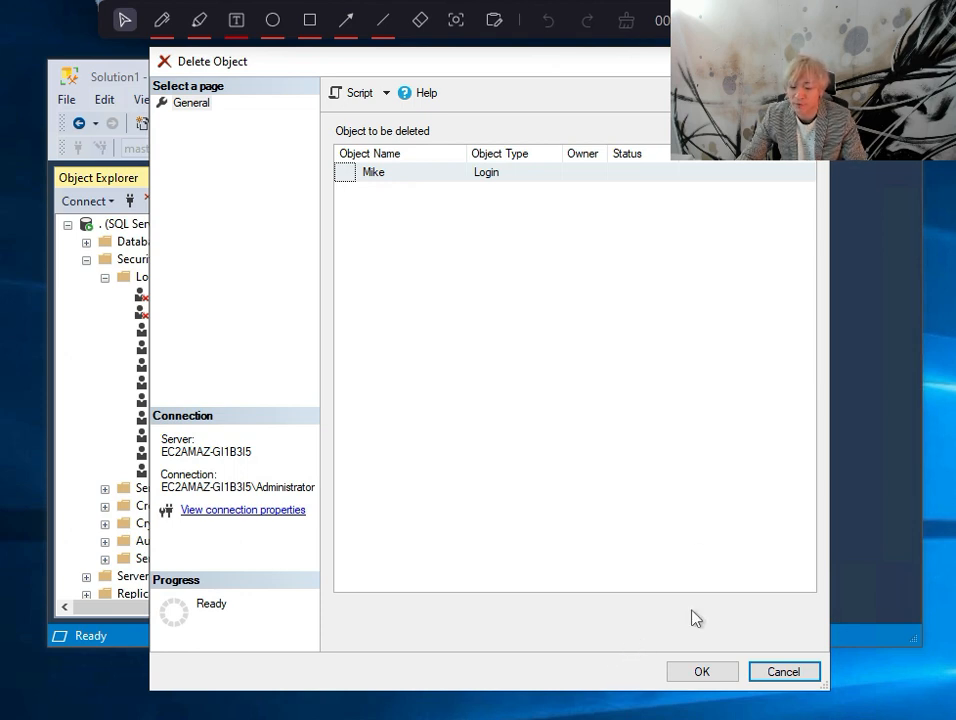
Confirm deleting Mike, accept the warning, see 'Drop failed', and reselect Mike
left_click(700, 672)
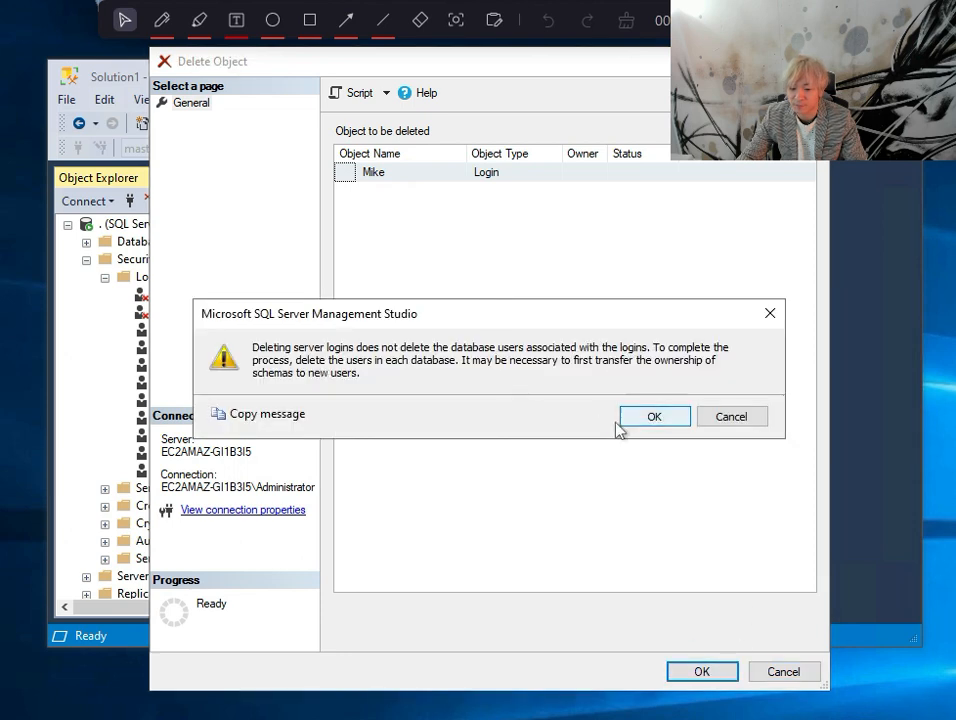
left_click(654, 416)
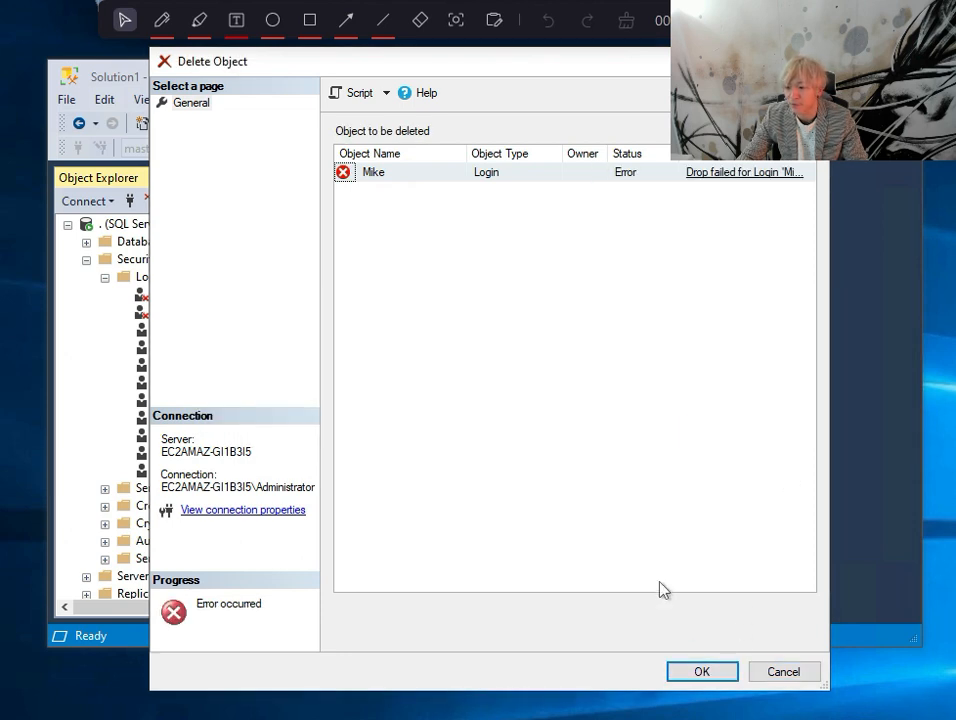
left_click(784, 672)
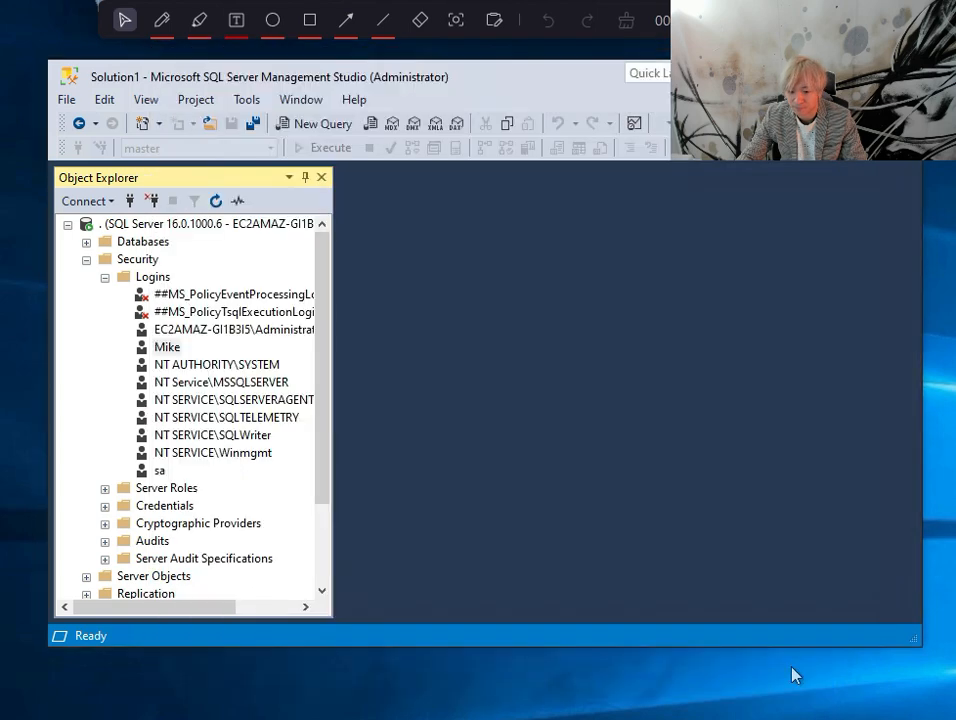
left_click(168, 346)
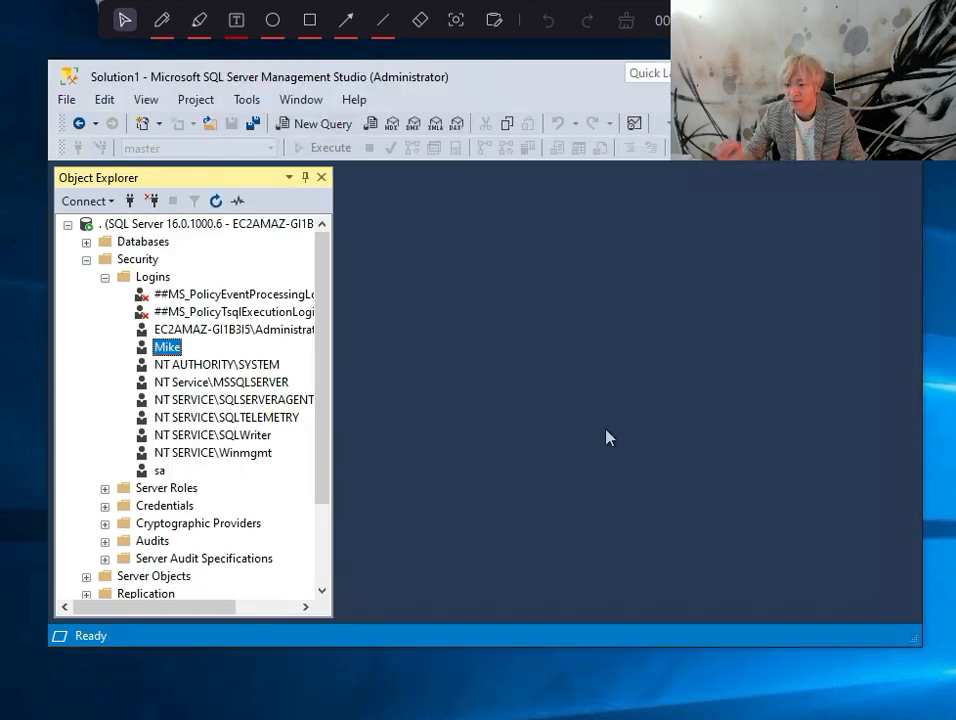